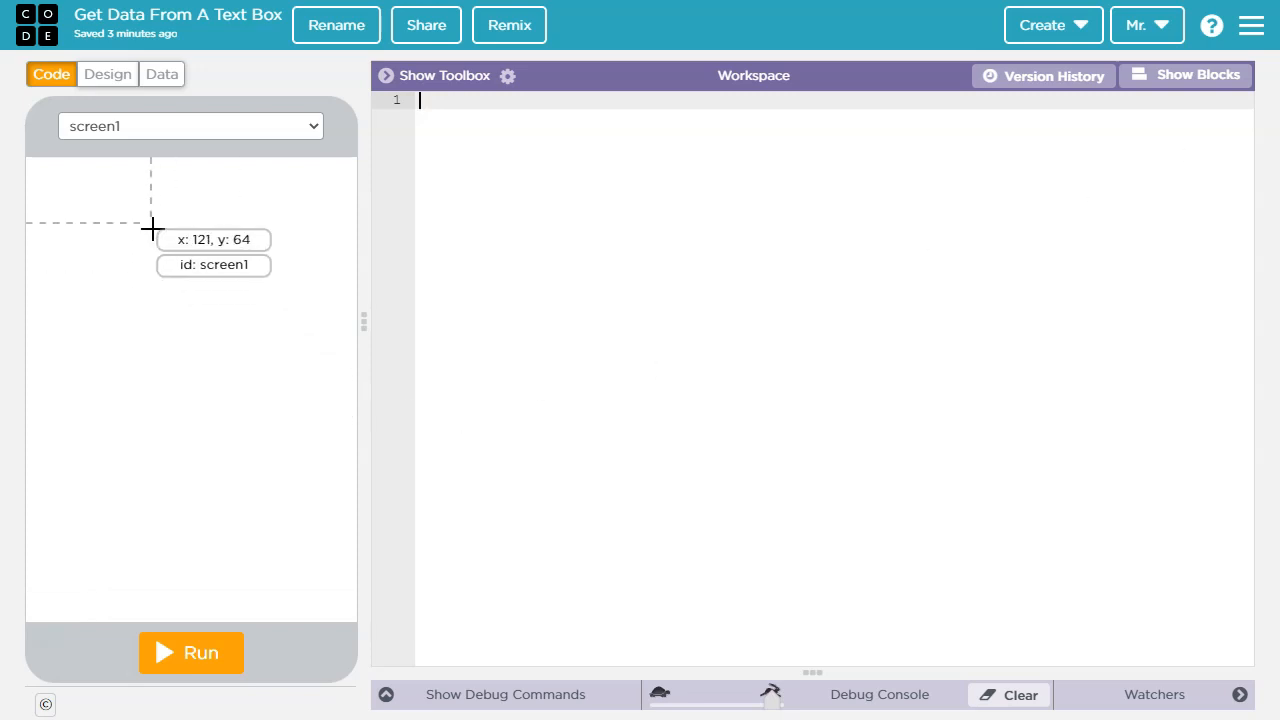
Place a text input at the top of screen1 in Design mode and enlarge it.
click(108, 74)
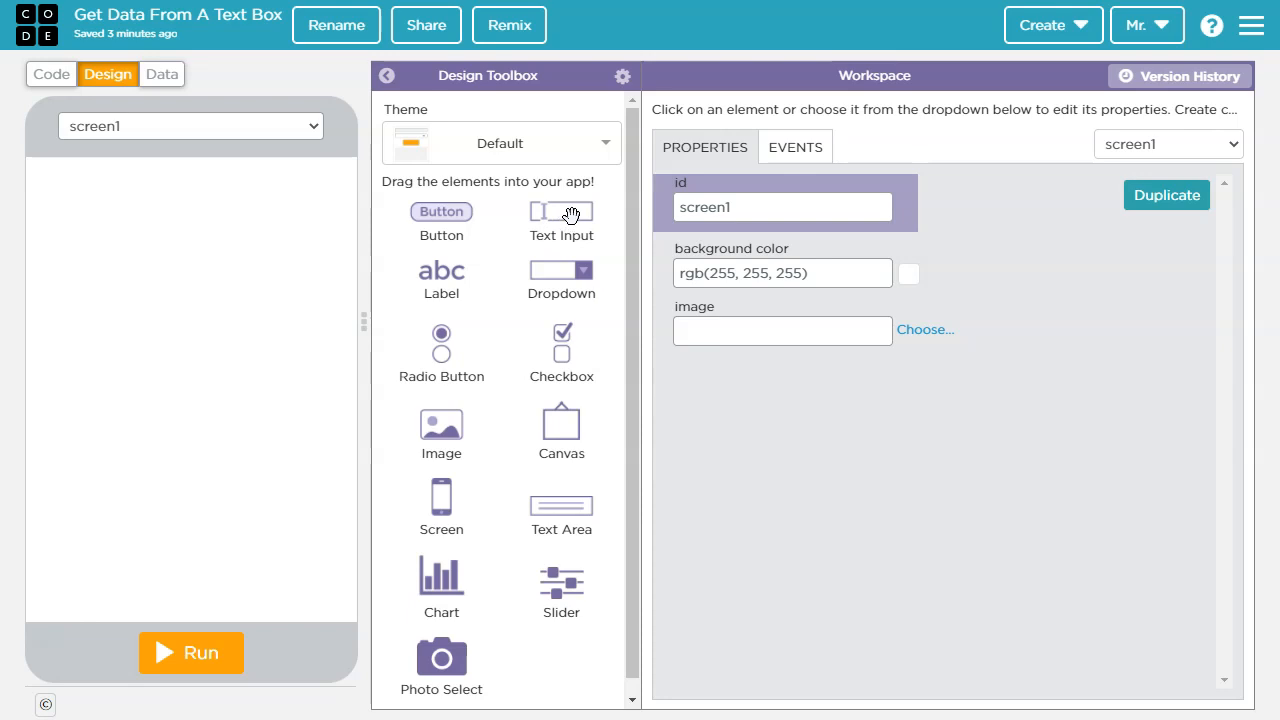
drag(560, 212, 142, 184)
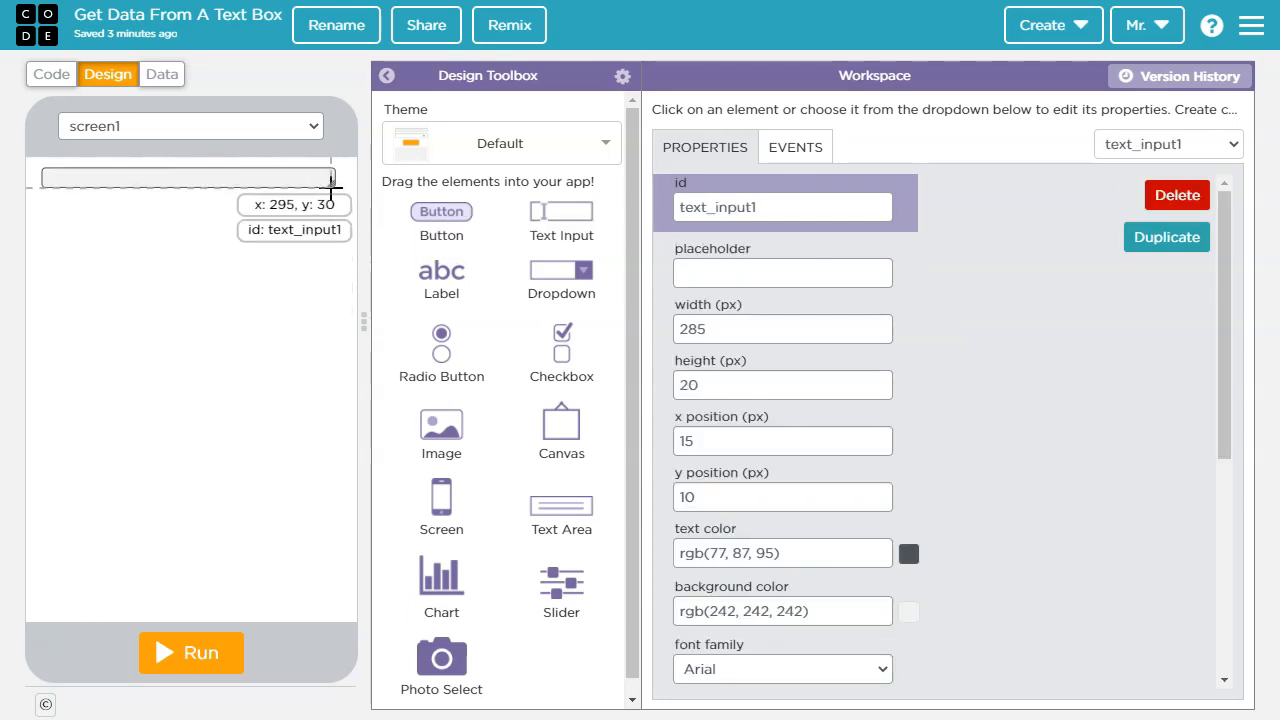
drag(332, 190, 338, 198)
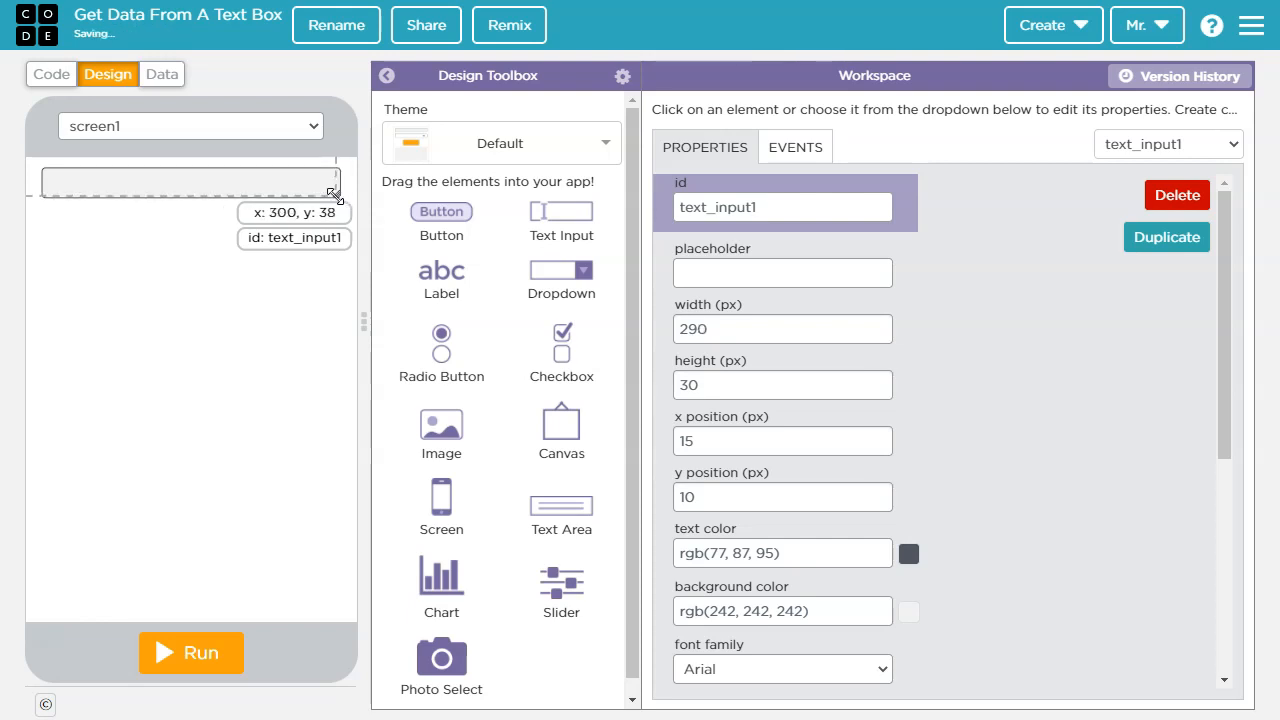
Give the text input the id txtName.
click(784, 206)
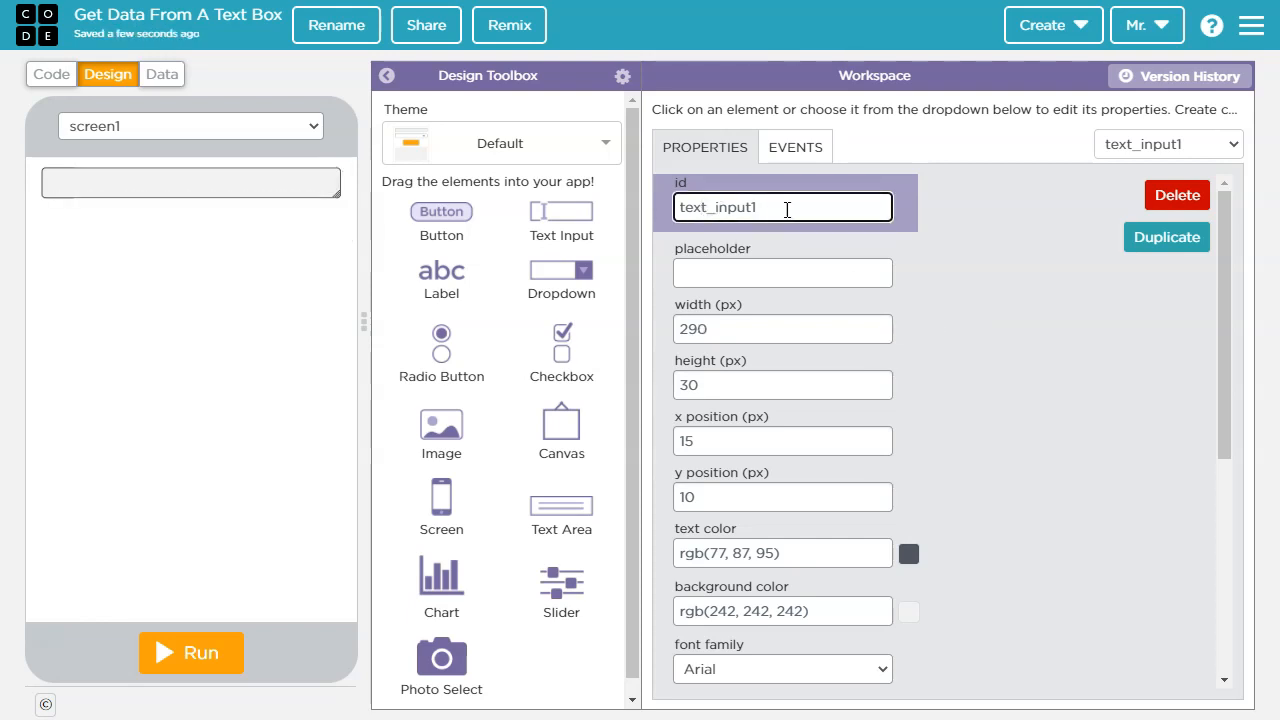
double_click(732, 206)
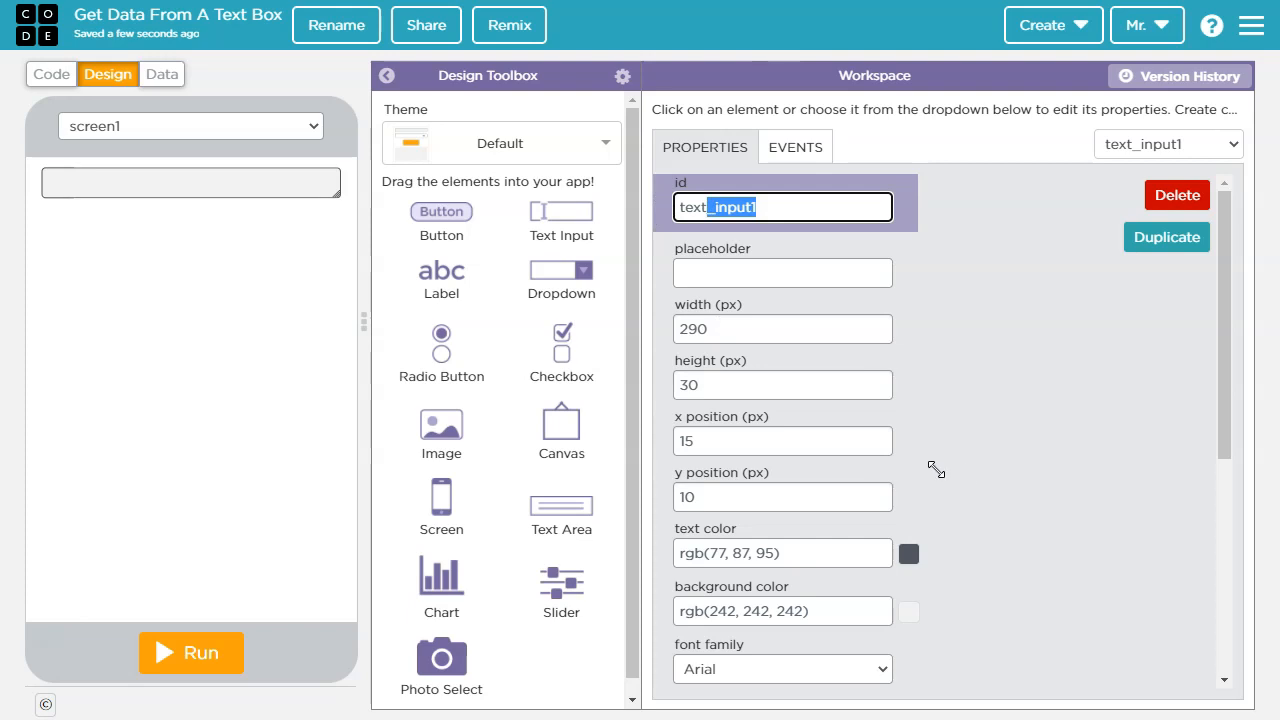
text(txt)
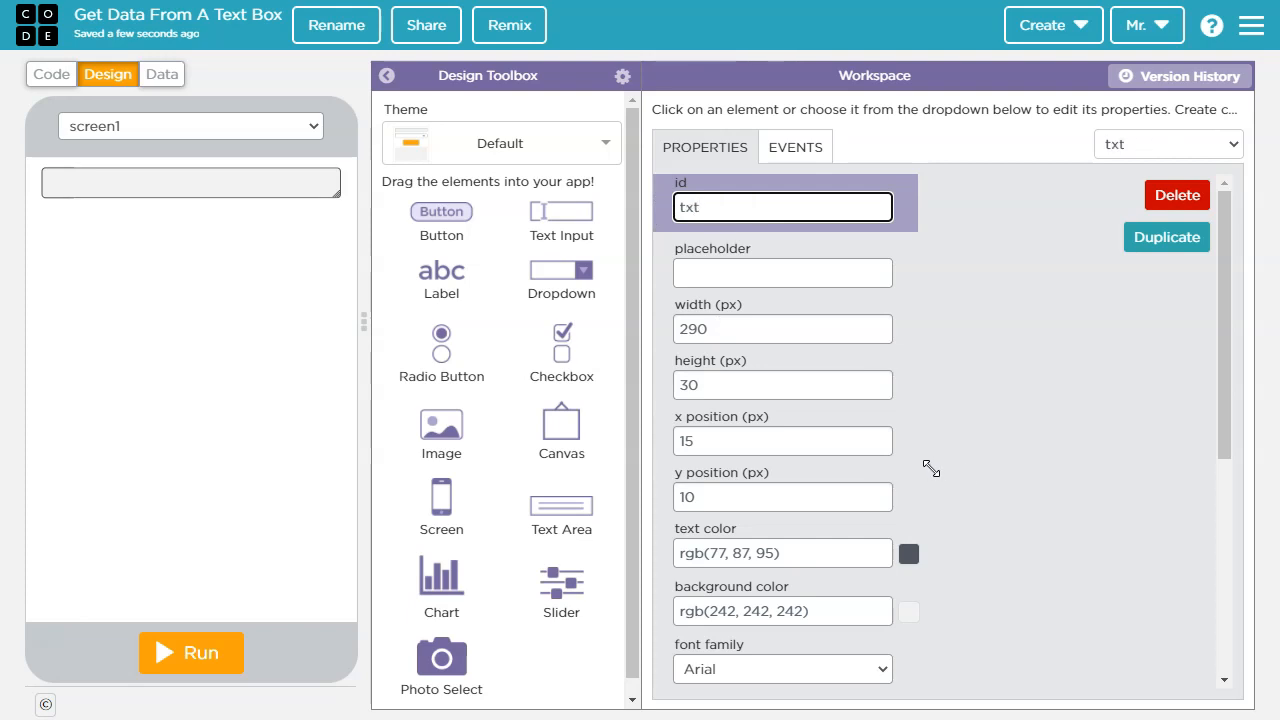
text(Name)
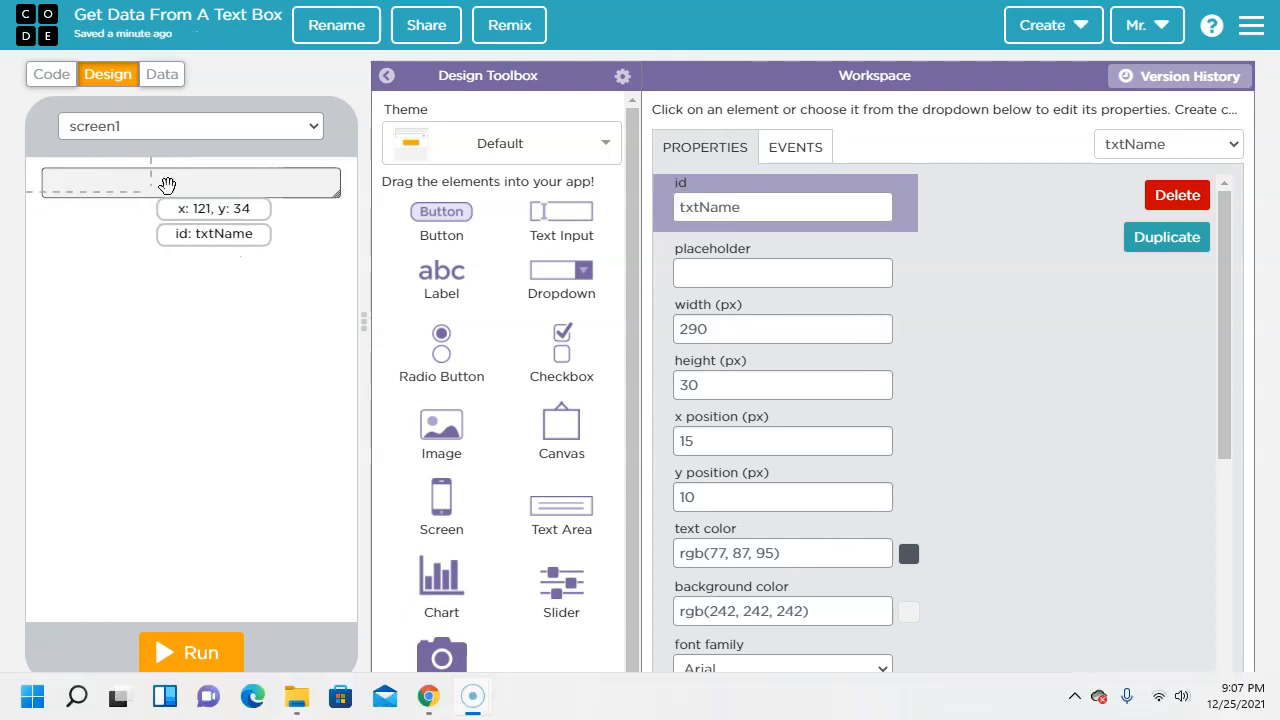
drag(168, 184, 256, 190)
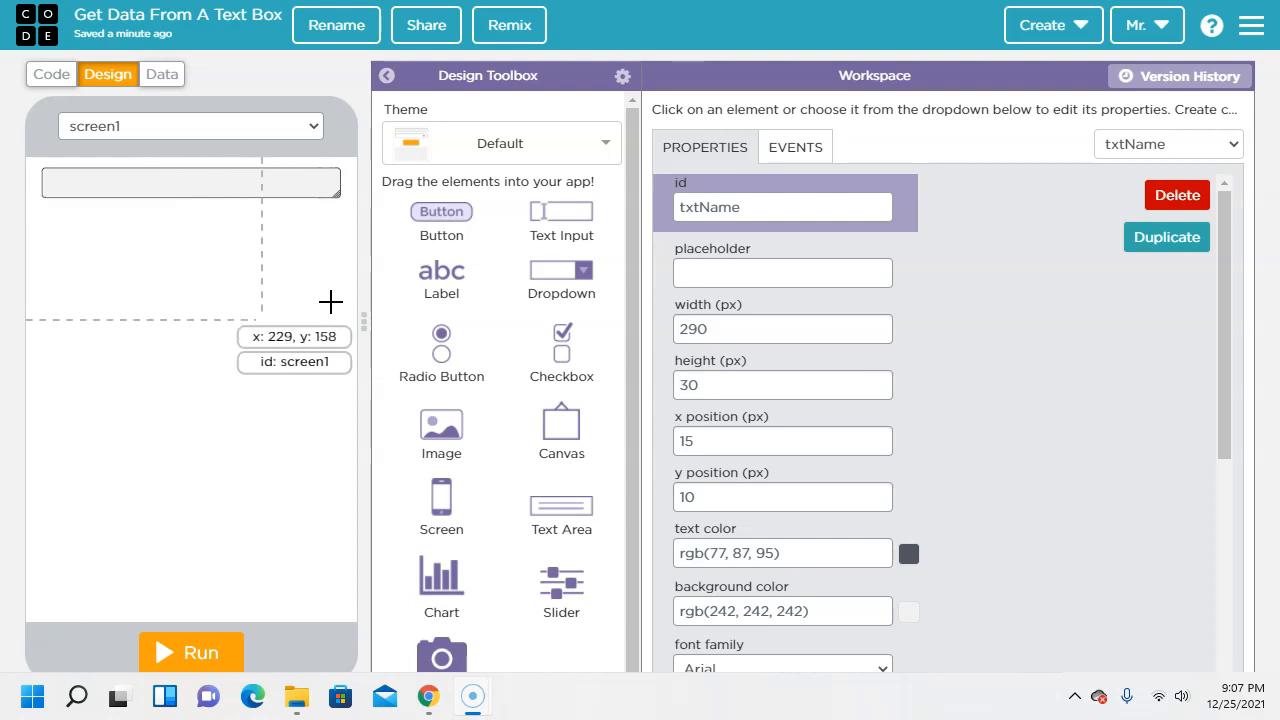
mouse_move(150, 244)
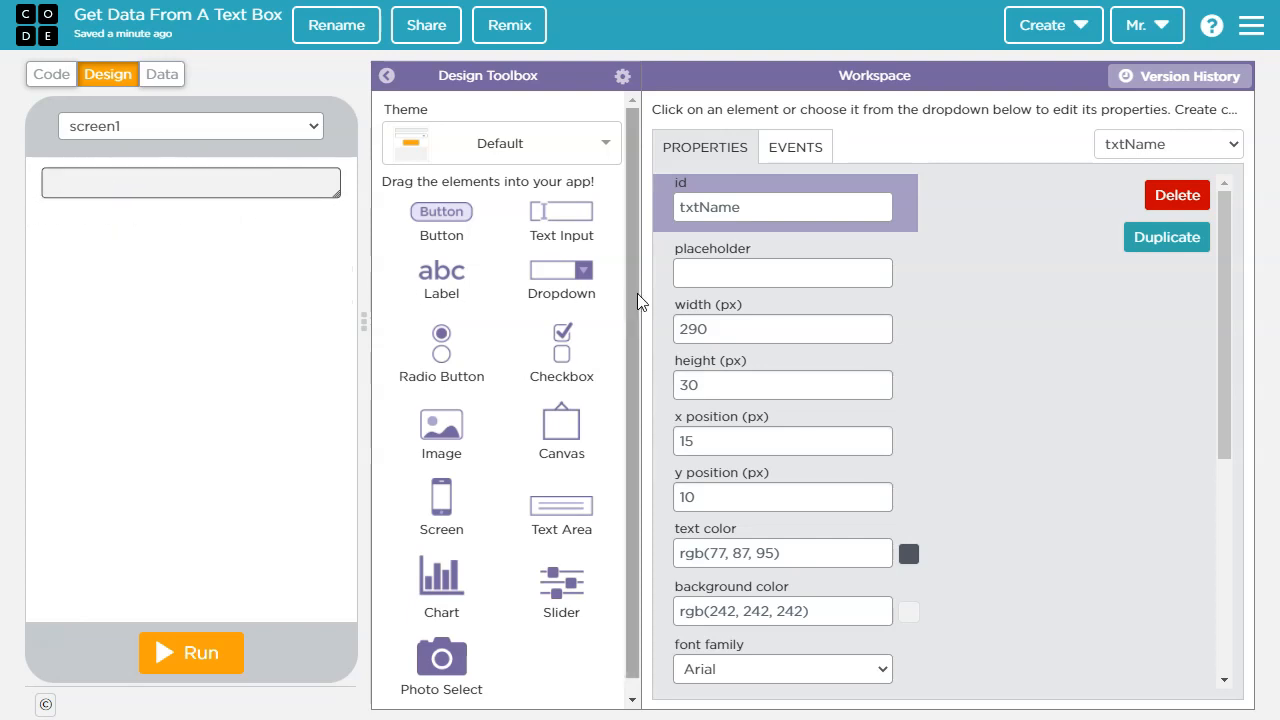
Set the txtName input's placeholder to Your Name.
click(782, 272)
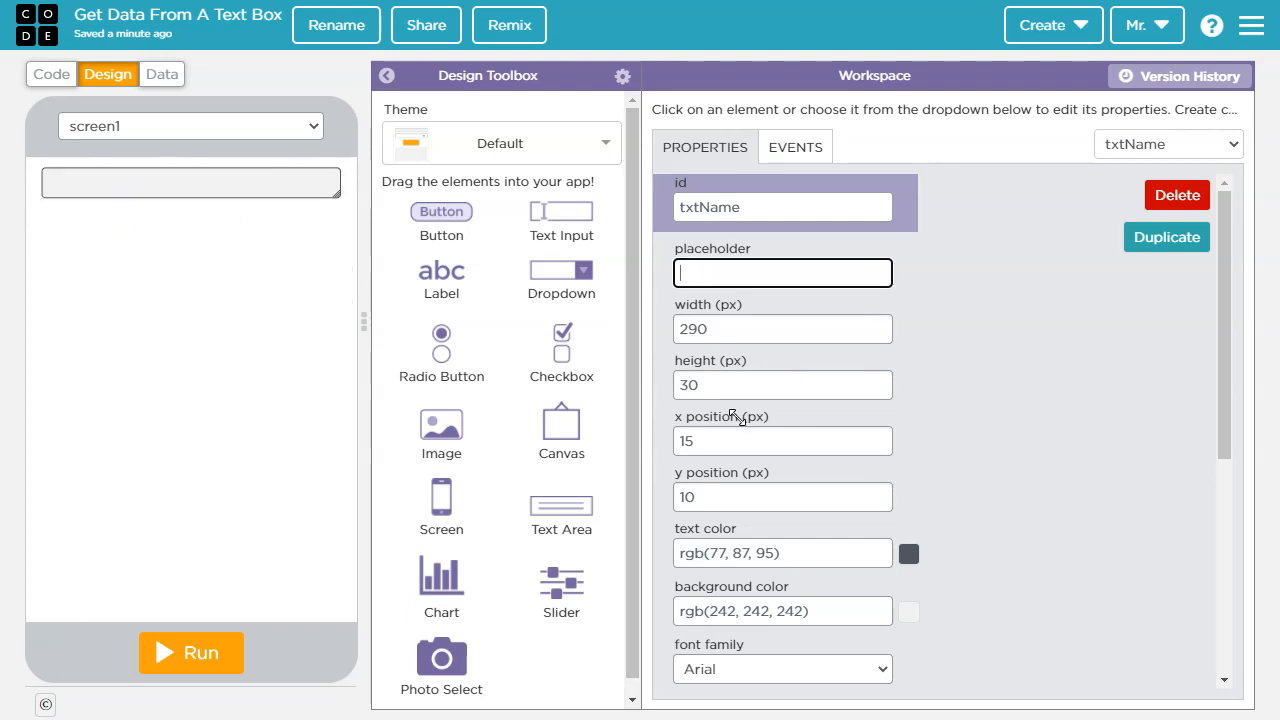
text(Your Name)
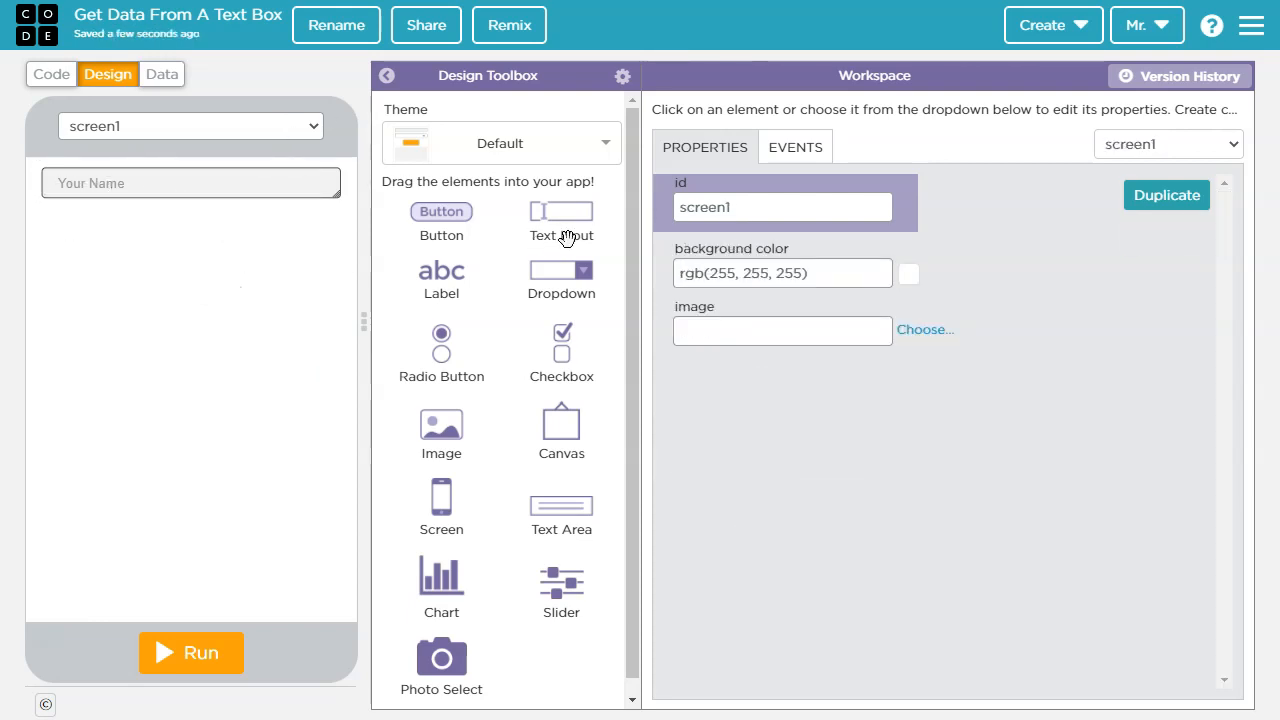
Place a second text input below the first and widen it to match.
drag(560, 210, 146, 236)
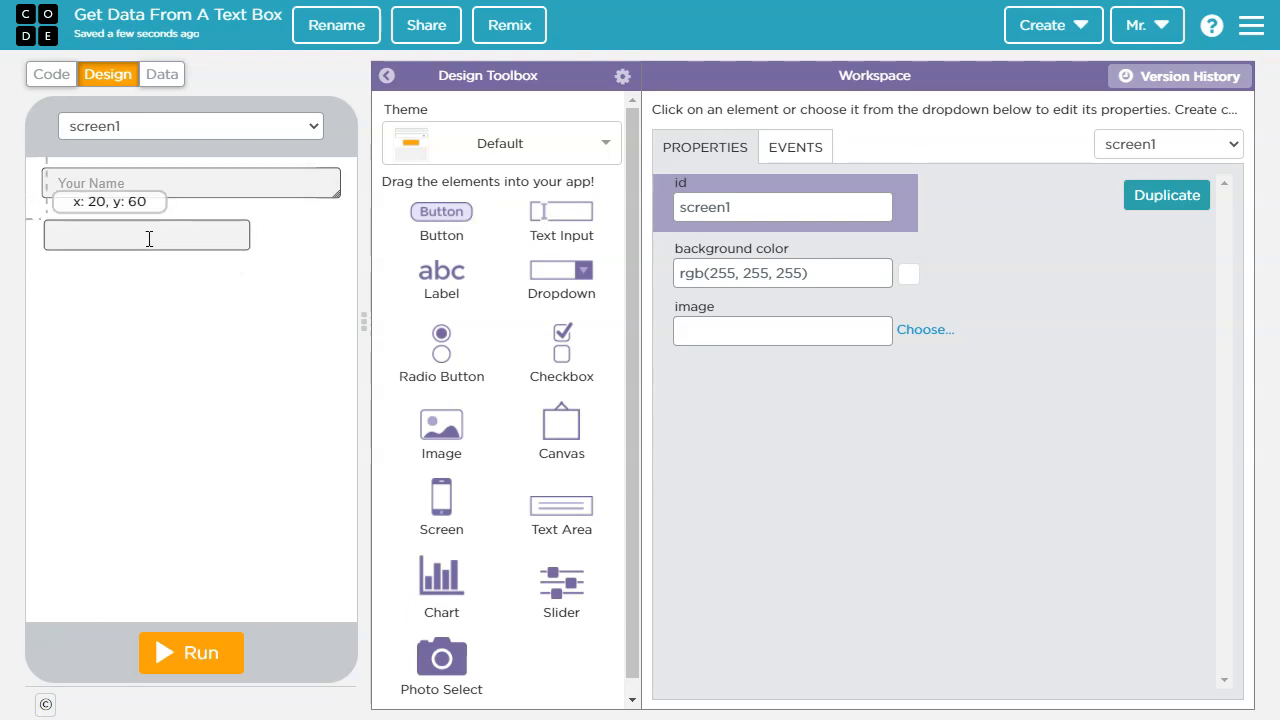
click(144, 236)
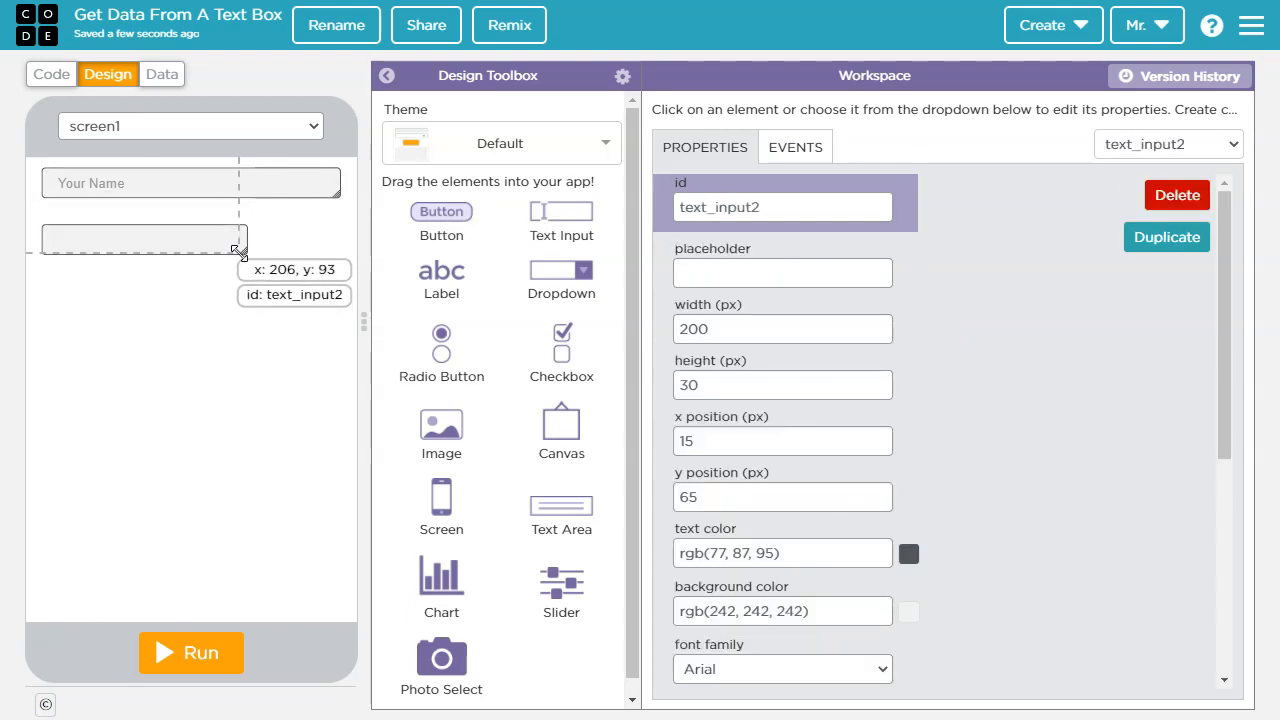
drag(240, 248, 336, 248)
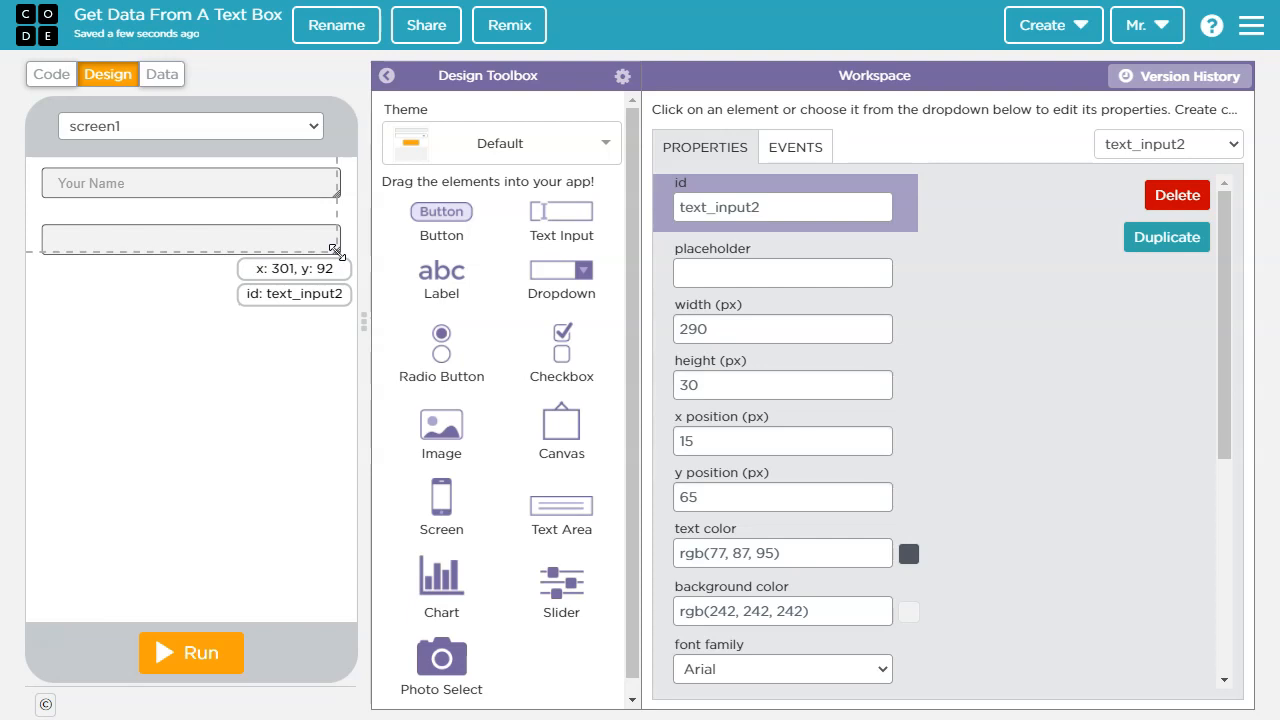
Give the second input the id txtAge and placeholder Your Age.
click(784, 206)
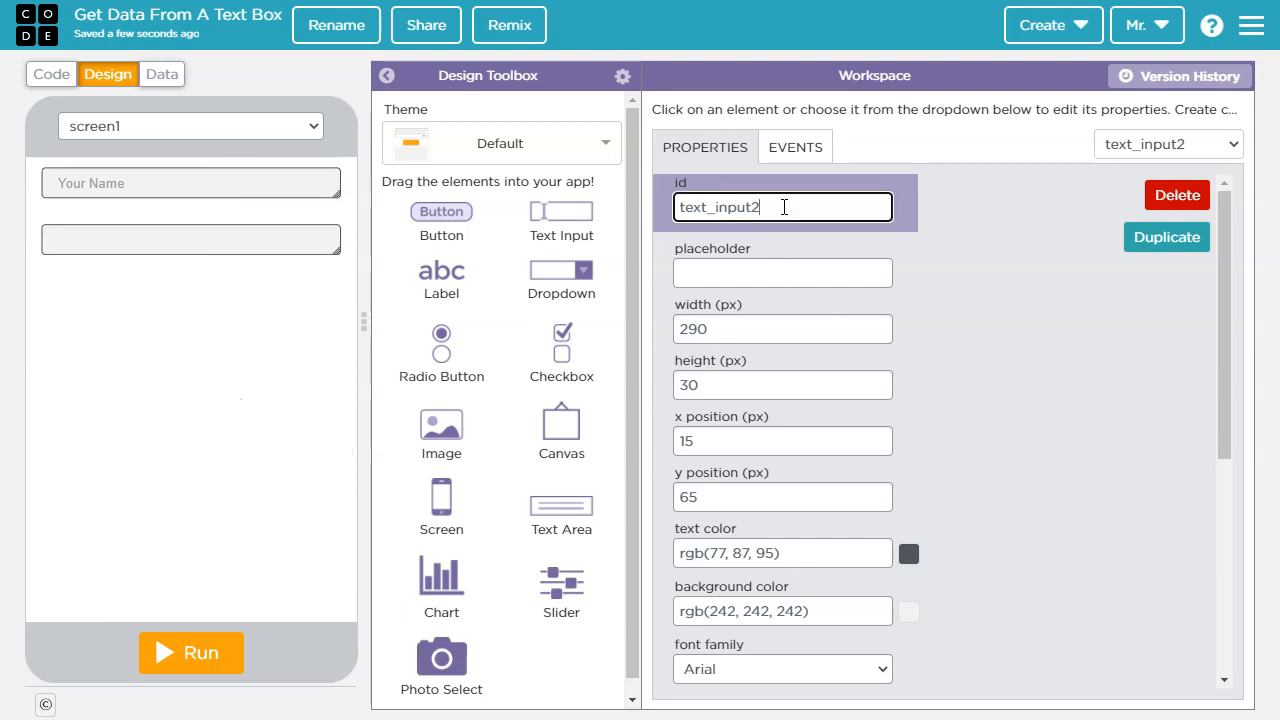
text(txtAg)
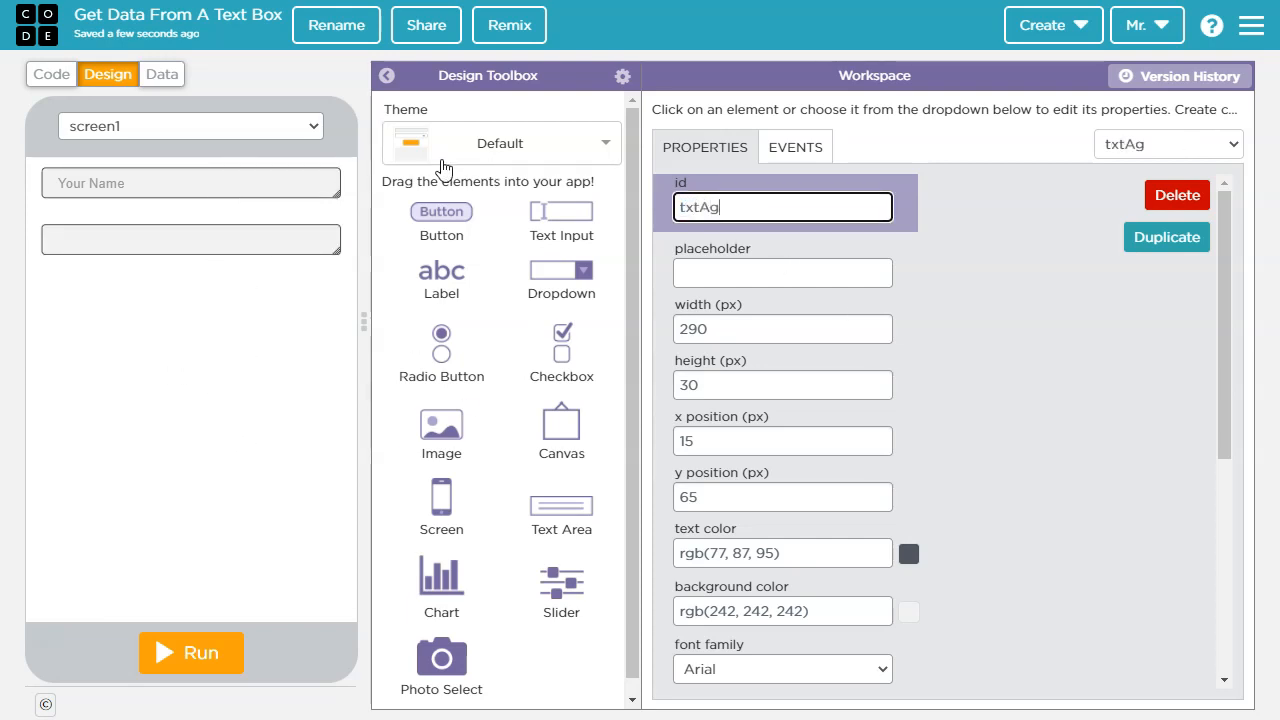
text(e)
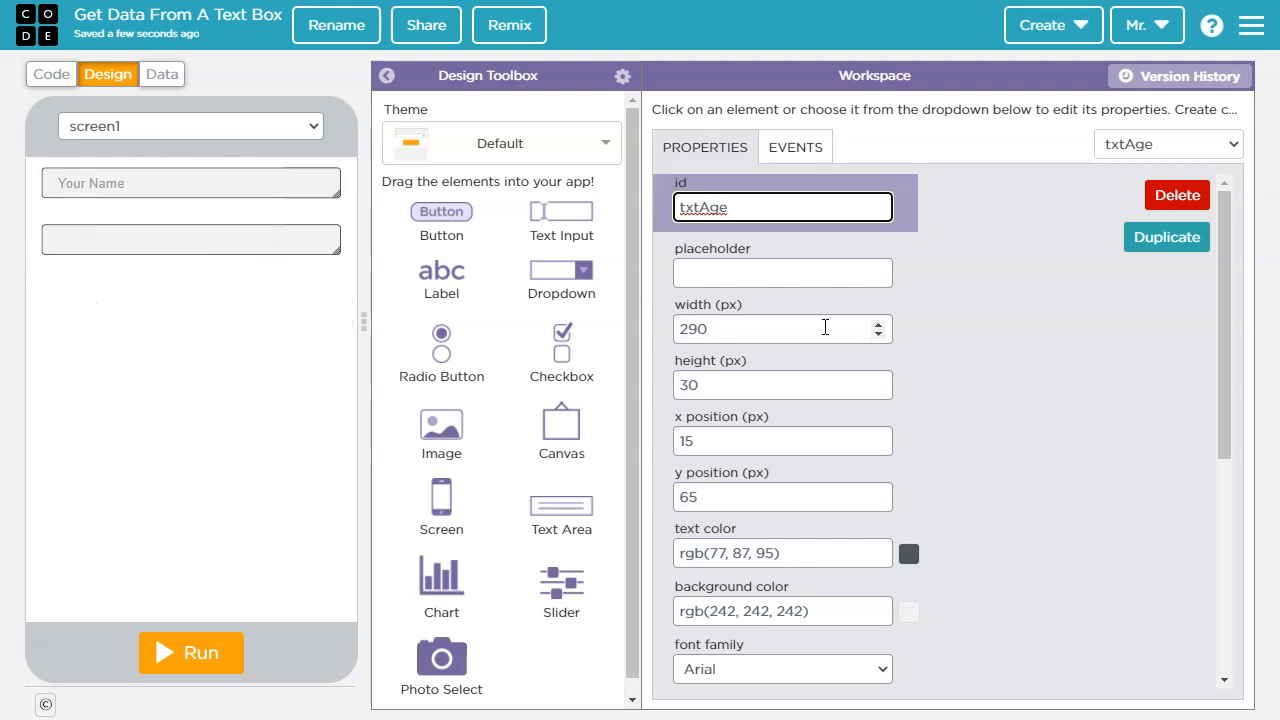
text(You)
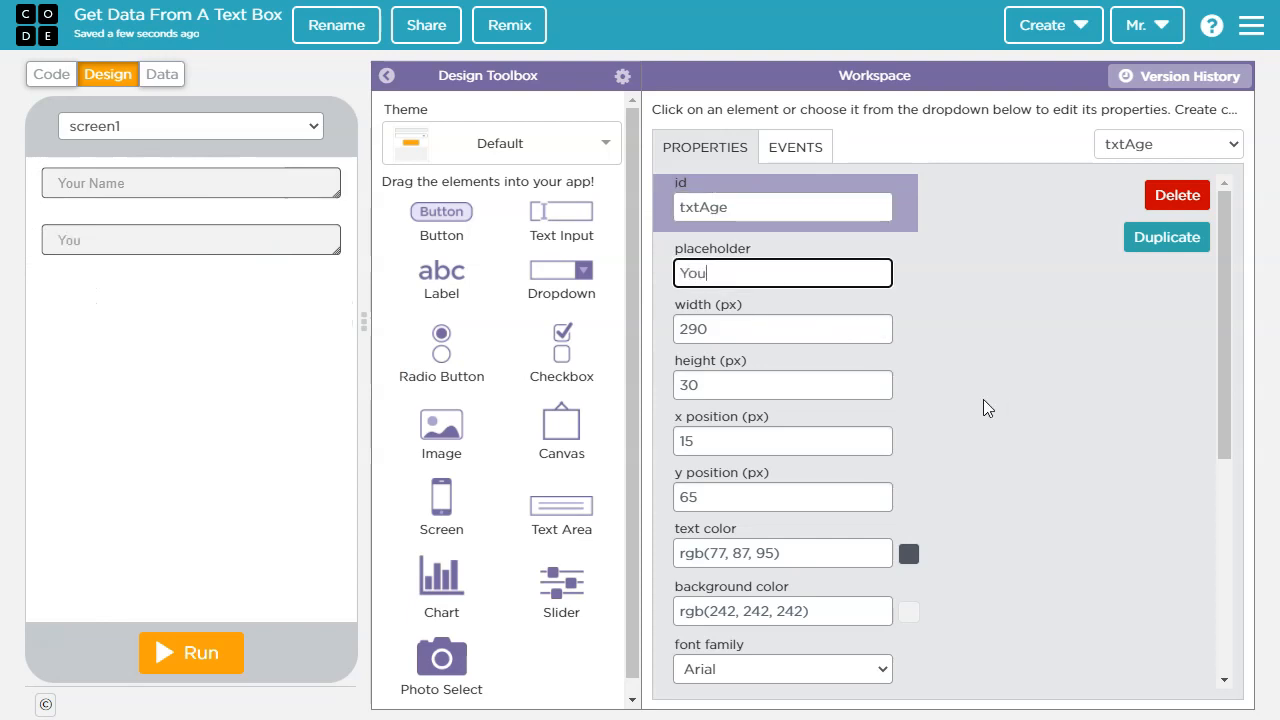
text(Your Age)
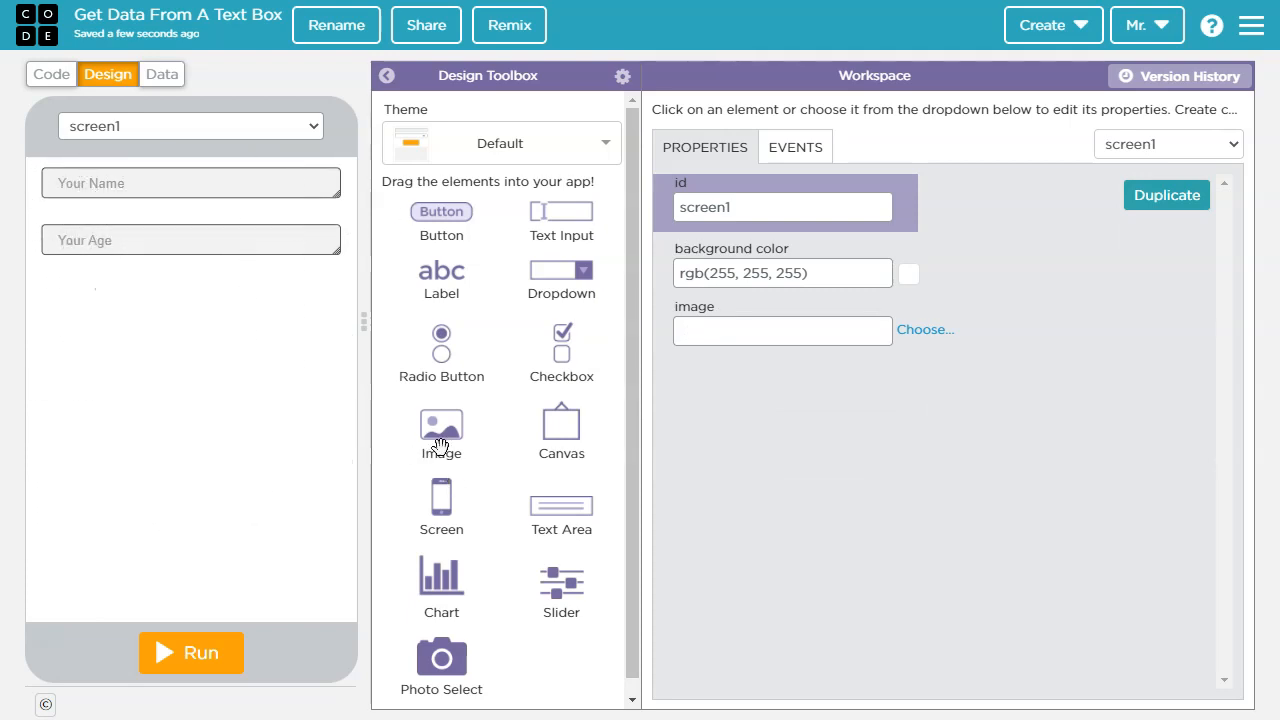
Add a button with id btnGetInfo and text Get Information, widened to fit one line.
drag(440, 212, 176, 472)
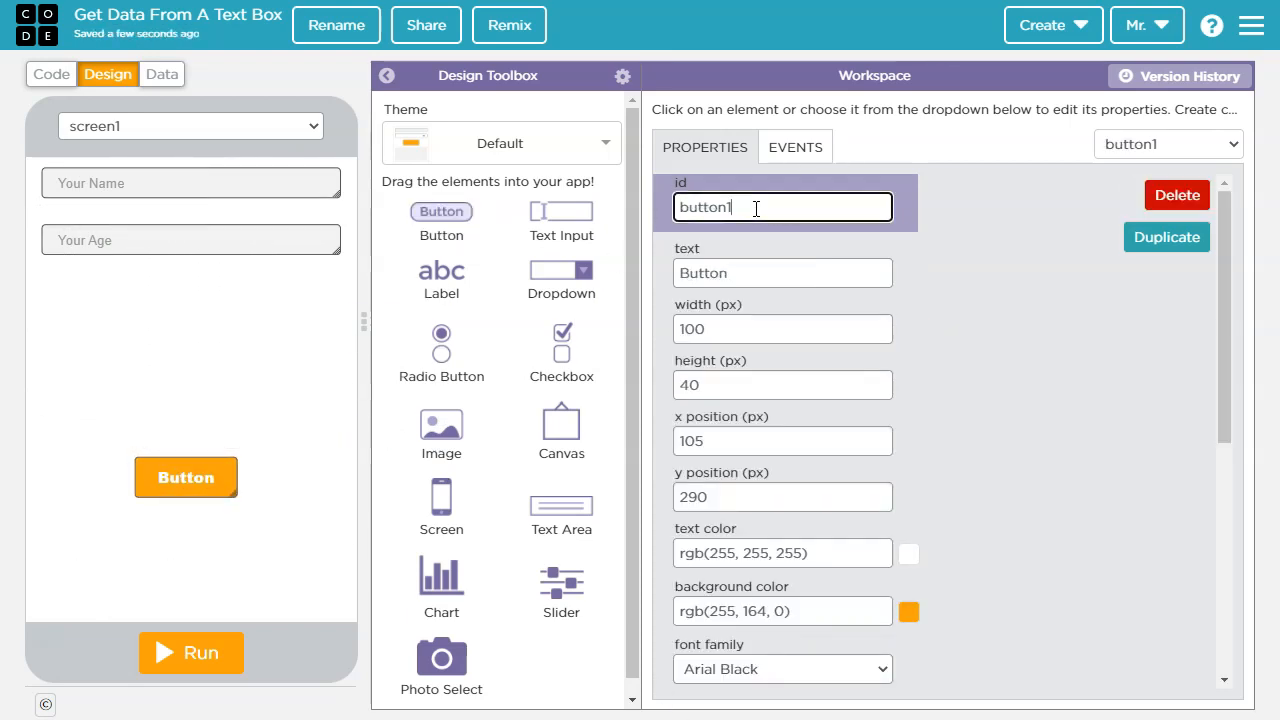
text(btn)
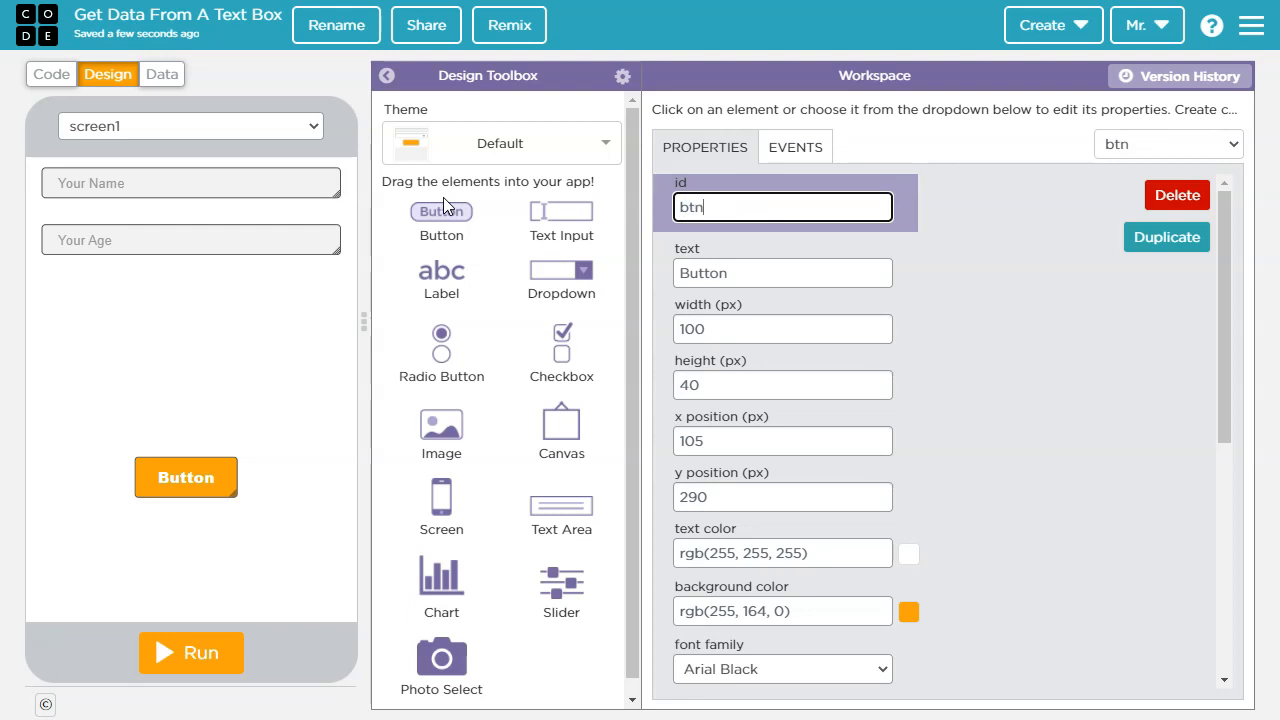
text(GetInfo)
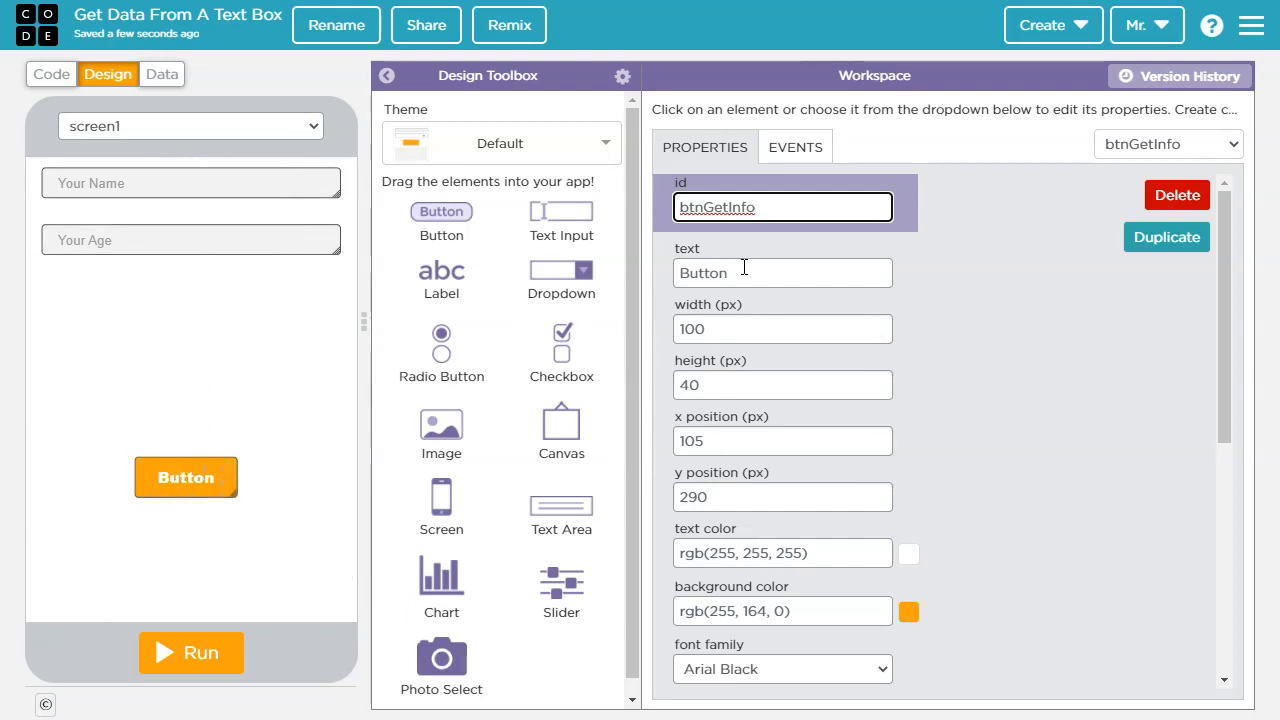
text(Get)
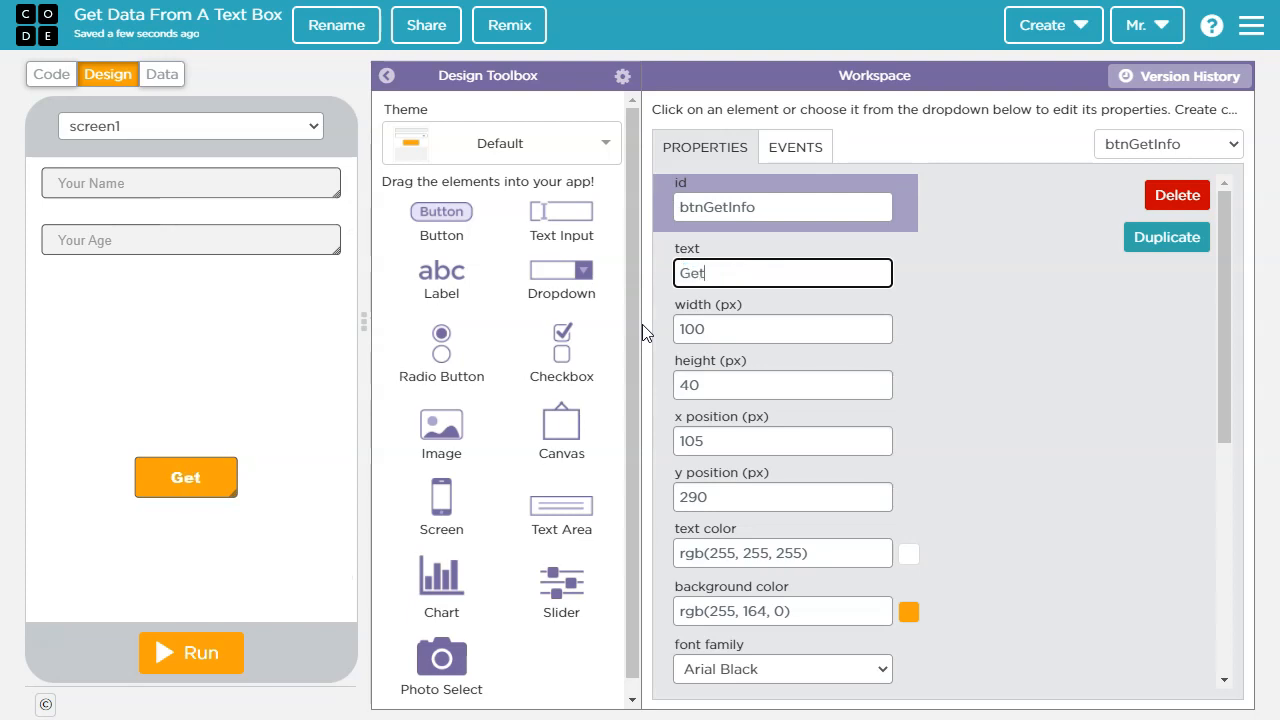
text(Information)
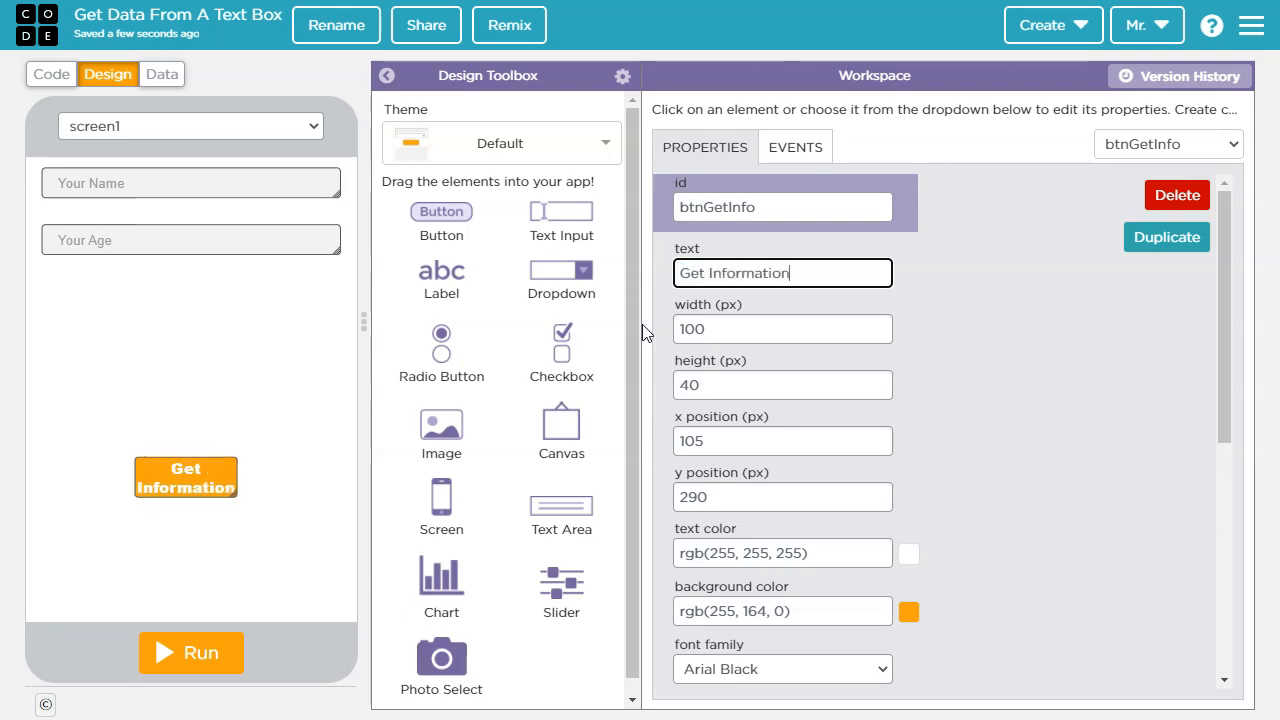
drag(210, 476, 260, 490)
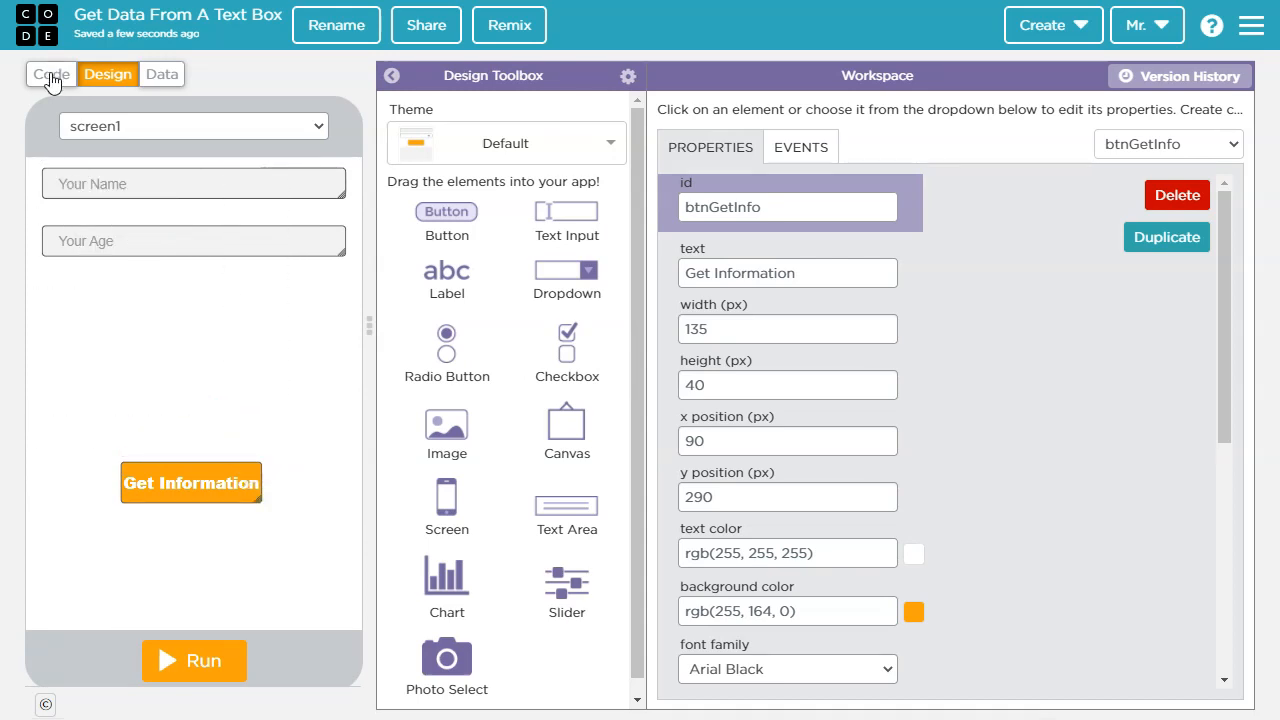
Insert the btnGetInfo click handler from the button's Events options and show its code.
click(52, 74)
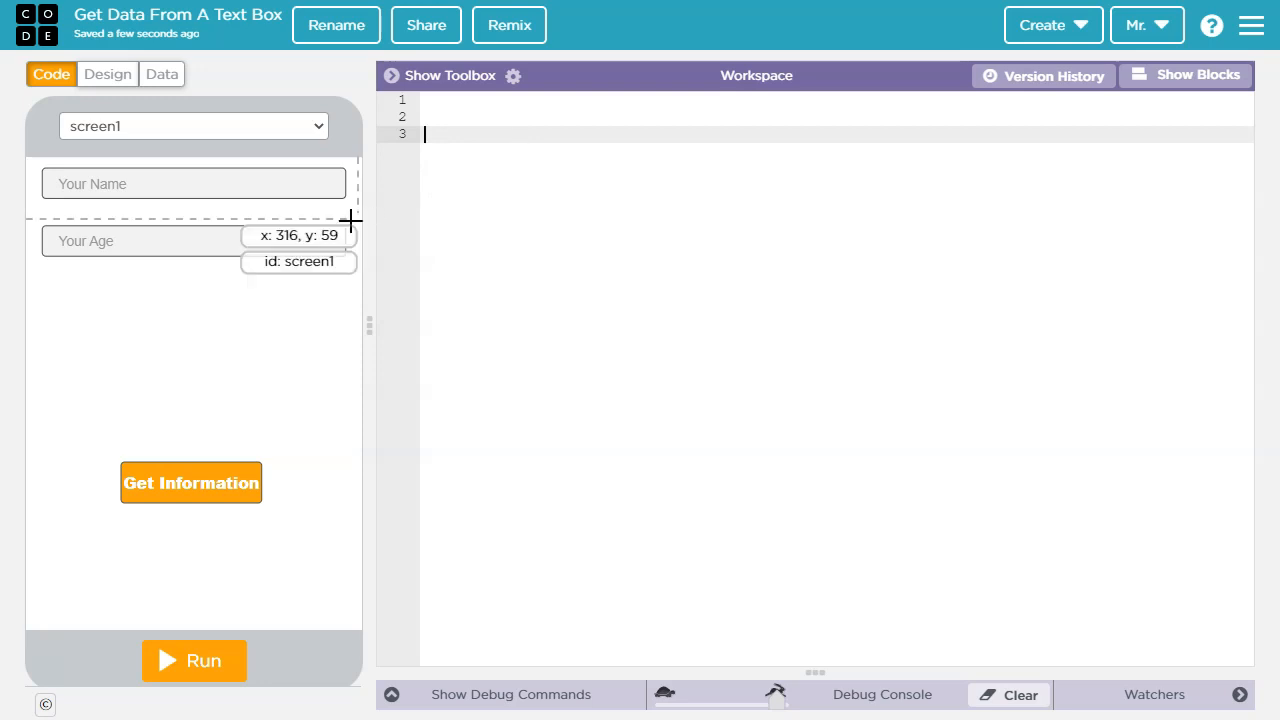
click(108, 72)
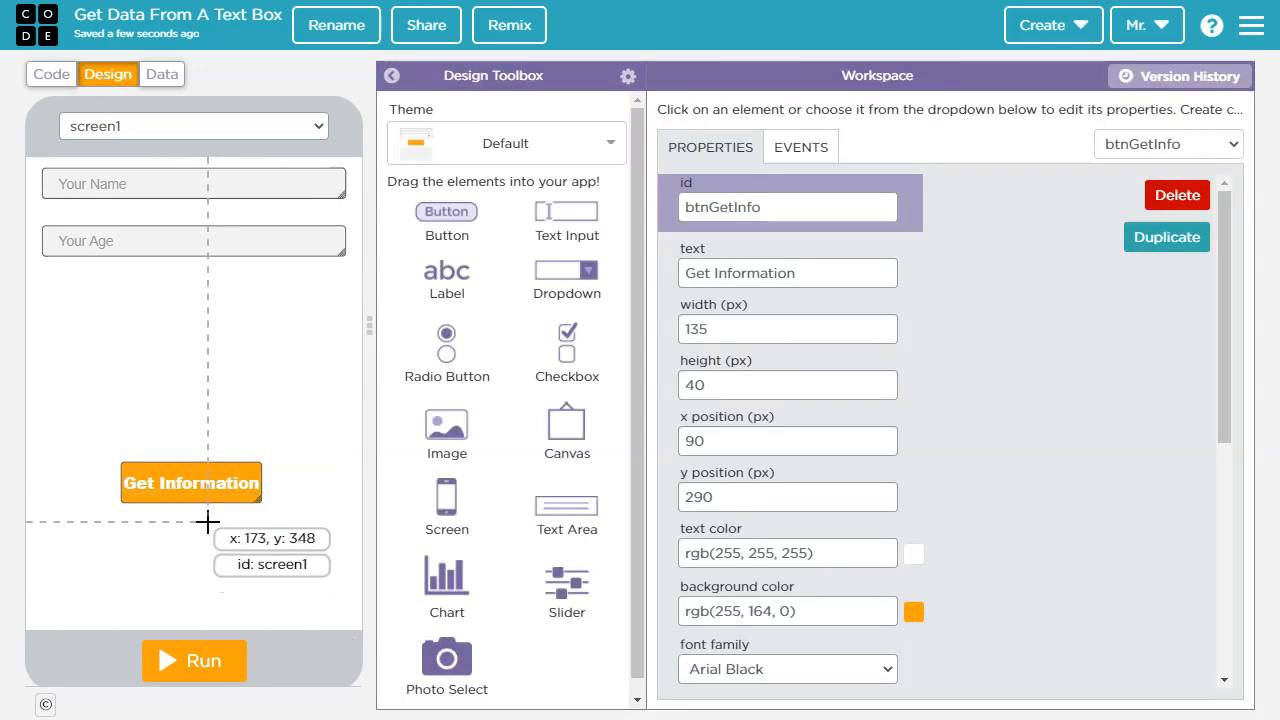
click(800, 148)
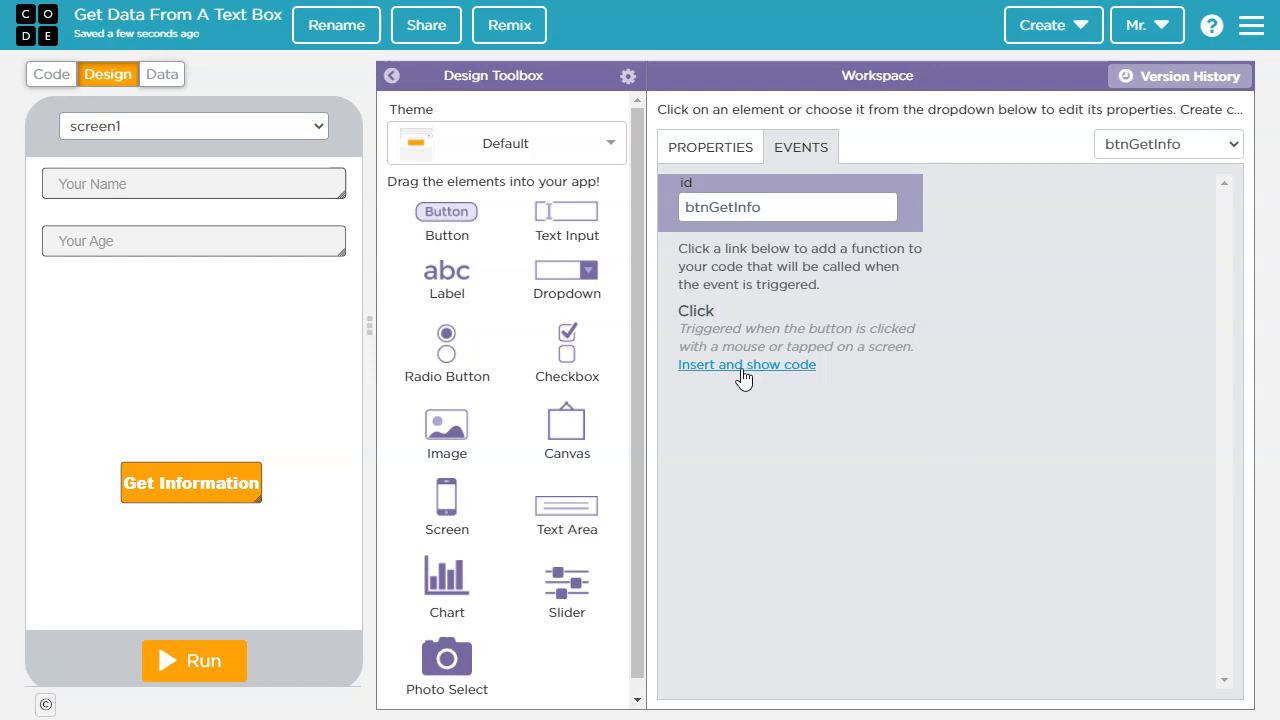
click(746, 364)
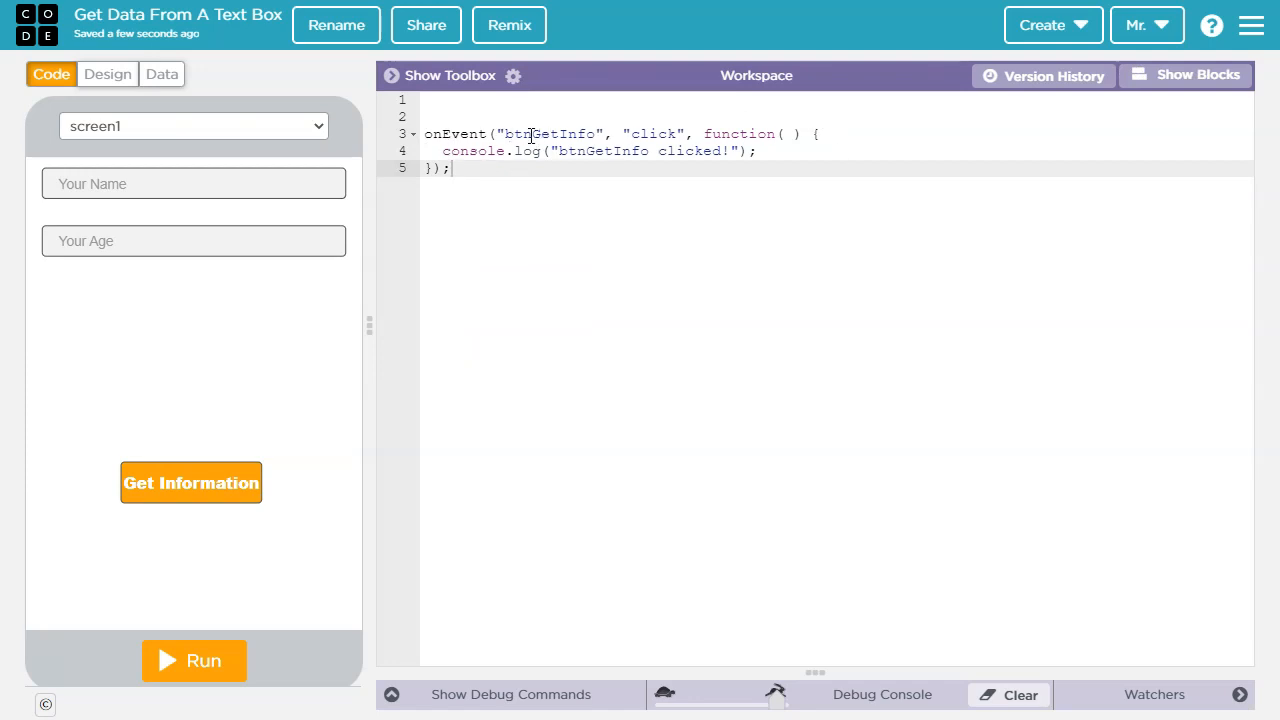
mouse_move(640, 192)
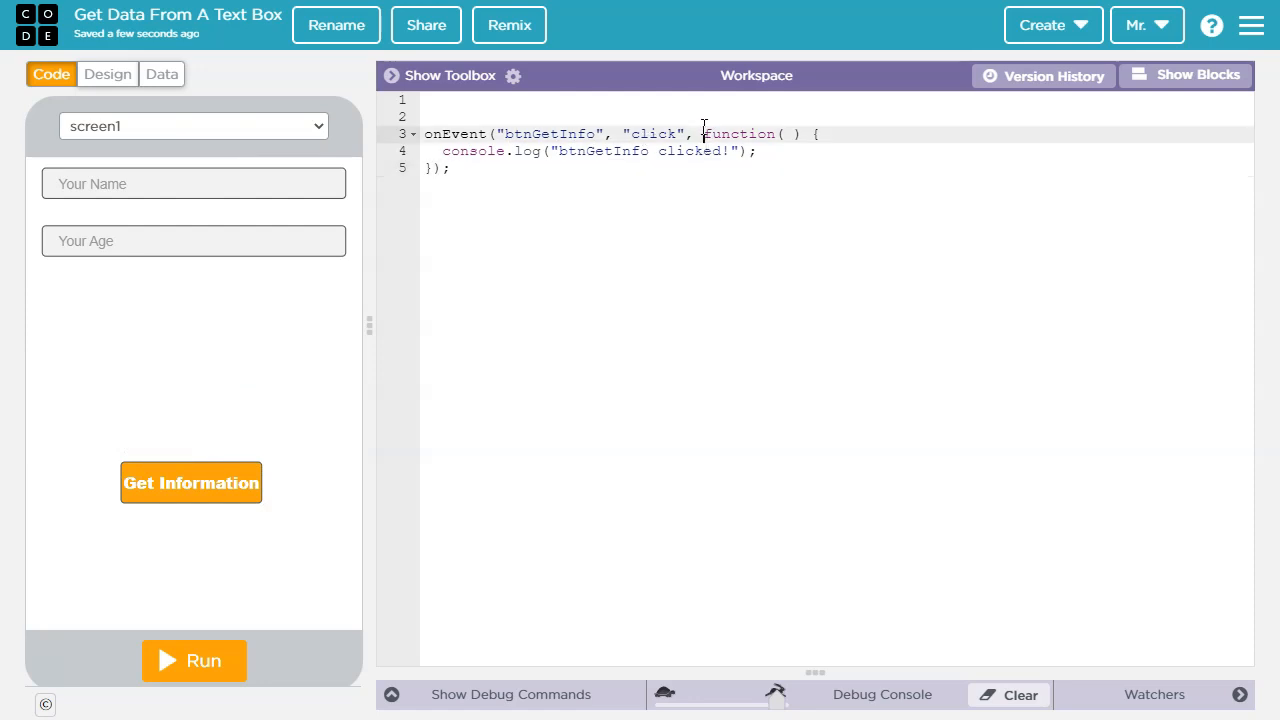
Delete the placeholder console.log line, leaving the click handler body empty.
drag(702, 134, 450, 168)
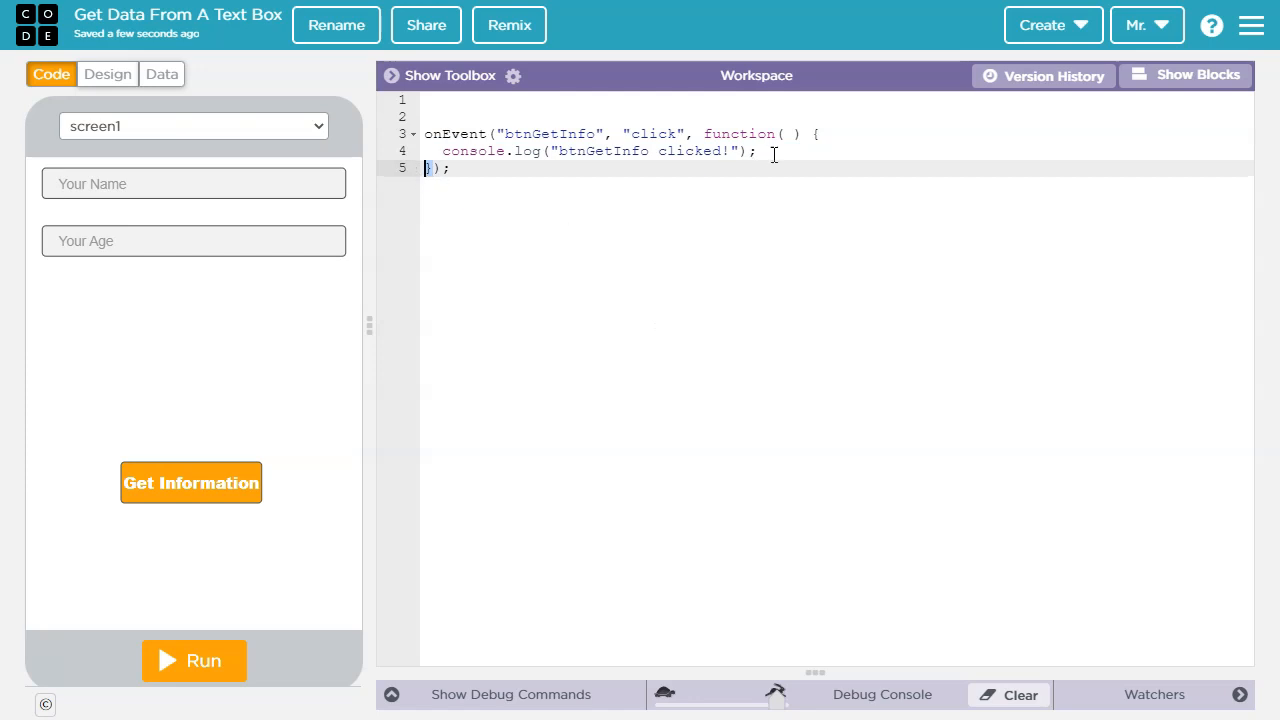
triple_click(600, 152)
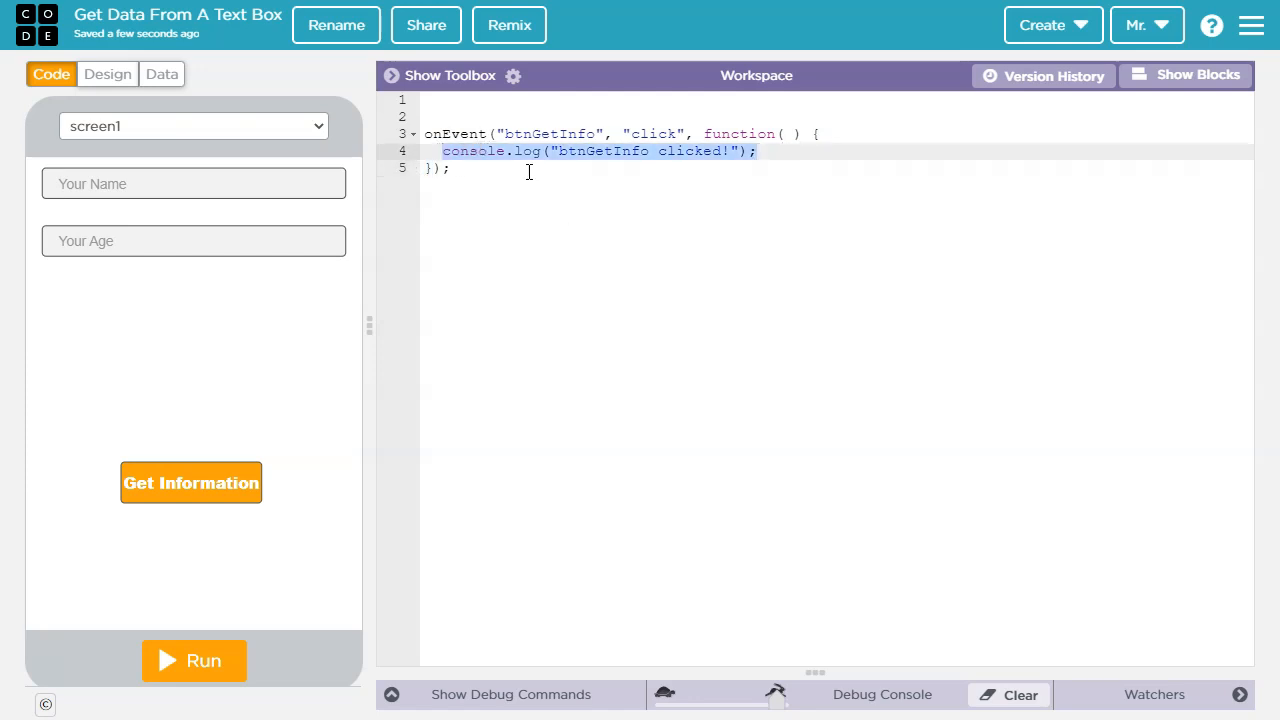
mouse_move(596, 156)
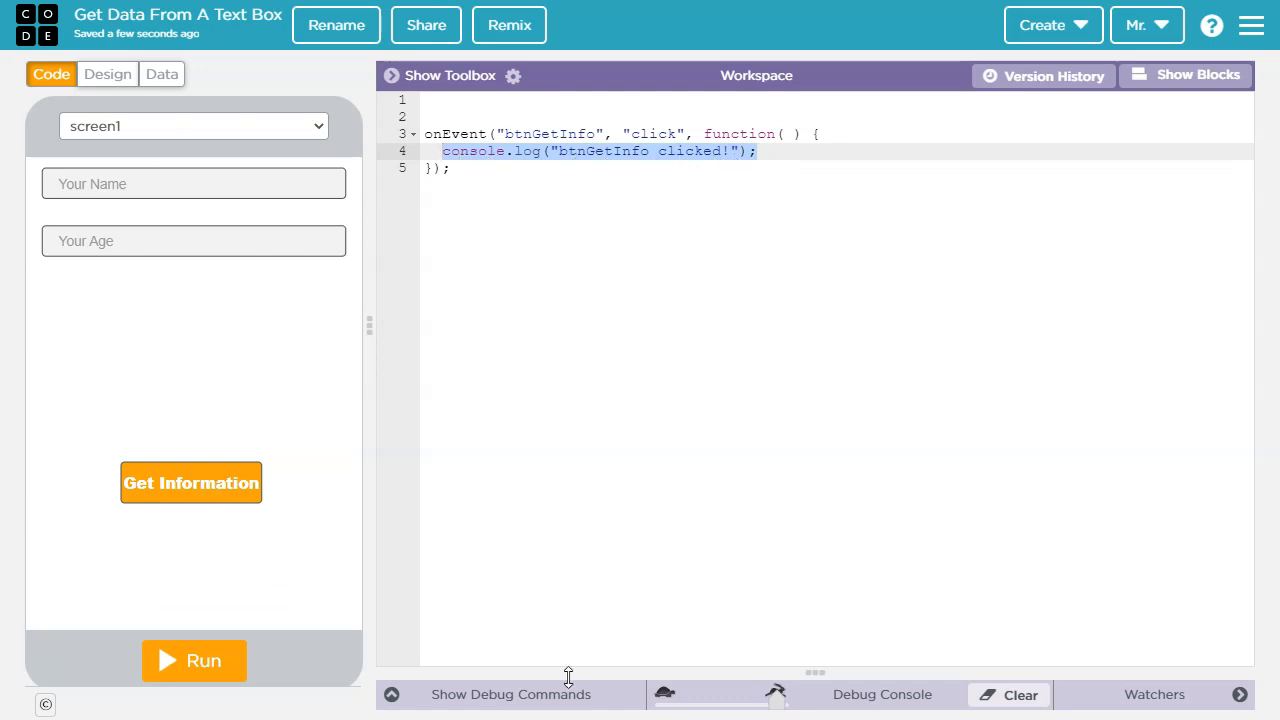
mouse_move(632, 334)
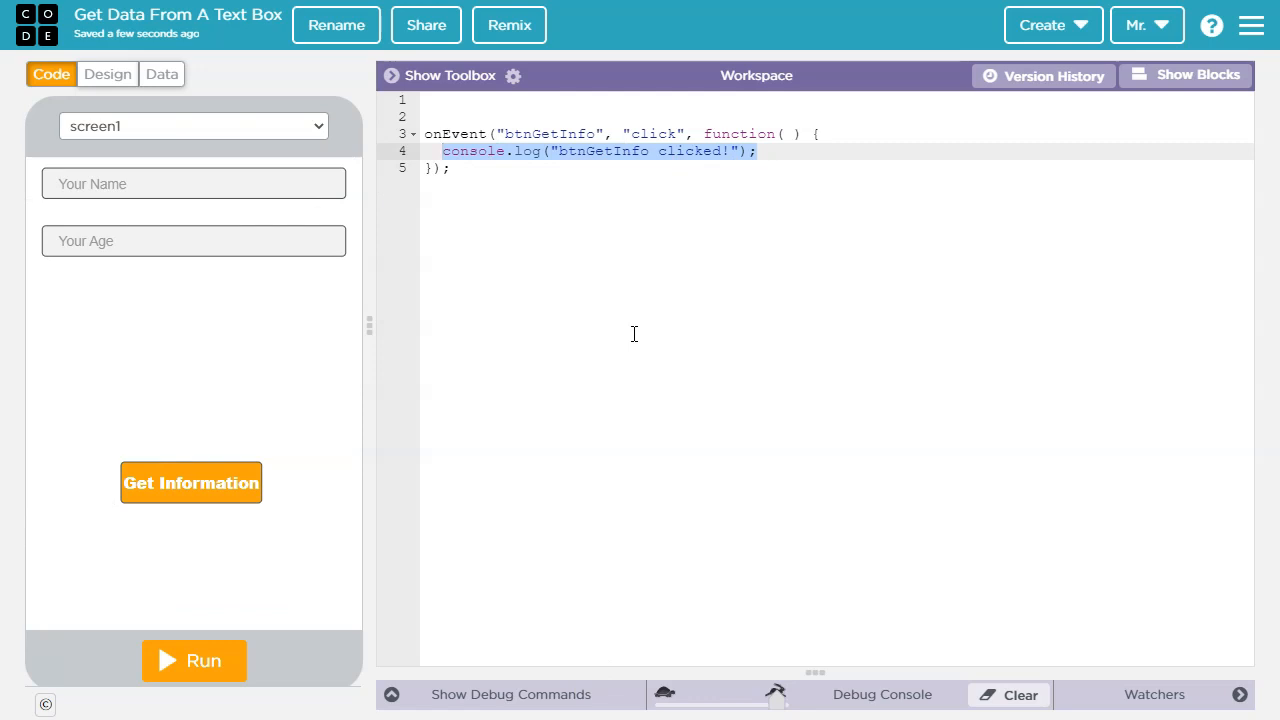
key(Delete)
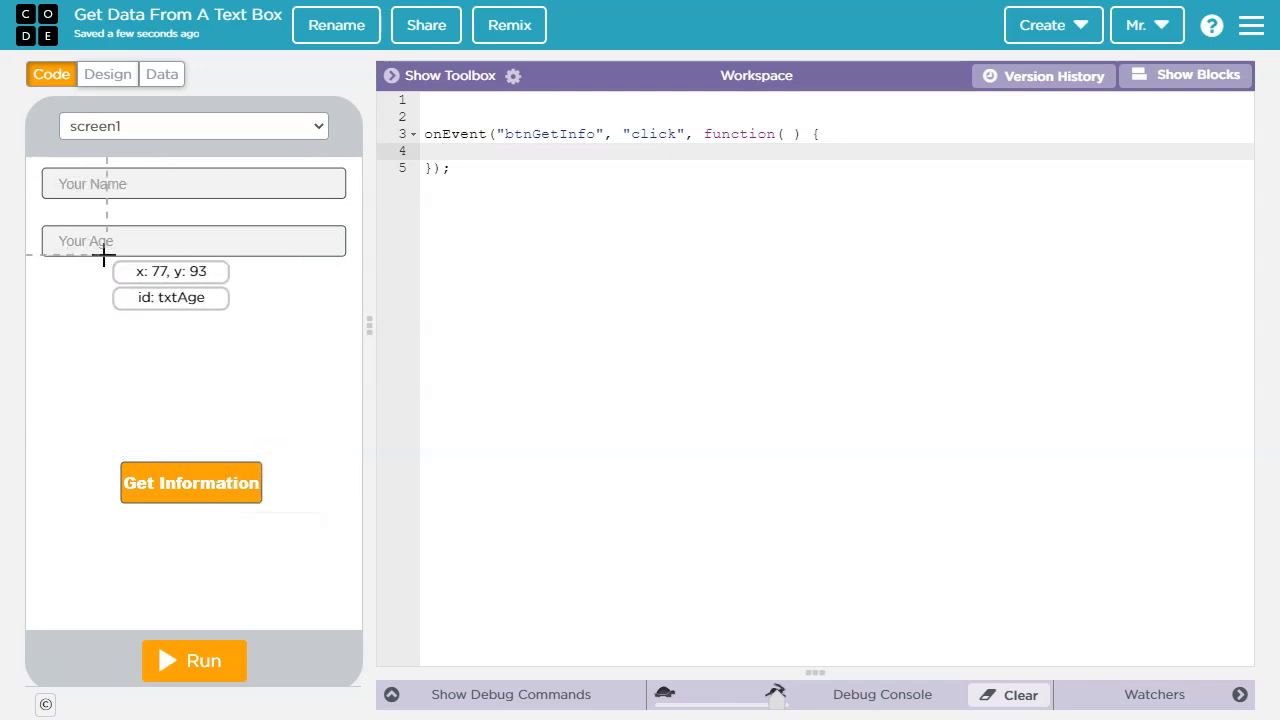
Begin the handler body with var name.
click(450, 152)
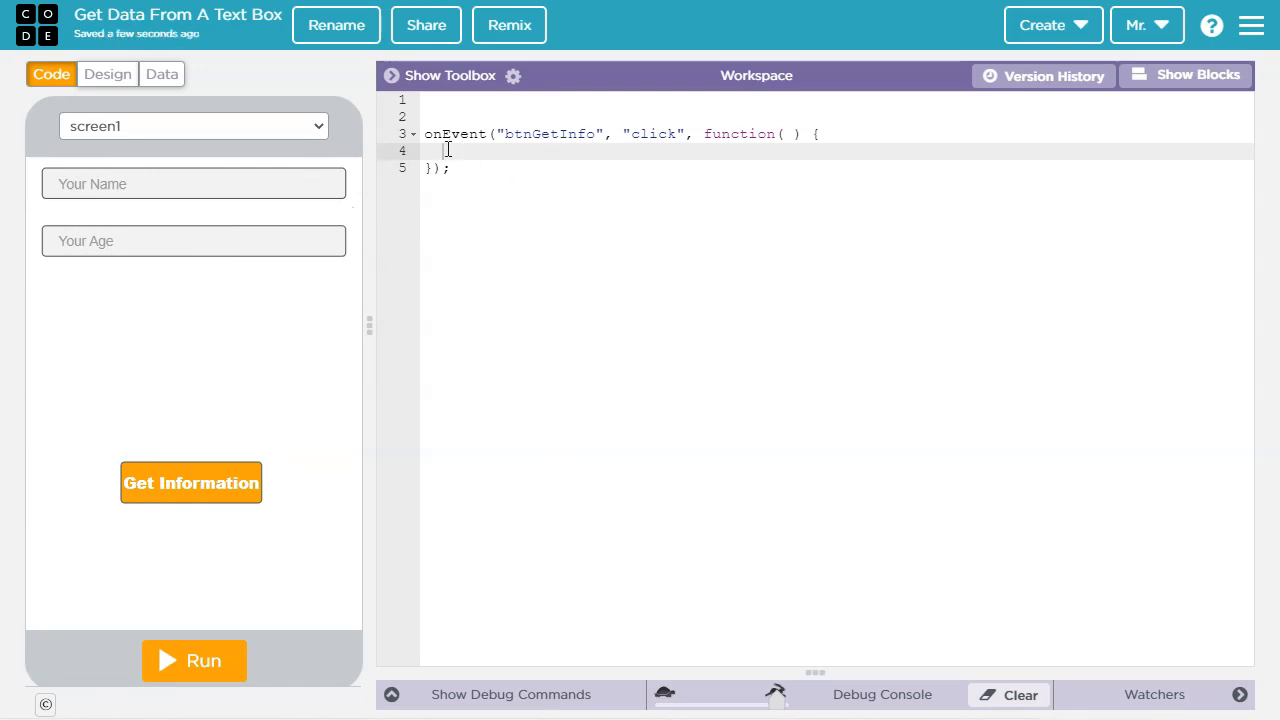
text(var)
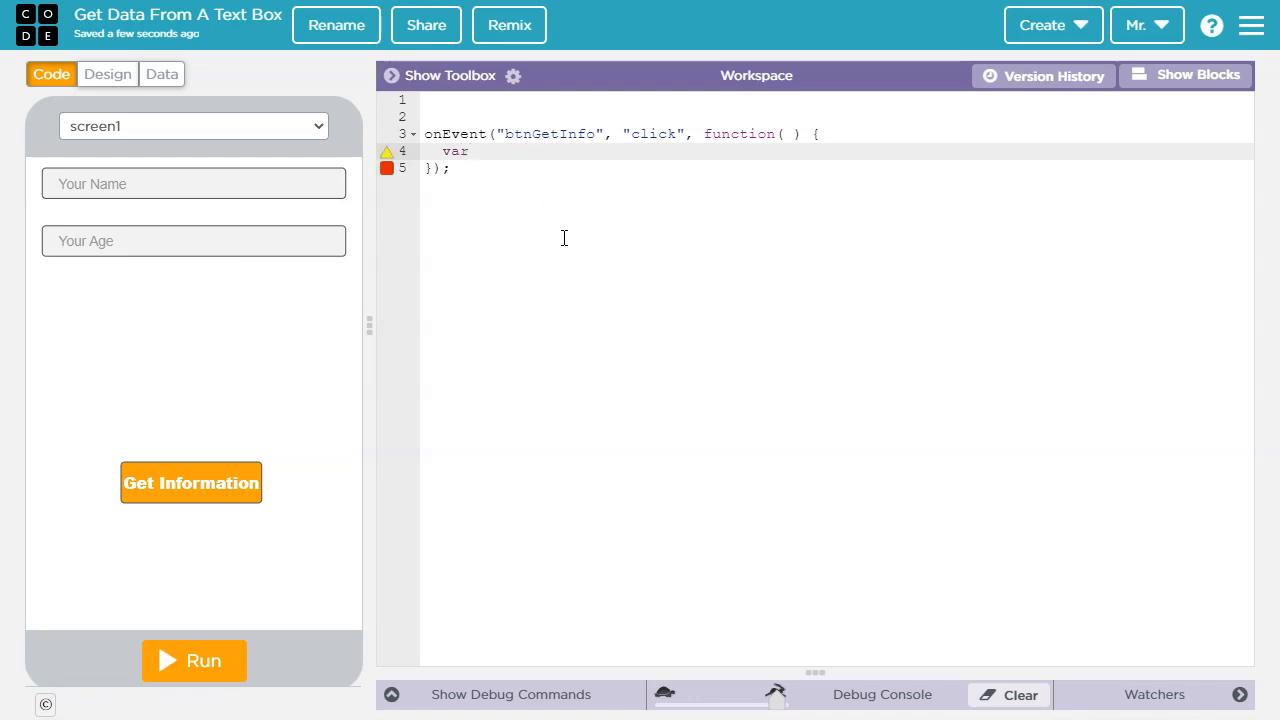
text(n)
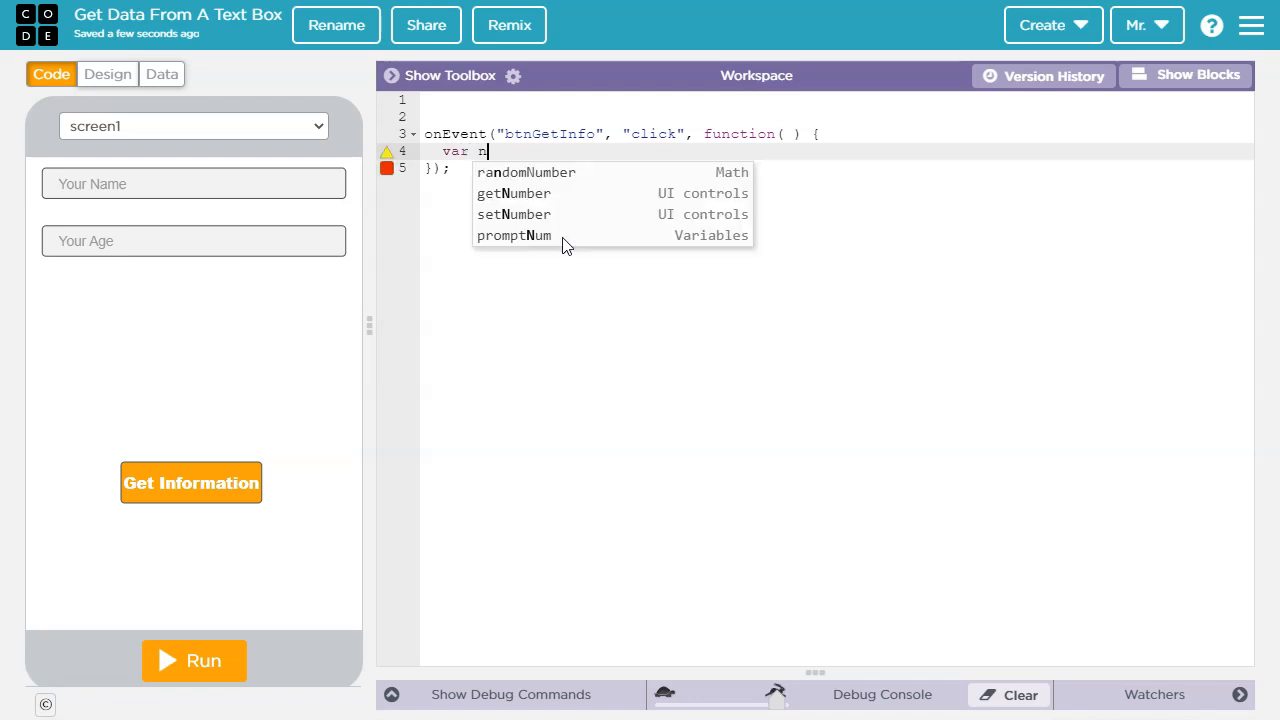
text(ame)
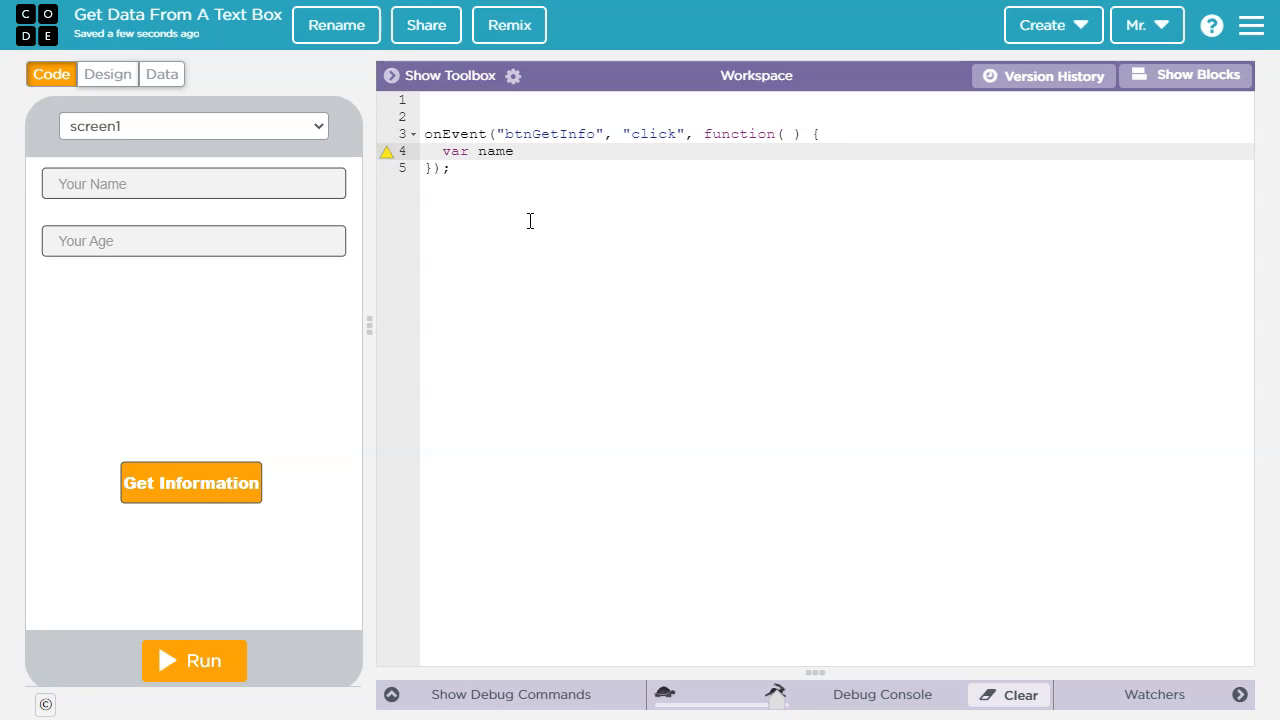
mouse_move(480, 210)
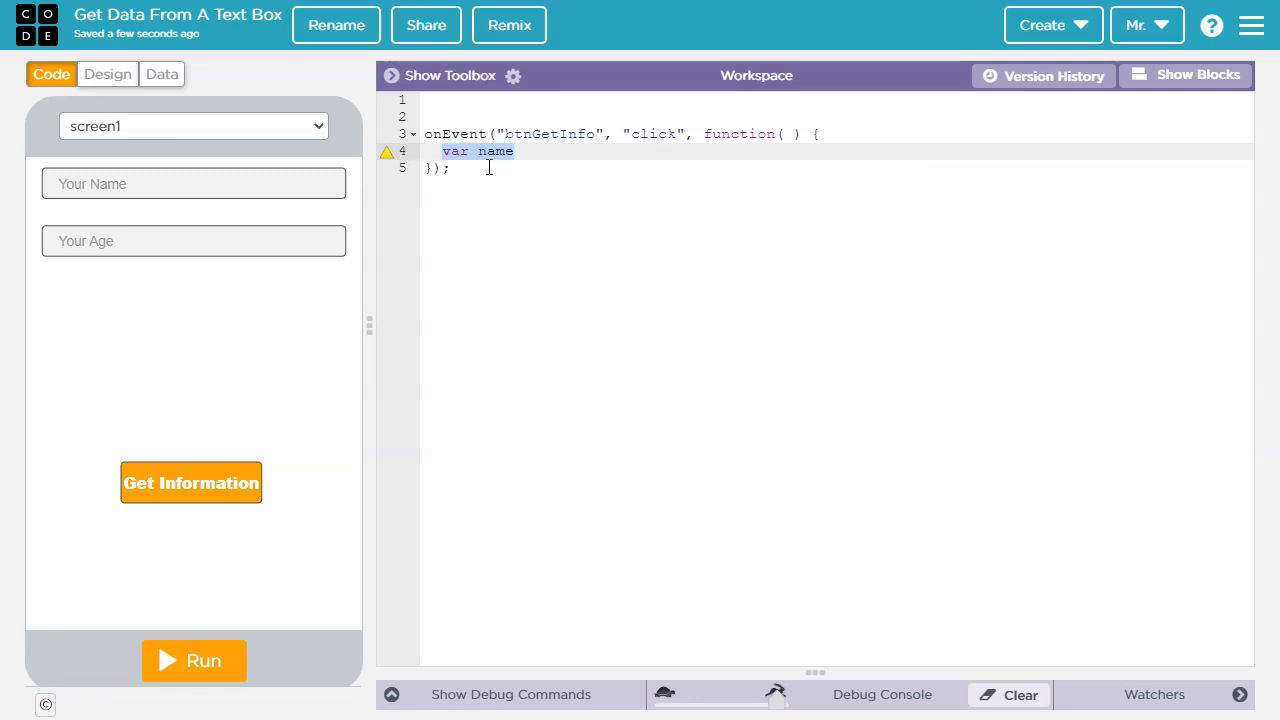
mouse_move(704, 128)
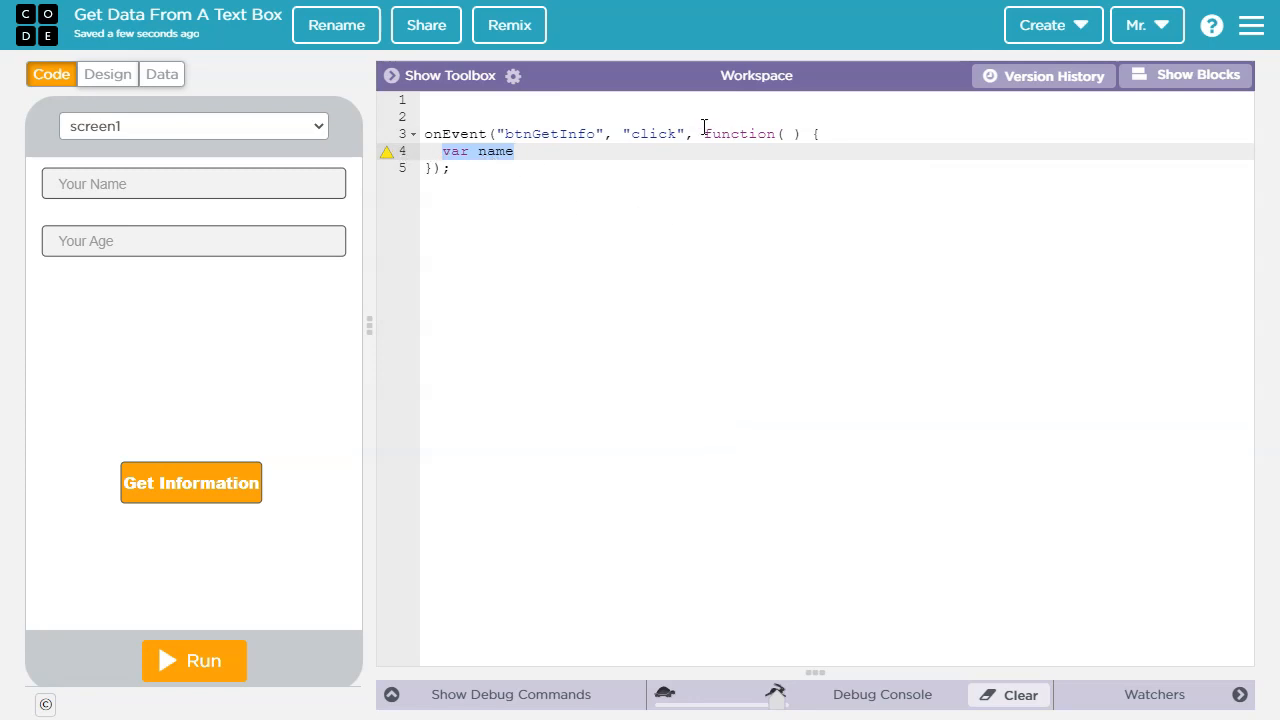
mouse_move(738, 164)
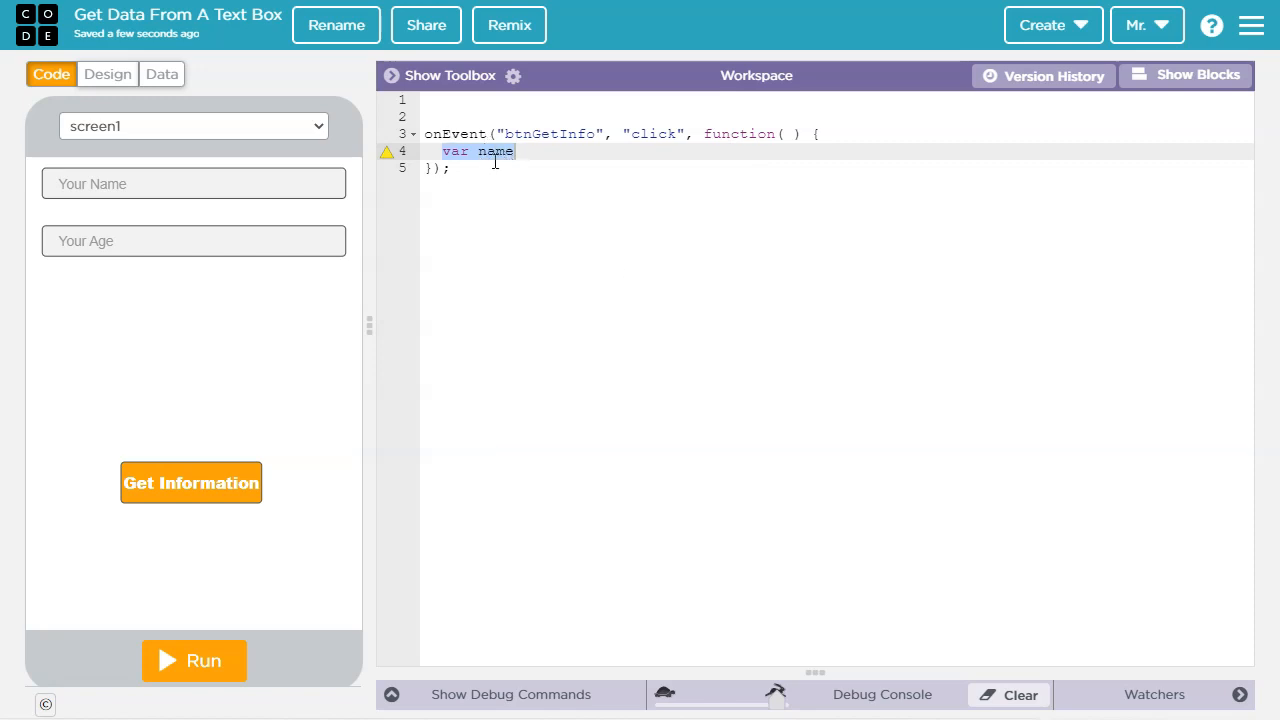
mouse_move(496, 156)
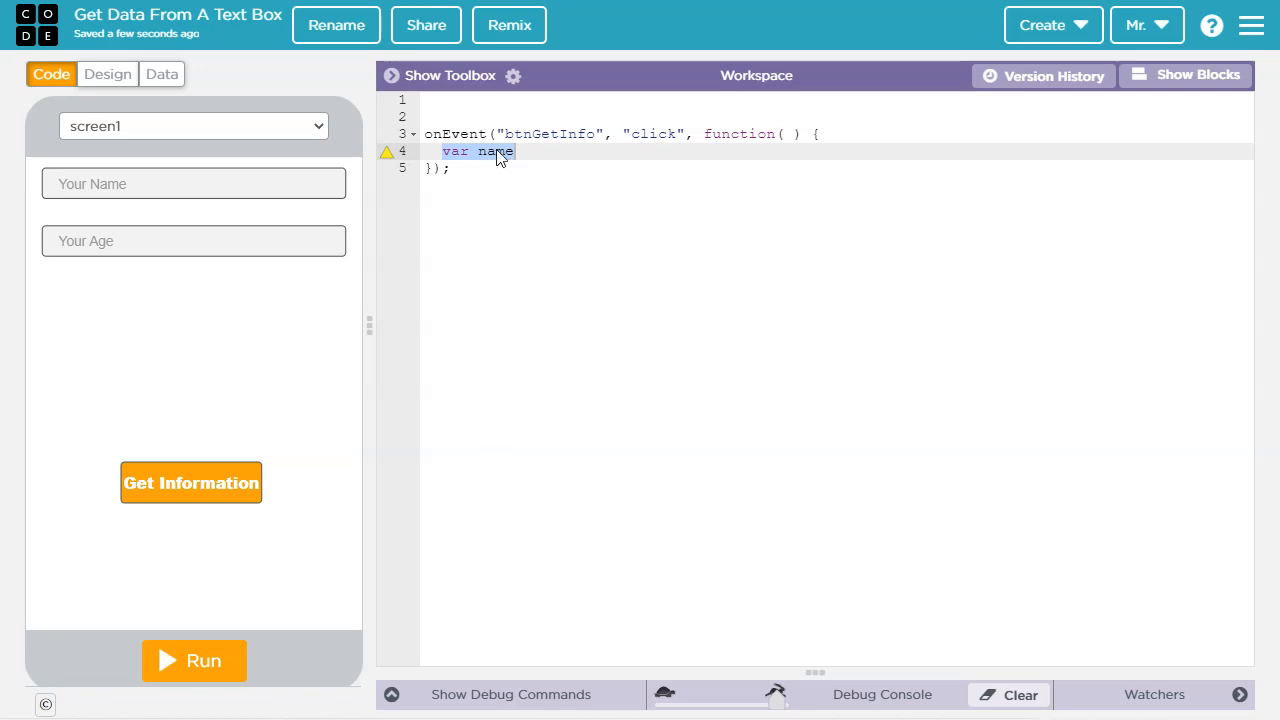
mouse_move(720, 132)
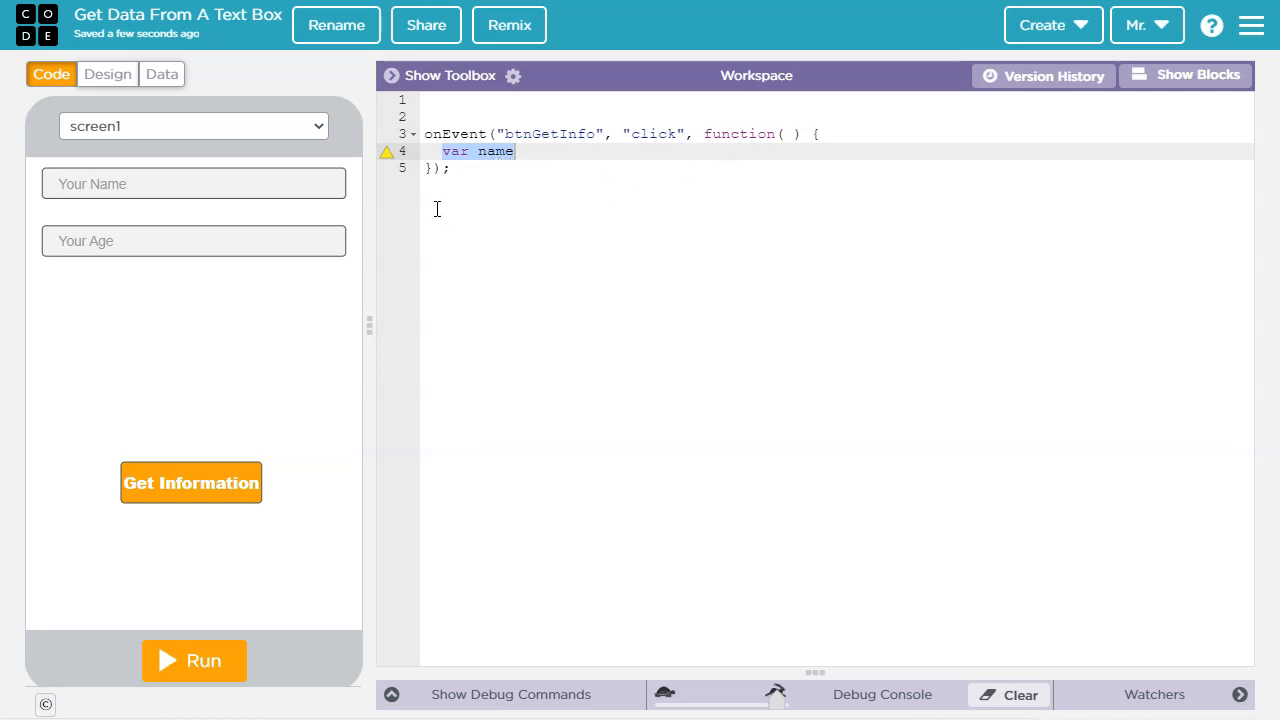
mouse_move(764, 132)
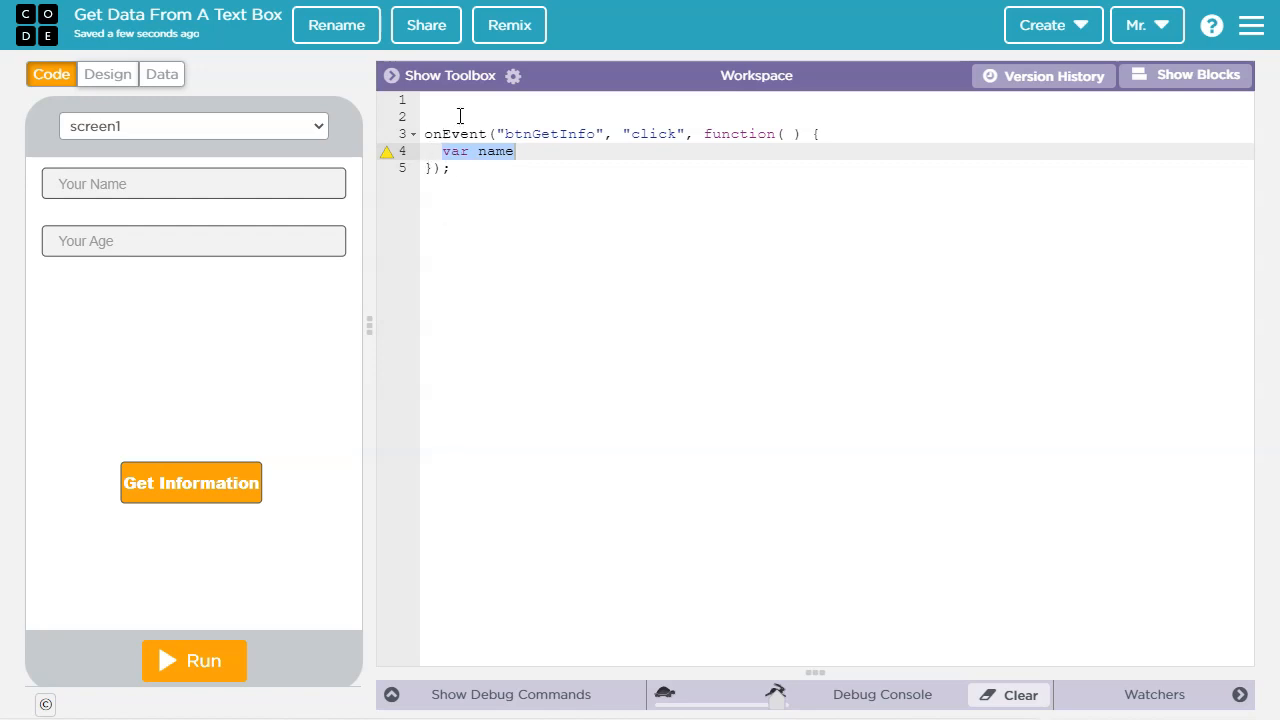
mouse_move(680, 144)
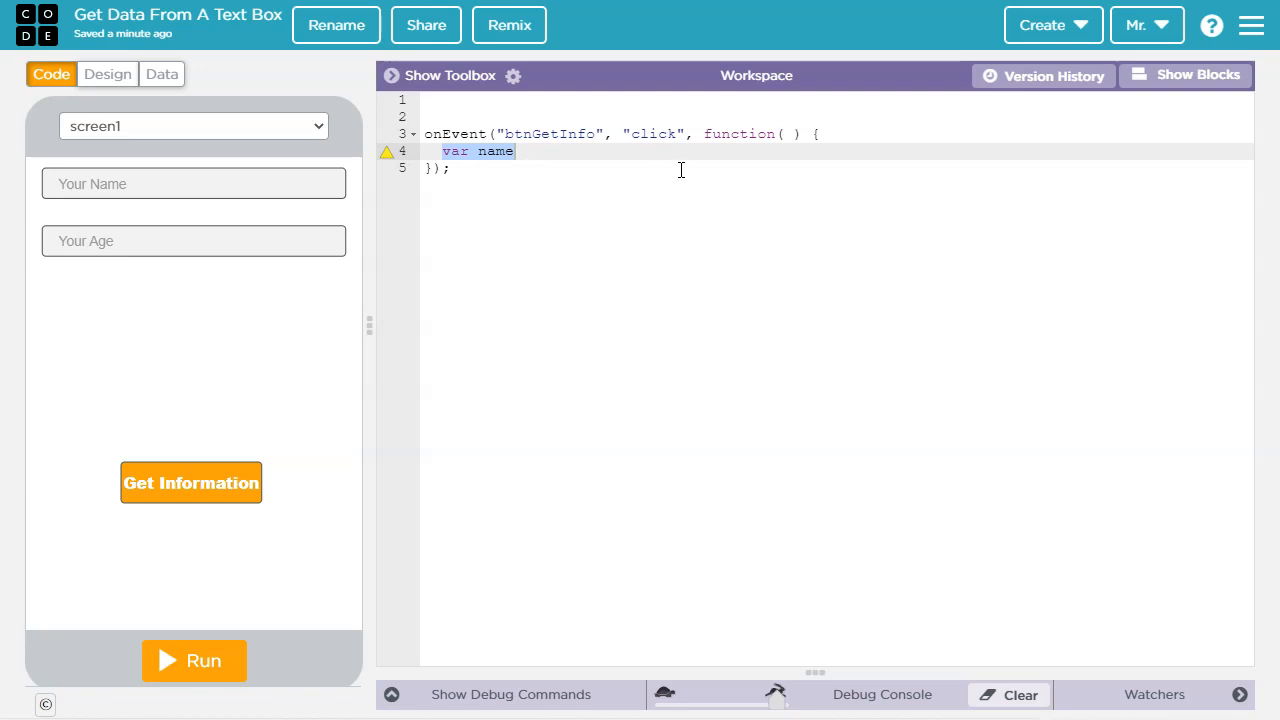
click(424, 100)
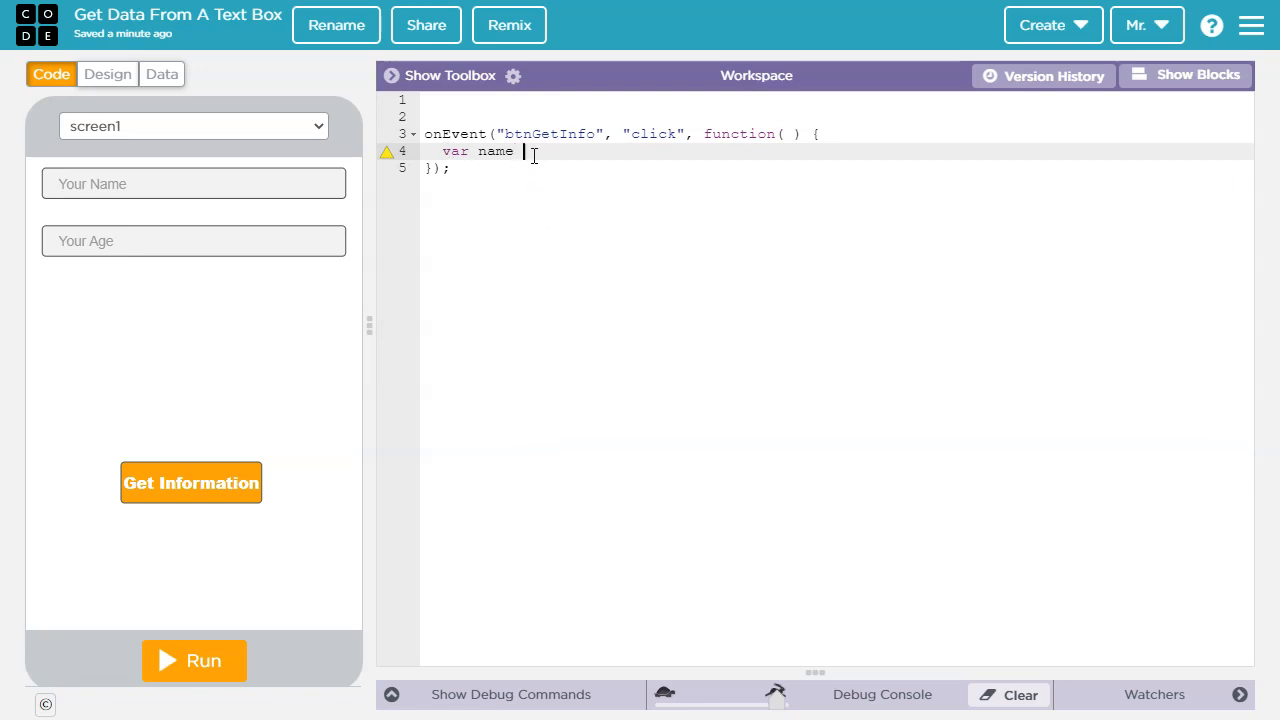
Complete the line as var name = getText("txtName");.
text(=)
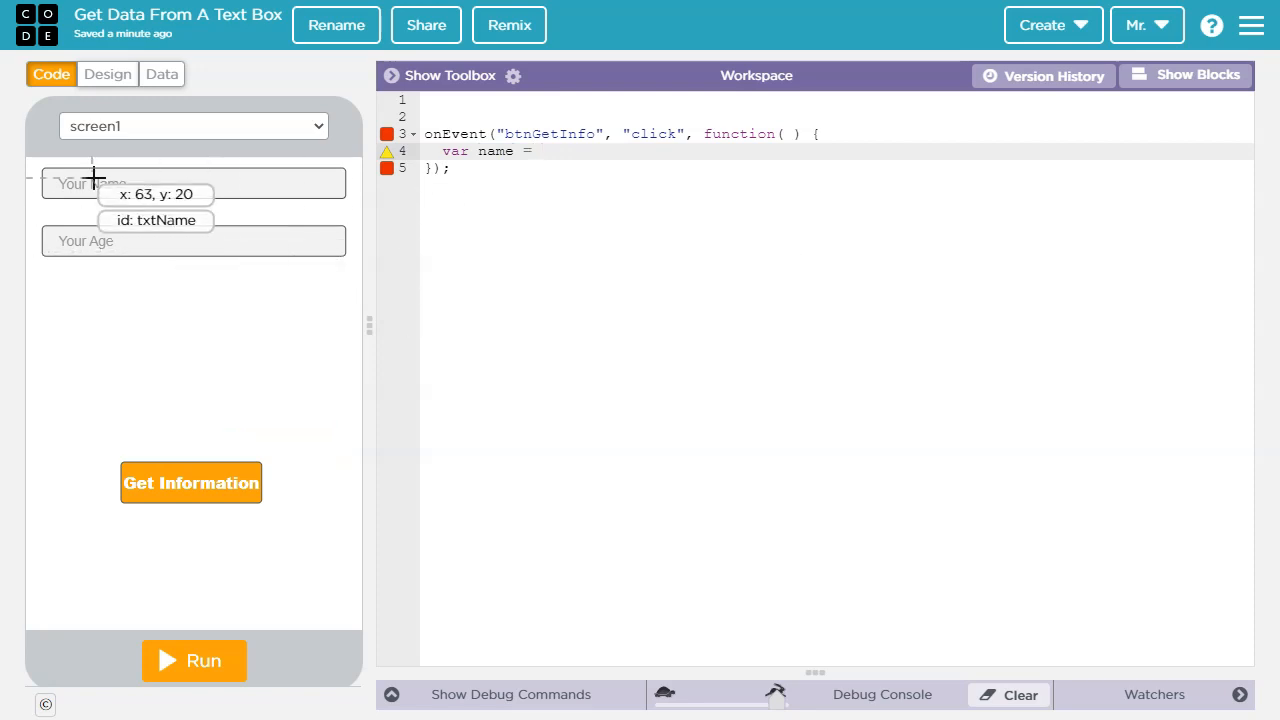
mouse_move(132, 194)
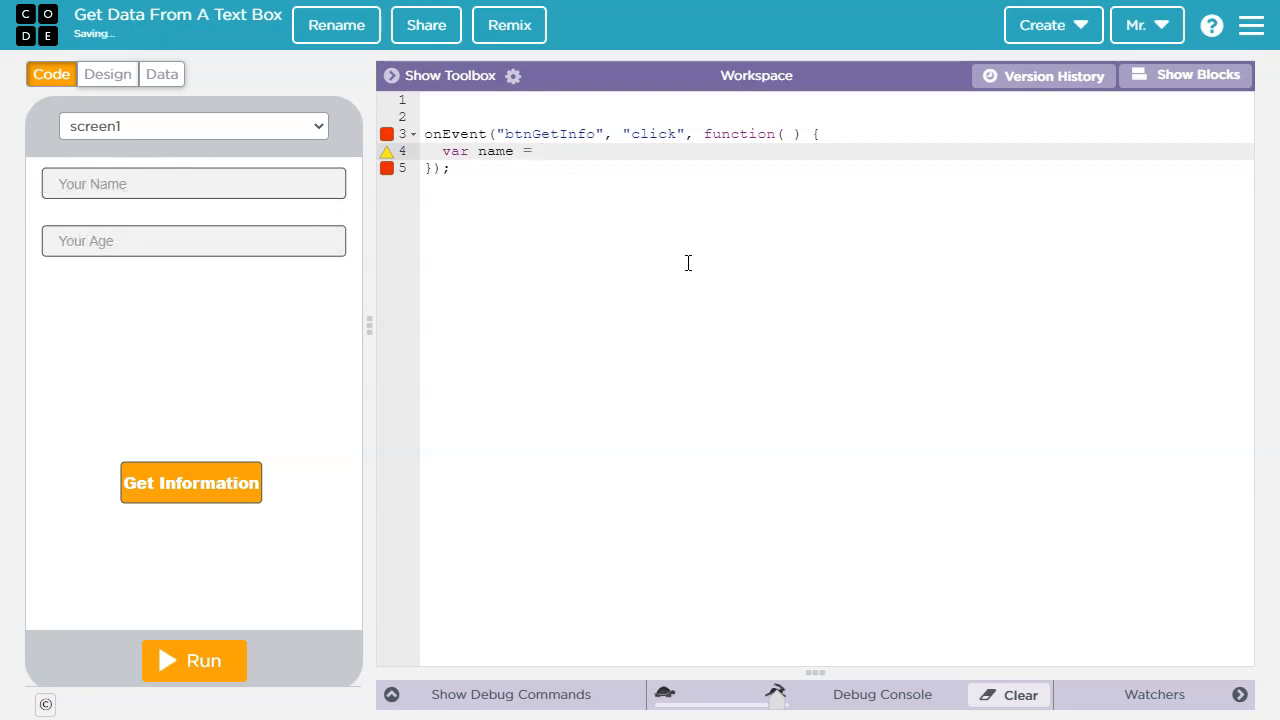
text(getText)
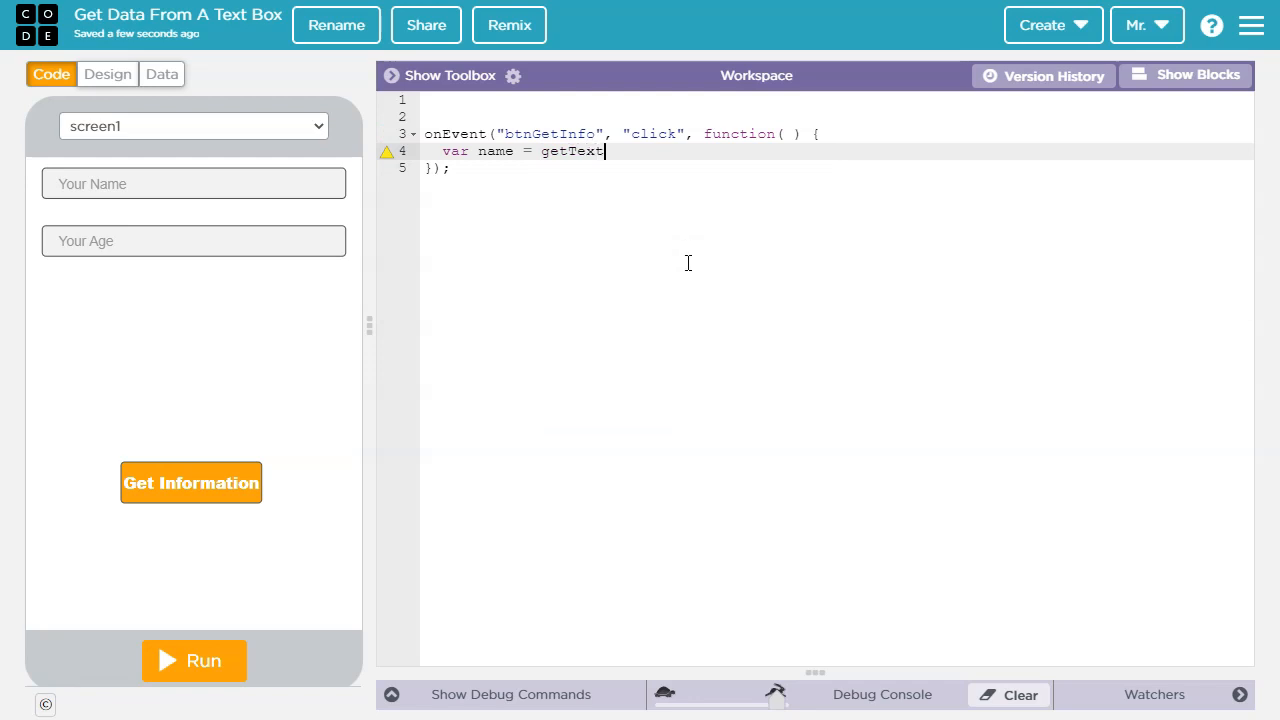
text(())
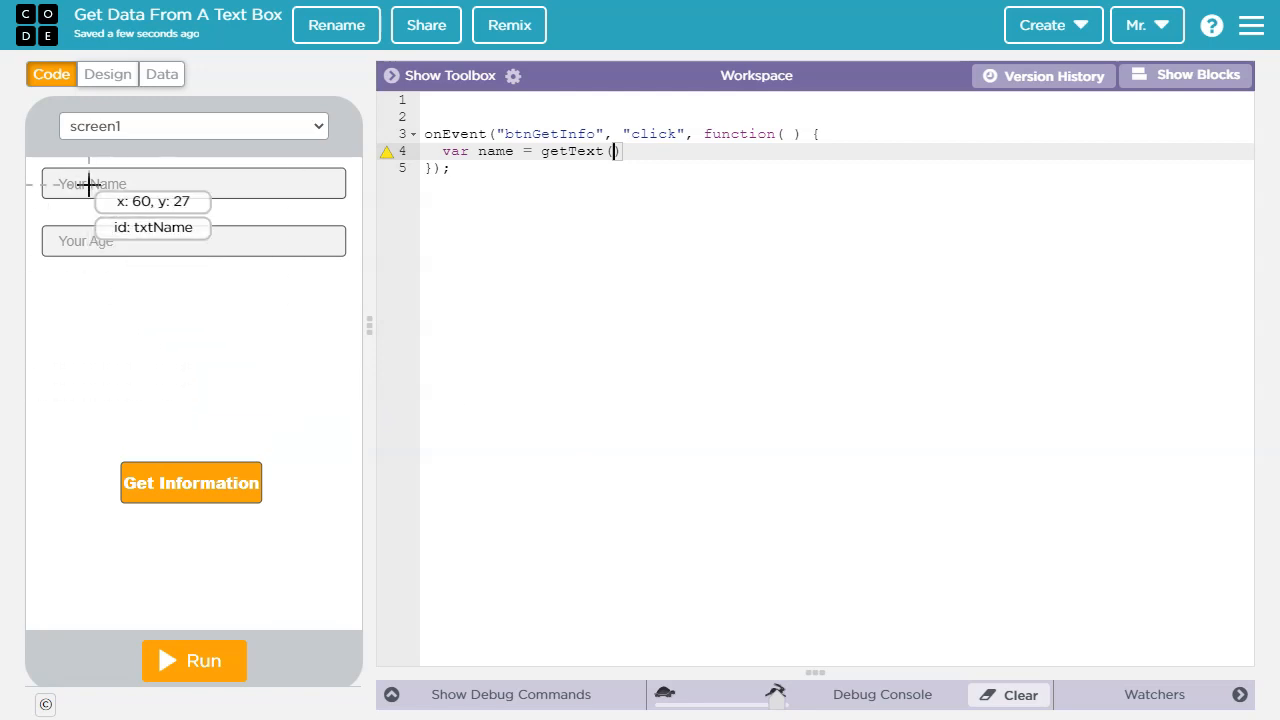
mouse_move(90, 184)
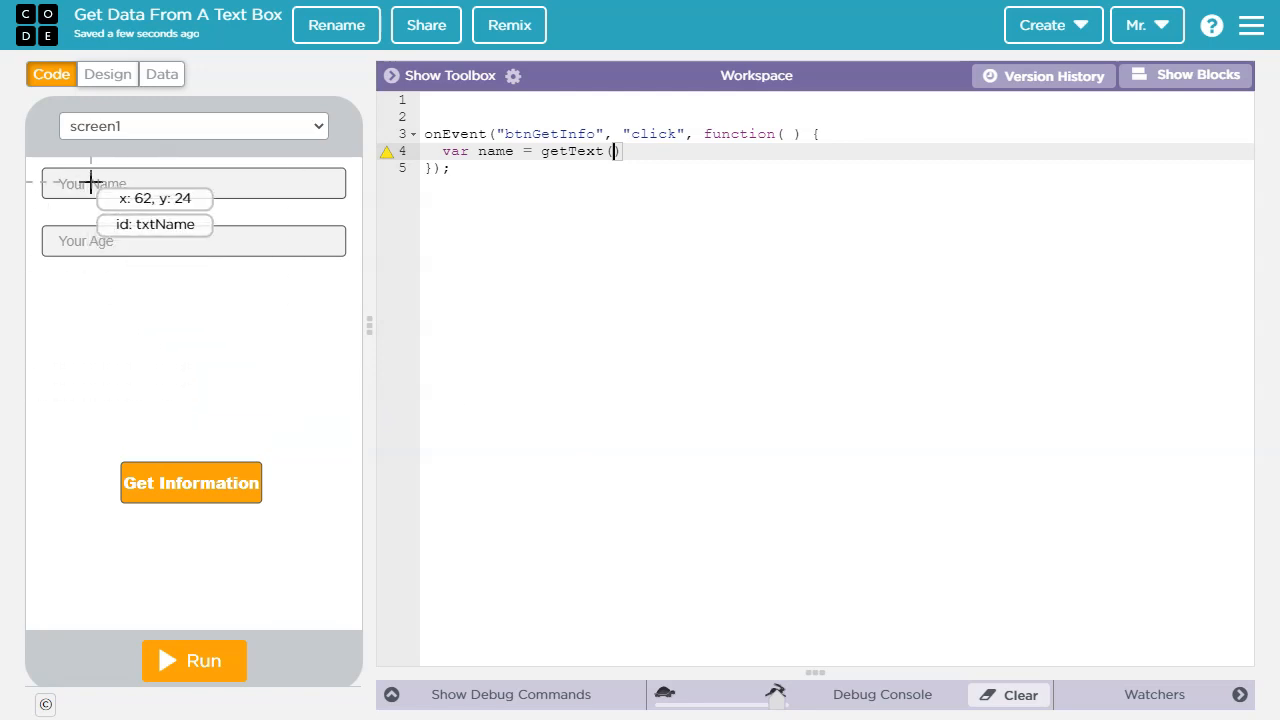
text(")
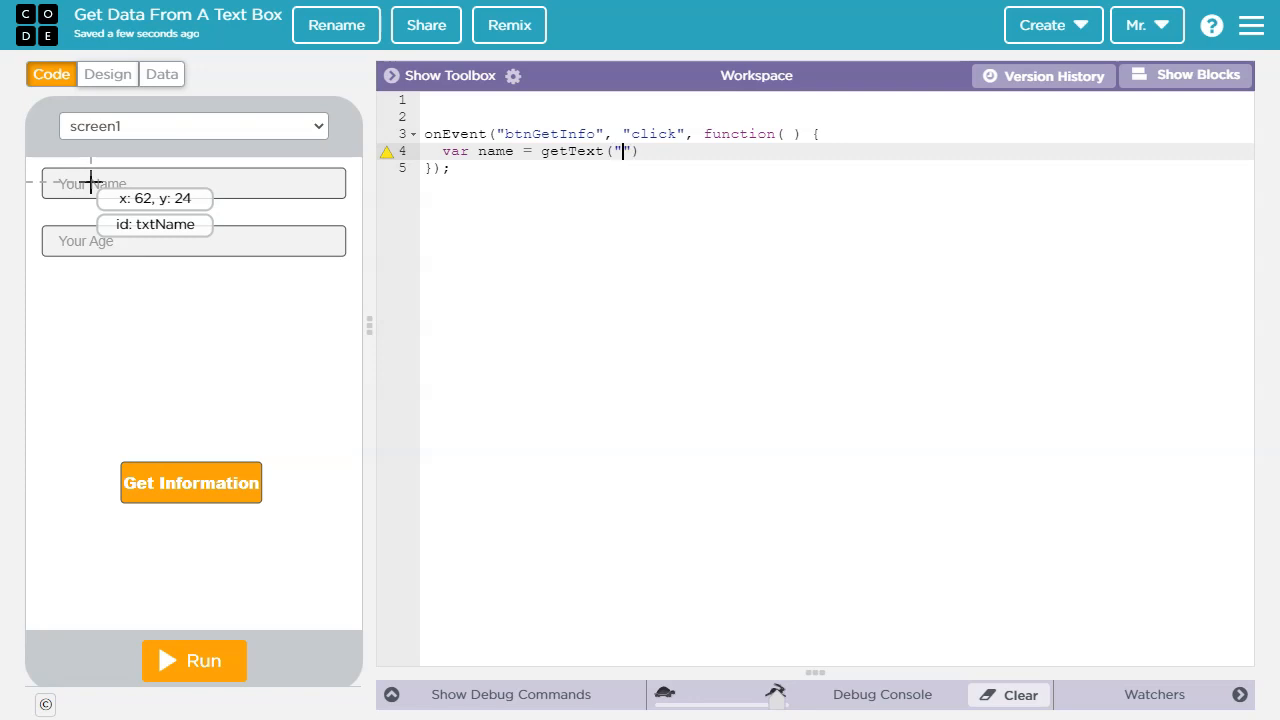
text(txtName)
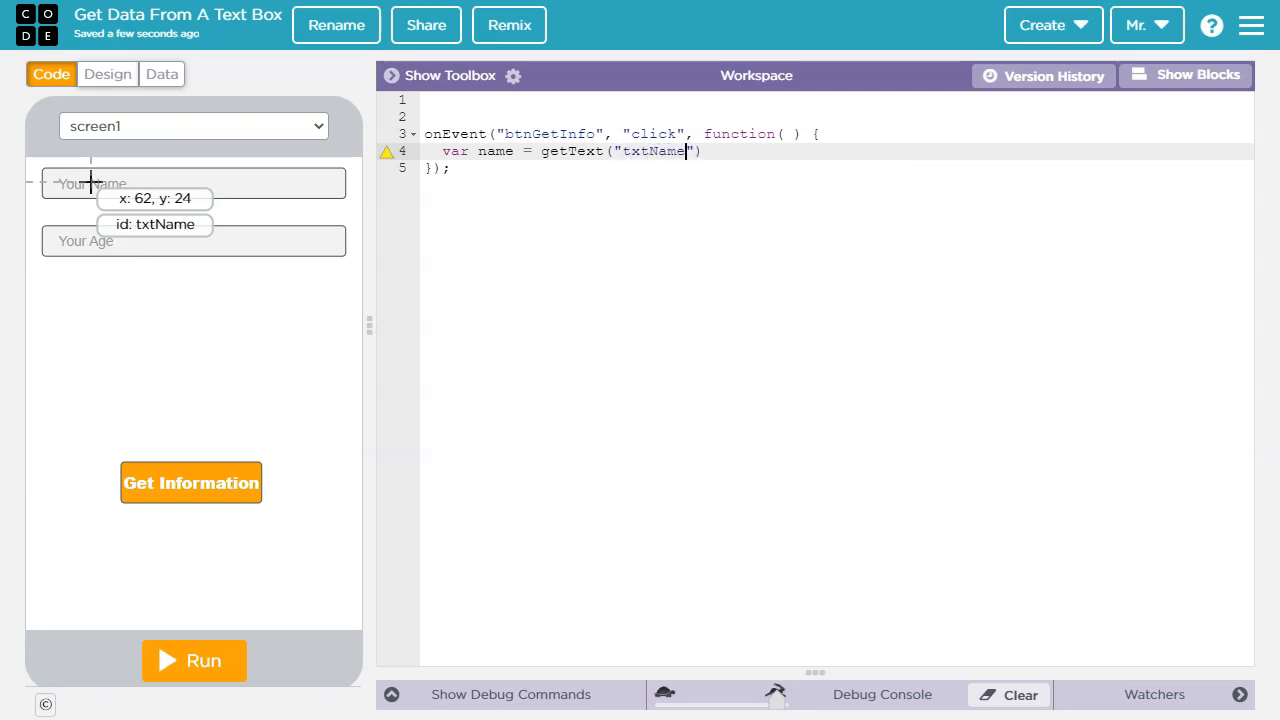
text(;)
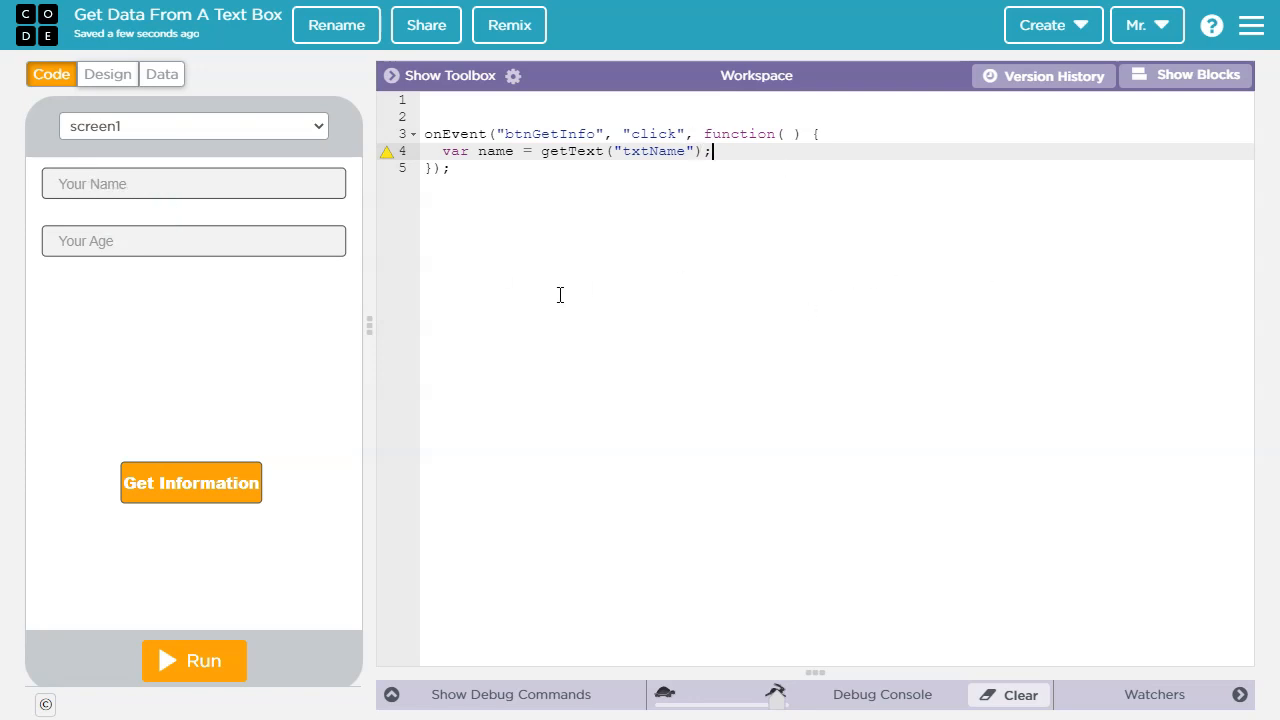
mouse_move(572, 206)
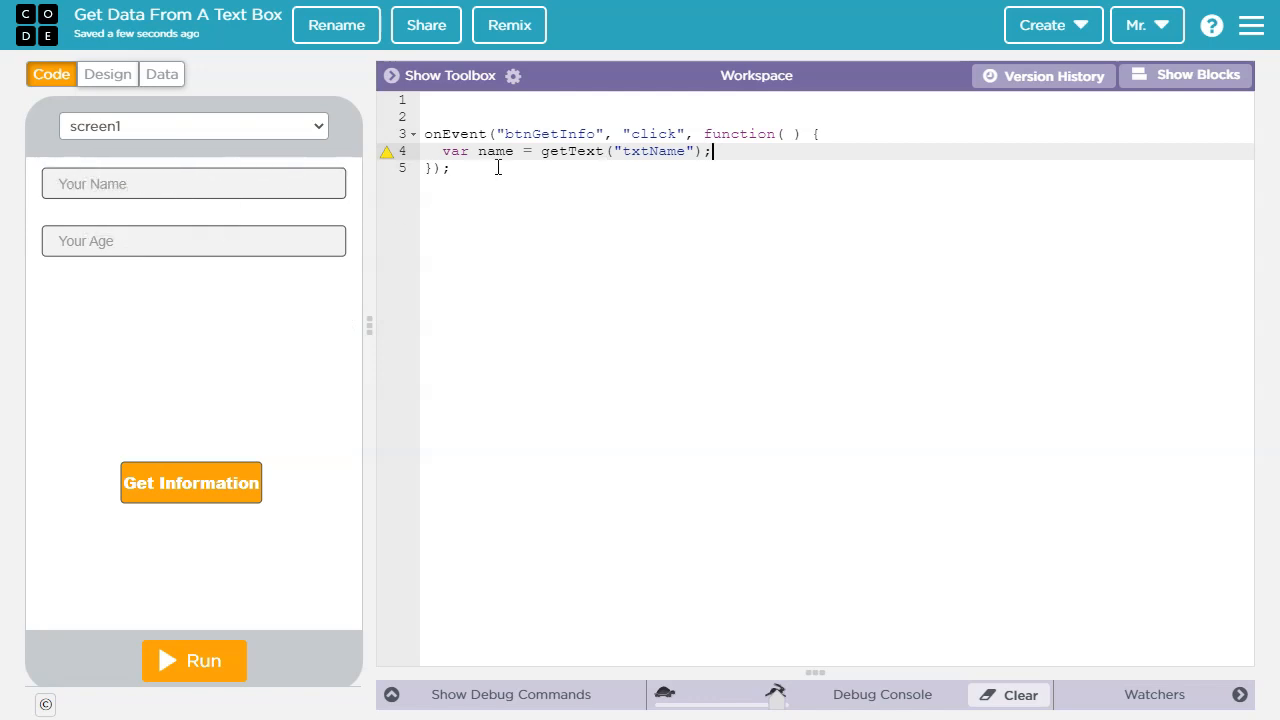
mouse_move(612, 260)
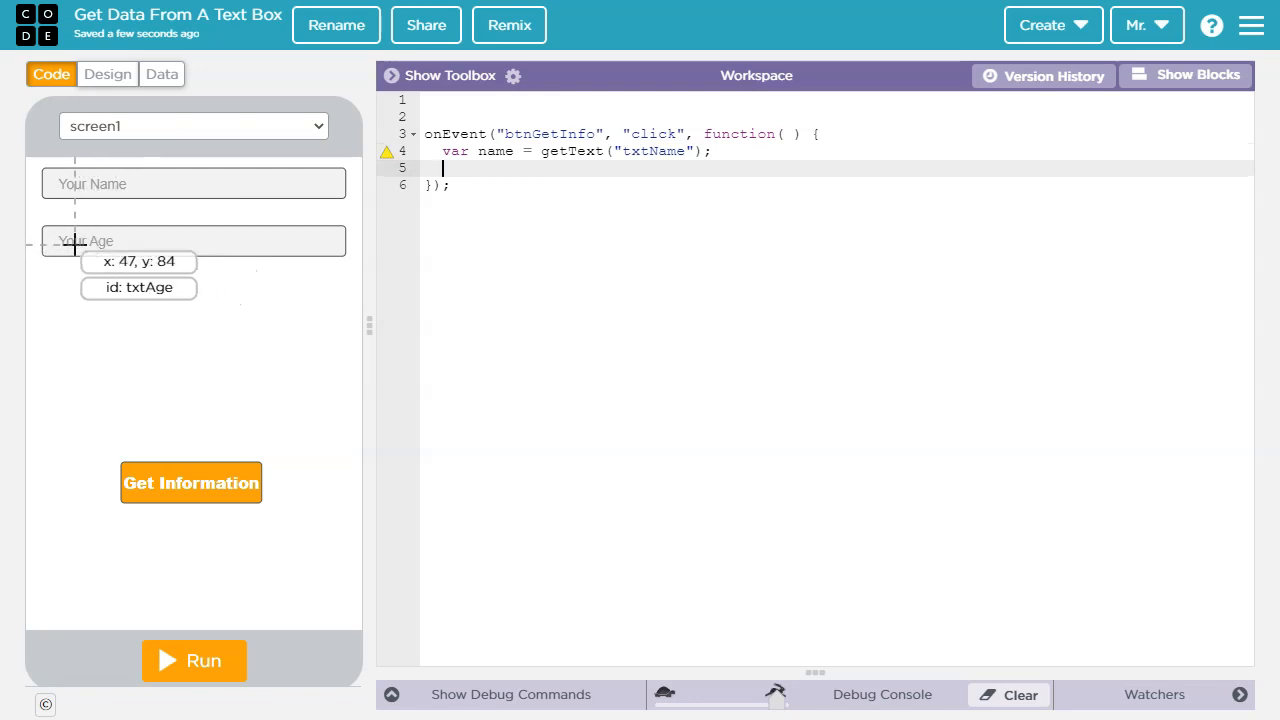
Write the next line var age = getNumber("txtAge");.
text(var age =)
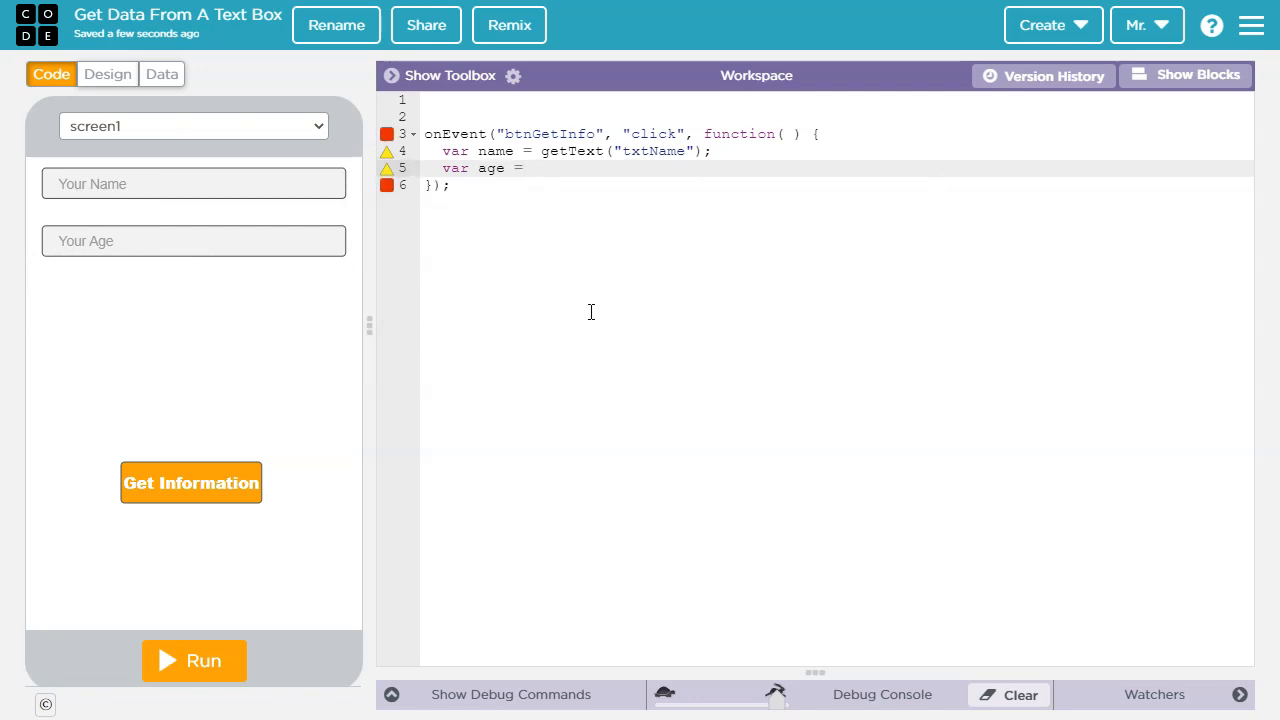
mouse_move(112, 246)
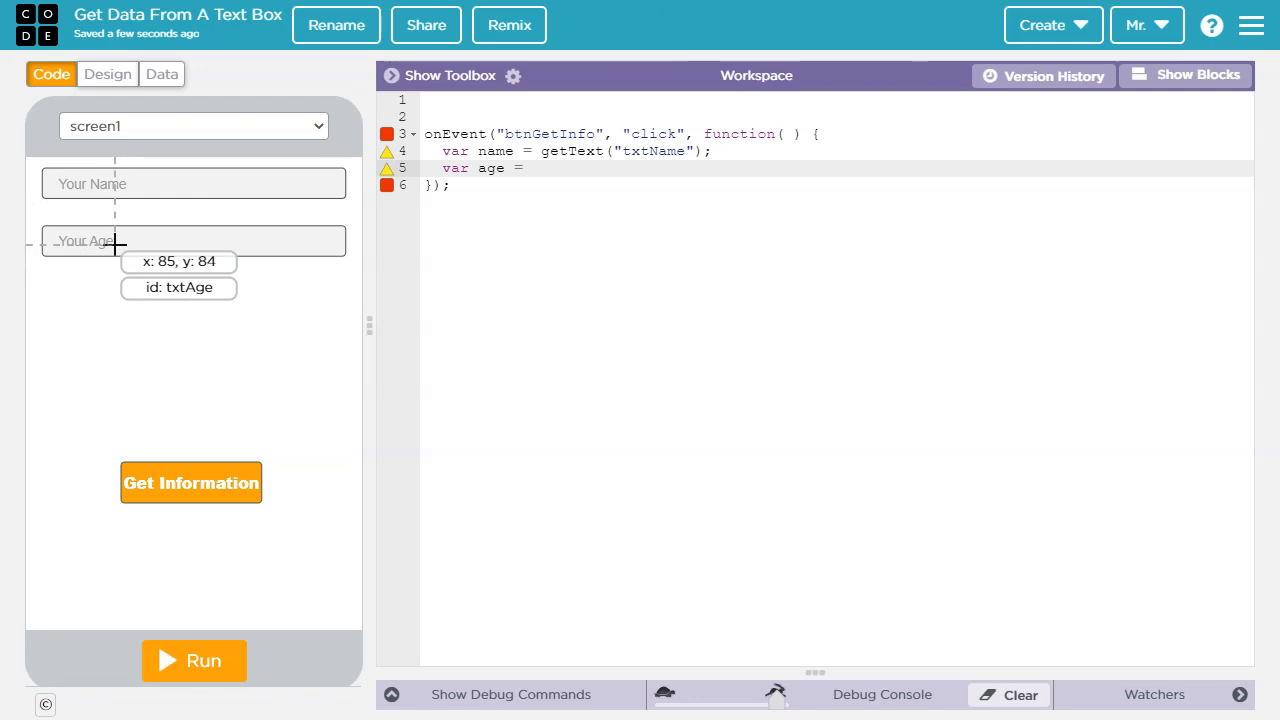
mouse_move(530, 156)
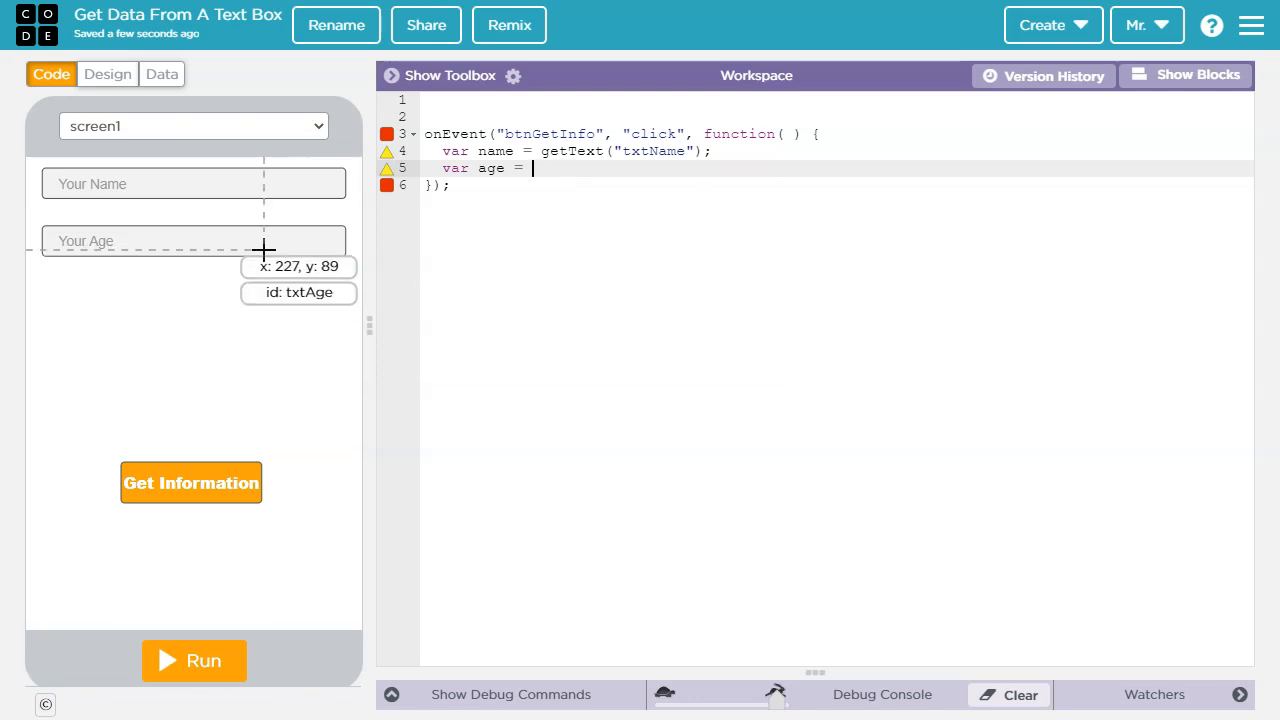
mouse_move(80, 250)
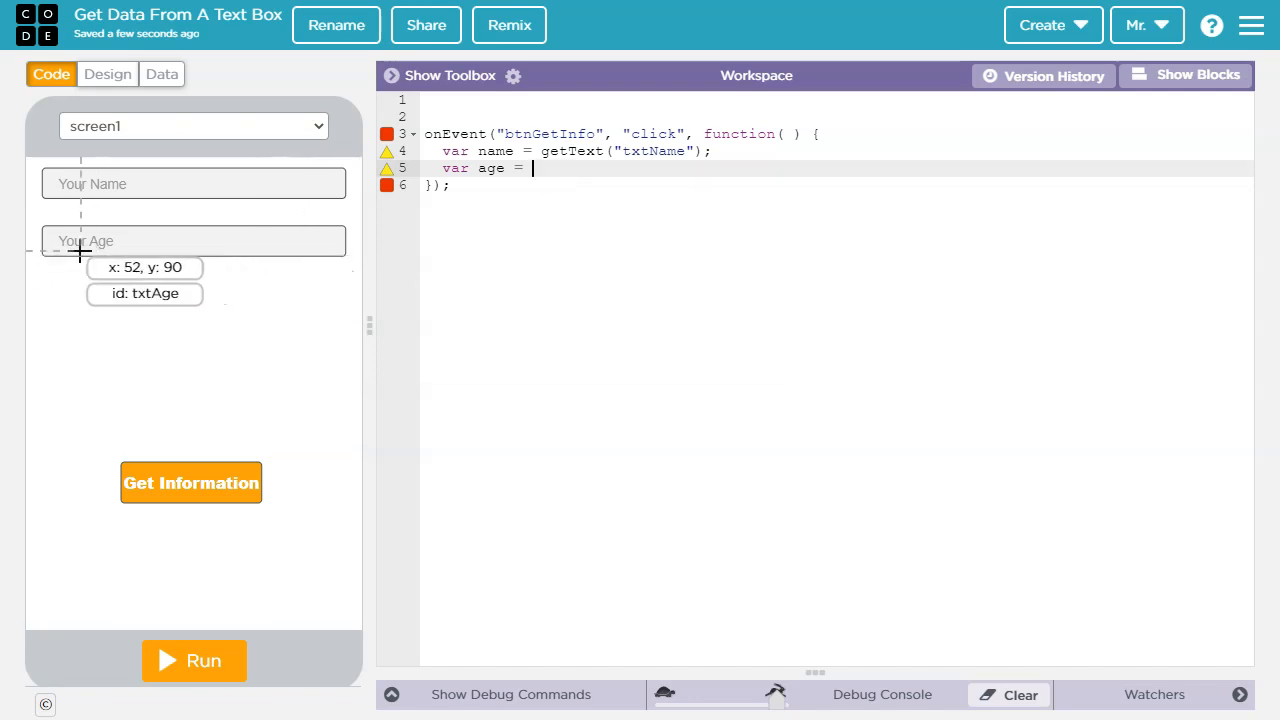
mouse_move(358, 284)
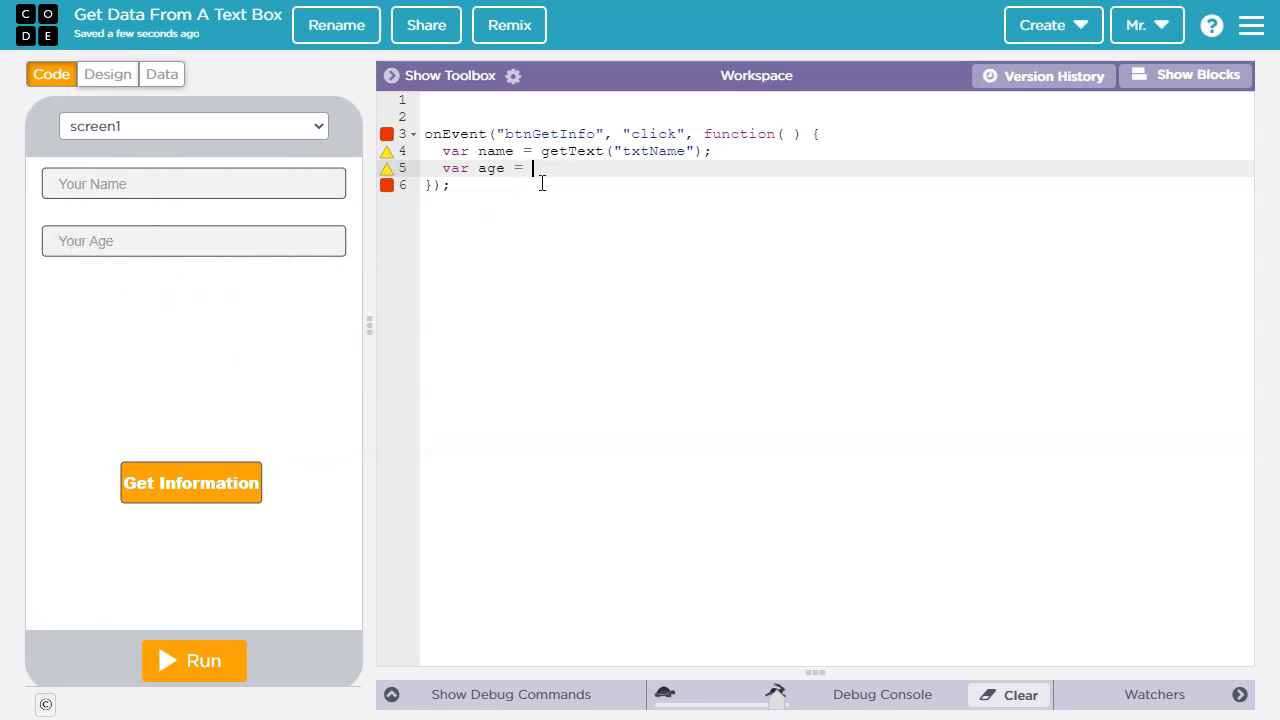
mouse_move(640, 288)
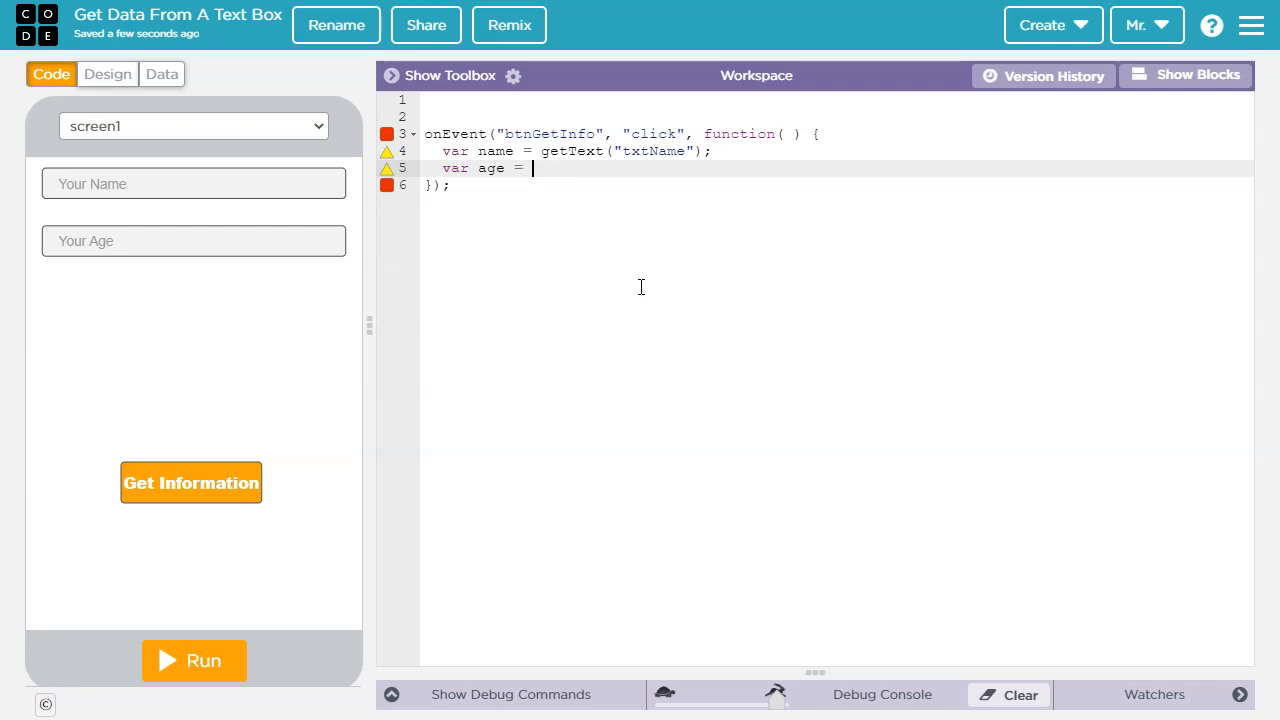
text(getN)
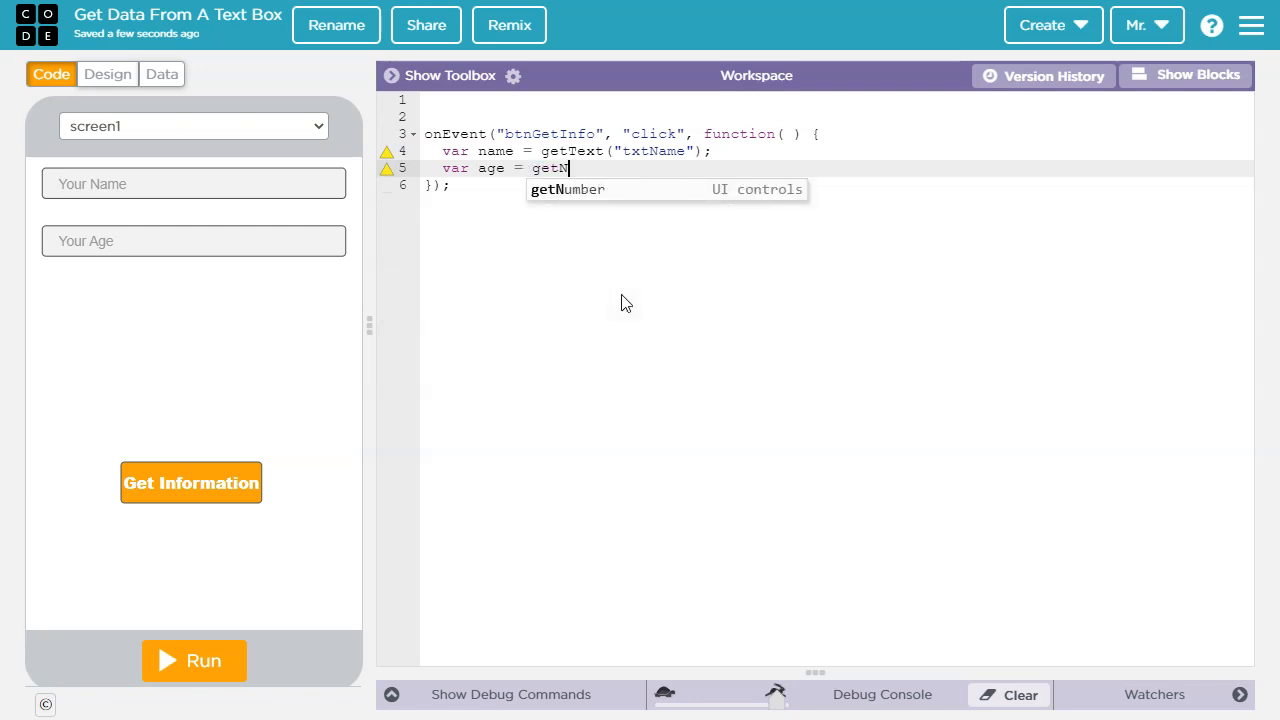
click(568, 188)
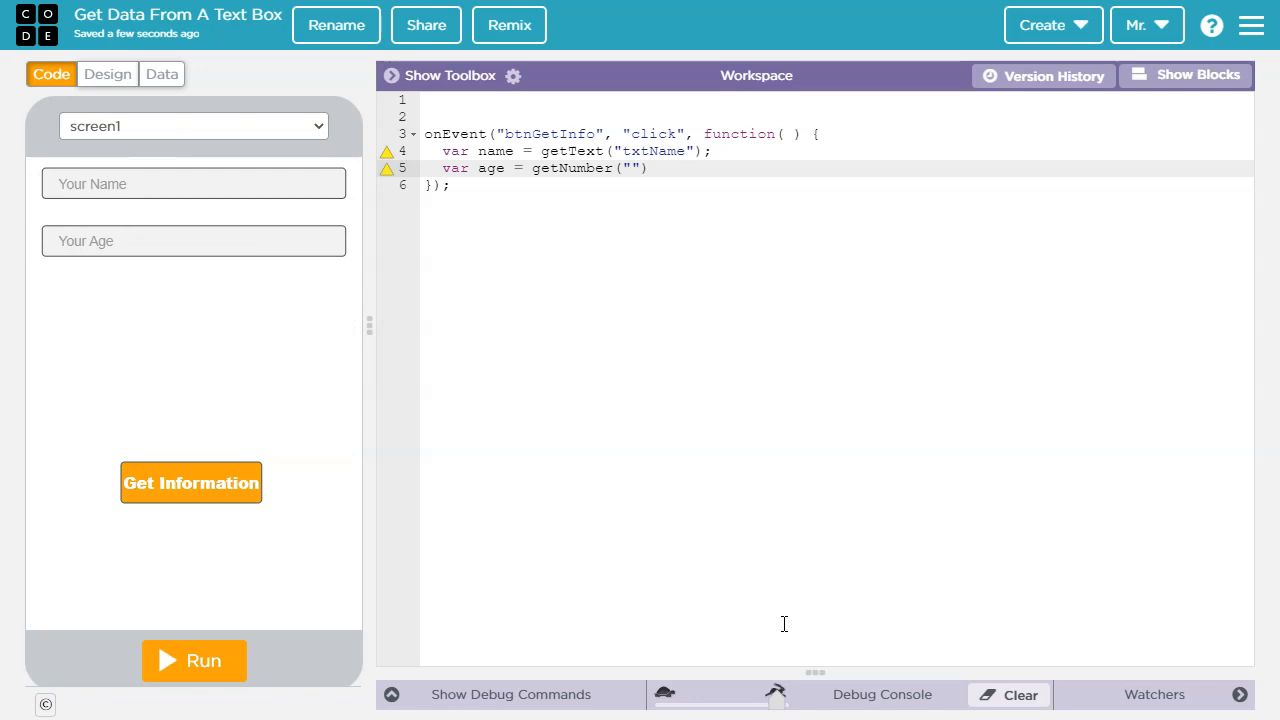
mouse_move(428, 414)
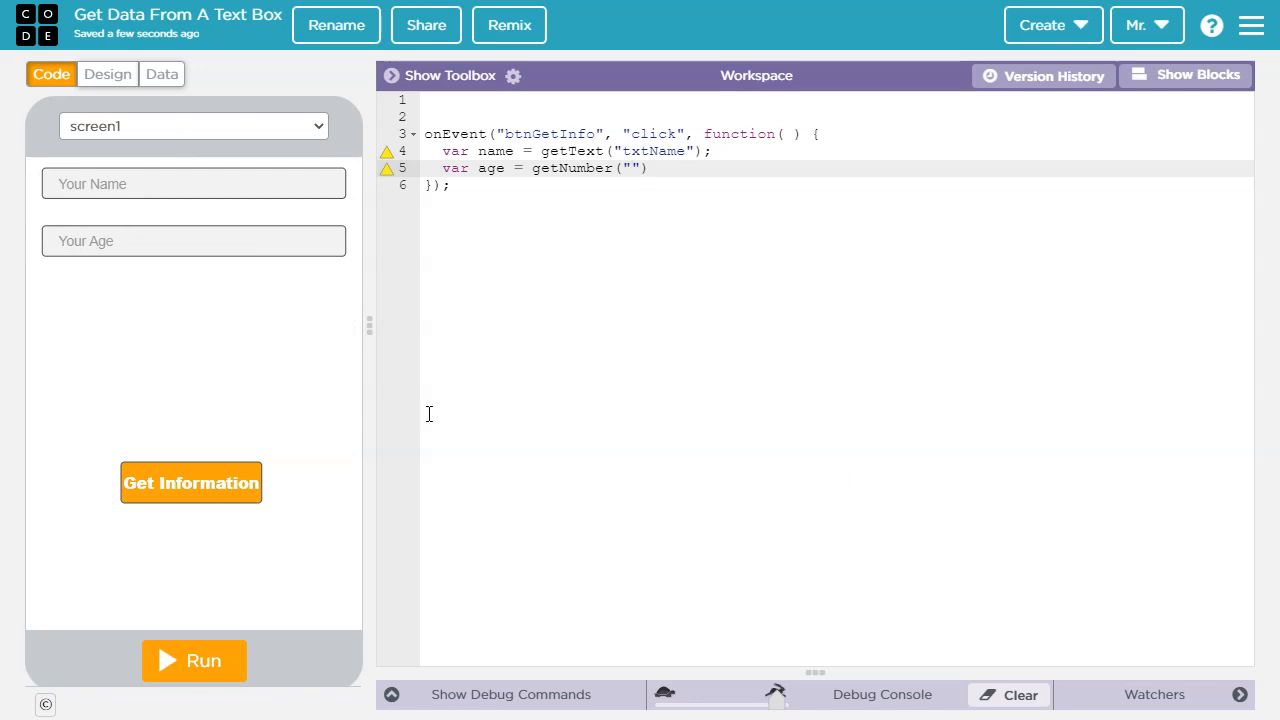
mouse_move(1264, 116)
text(txtAge)
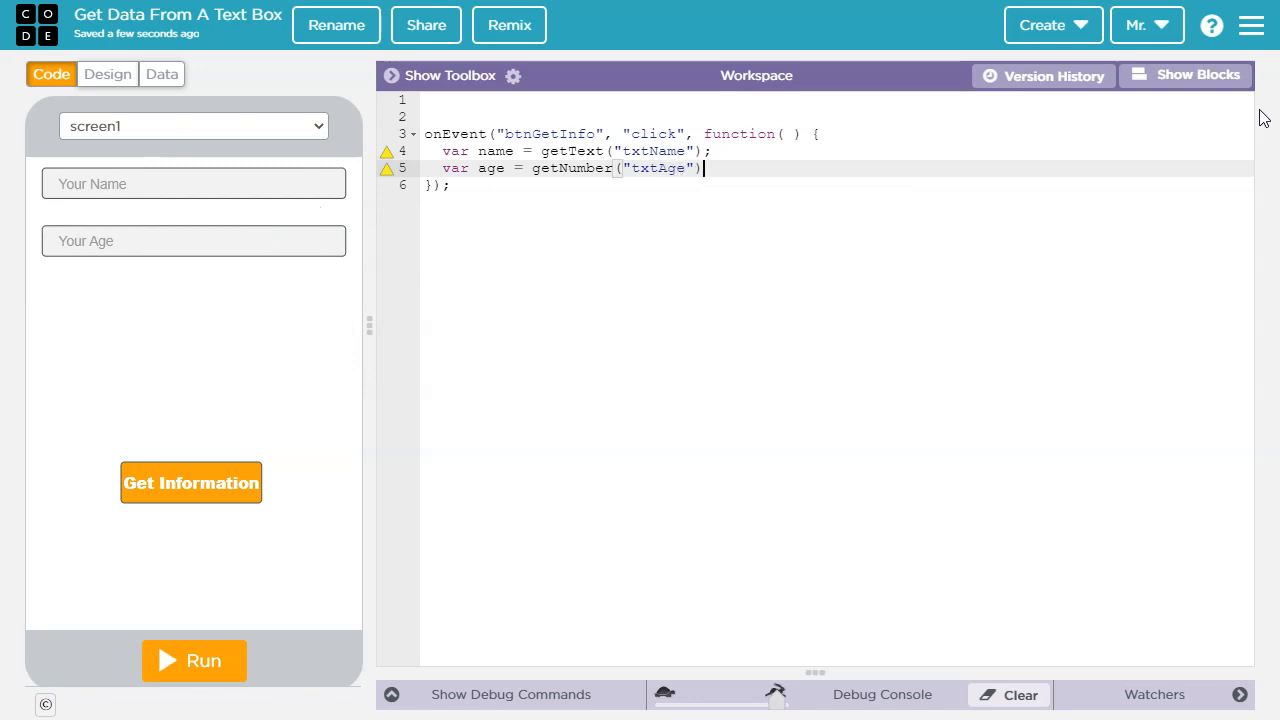
text(;)
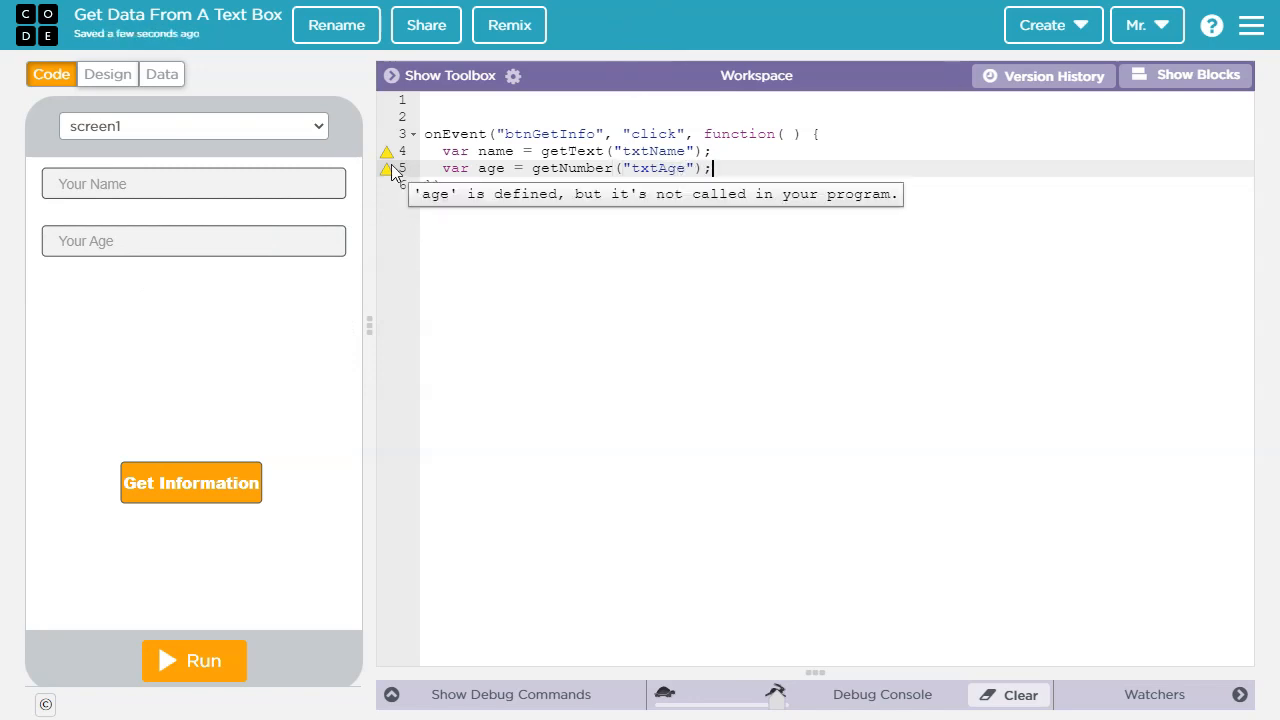
mouse_move(388, 156)
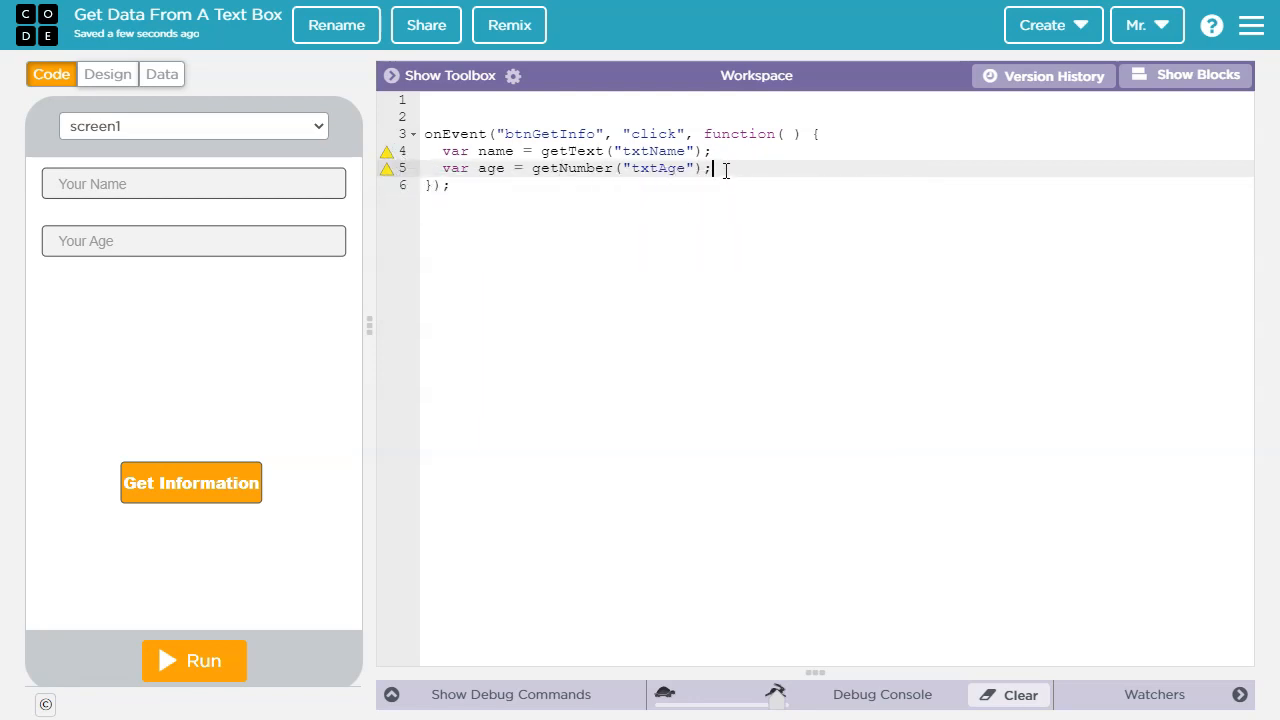
Add console.log(name); and console.log(age); at the end of the handler.
key(Enter)
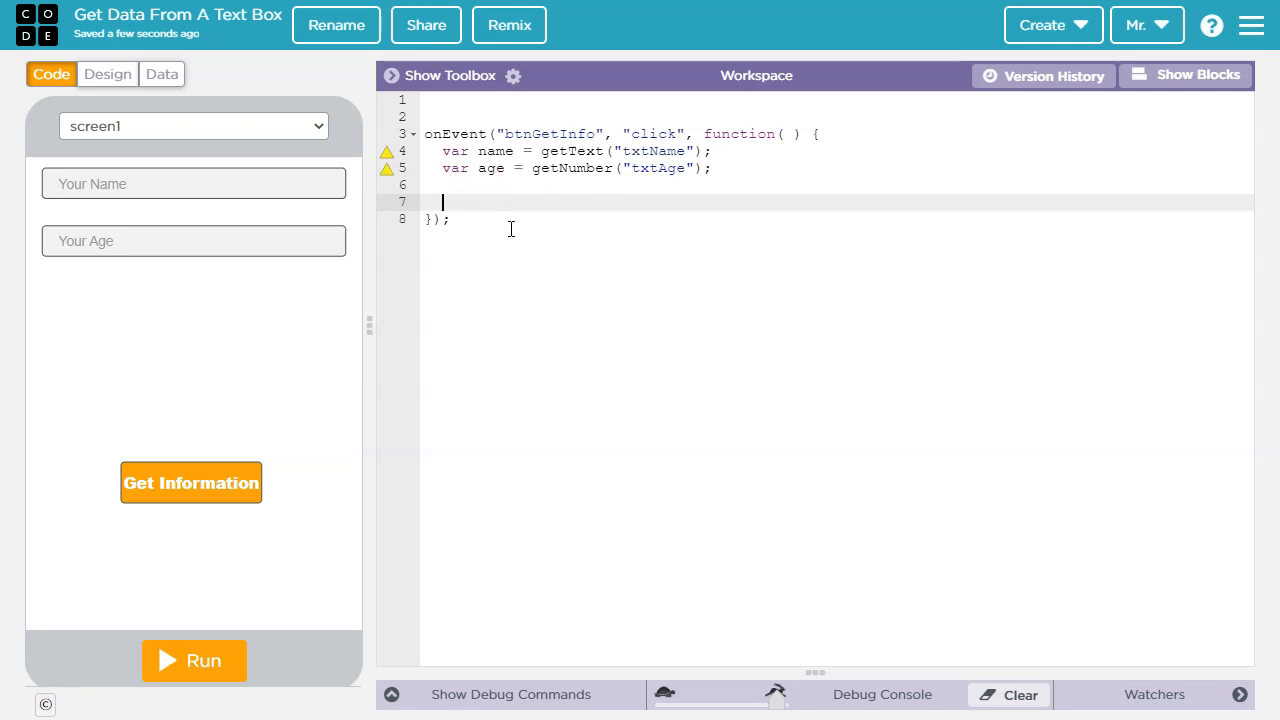
text(c)
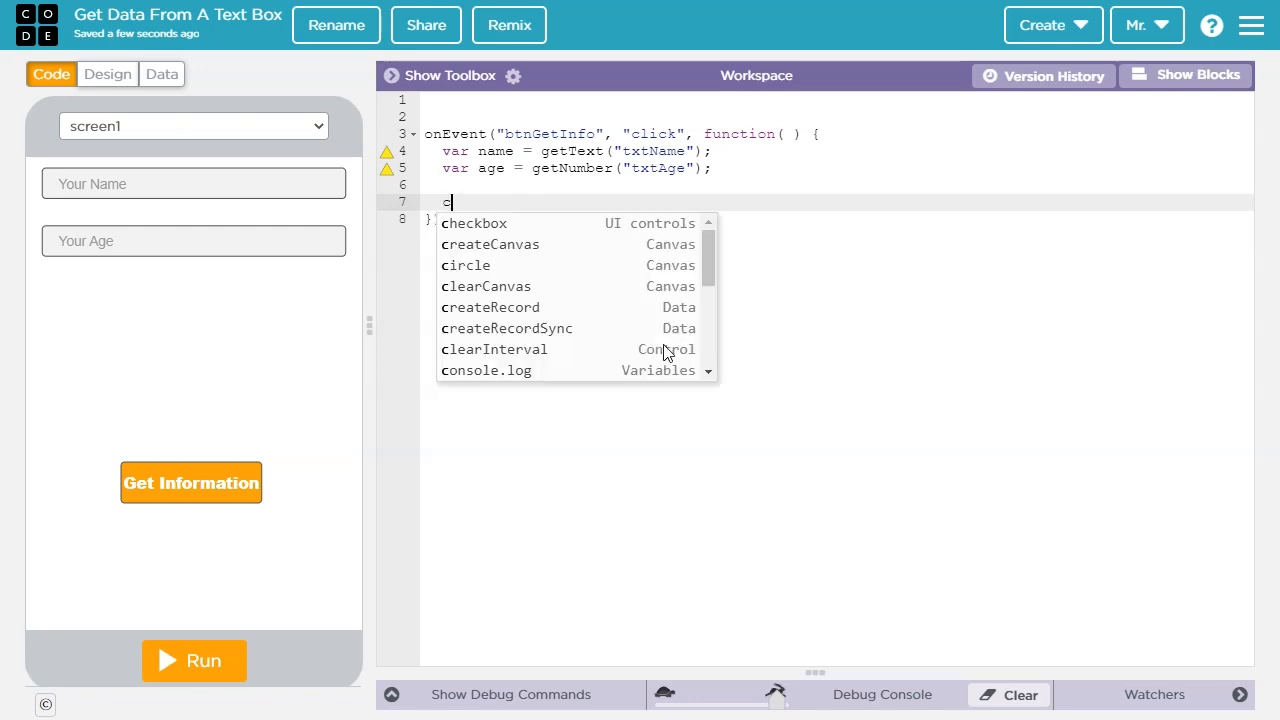
click(486, 370)
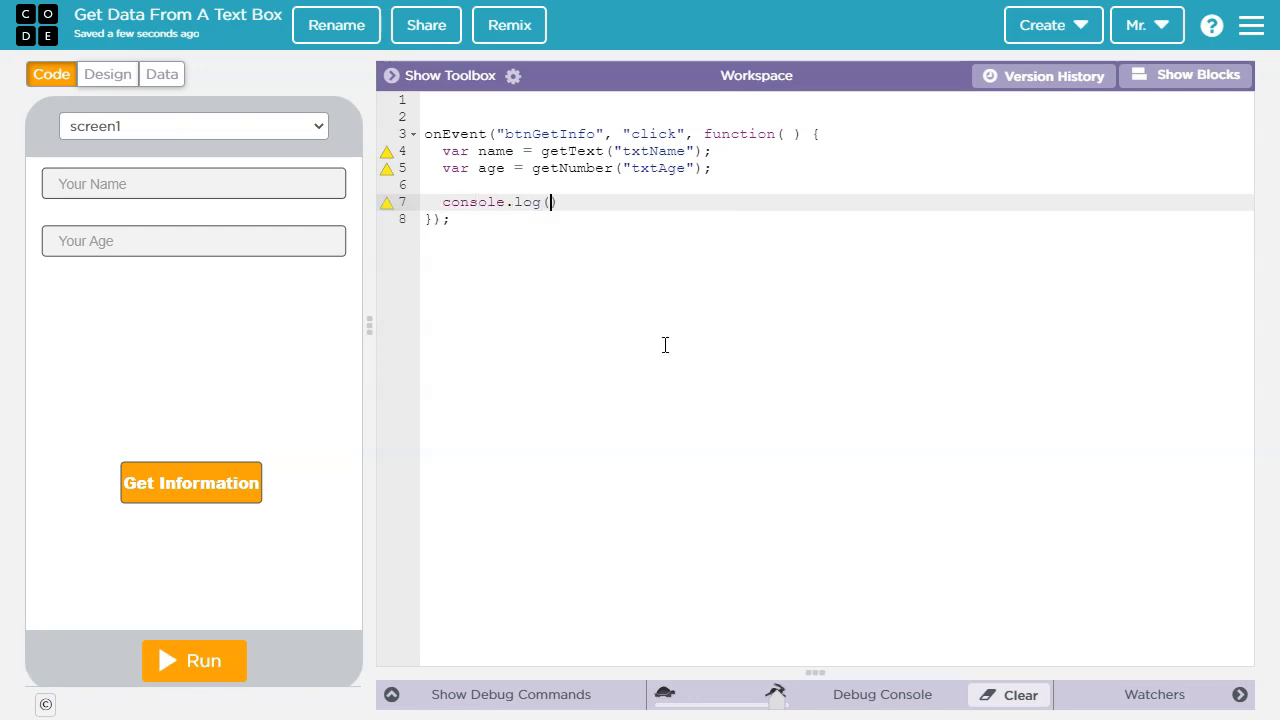
text(b)
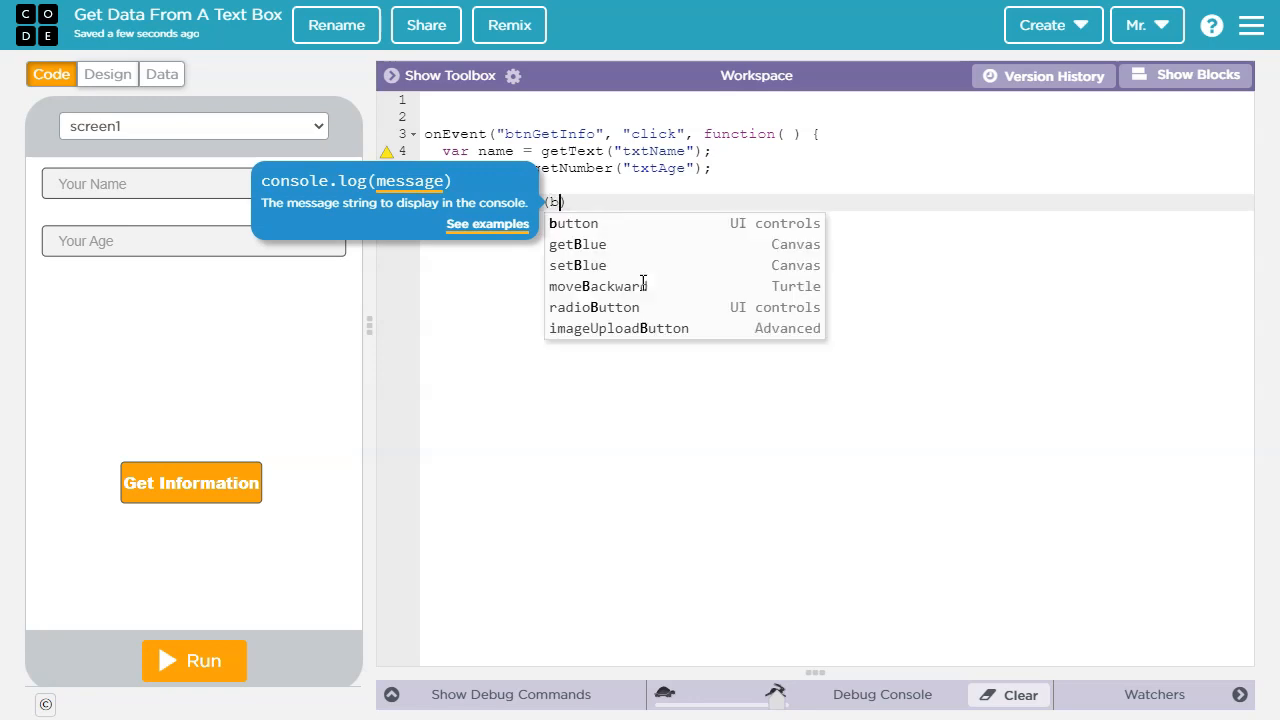
text(ame)
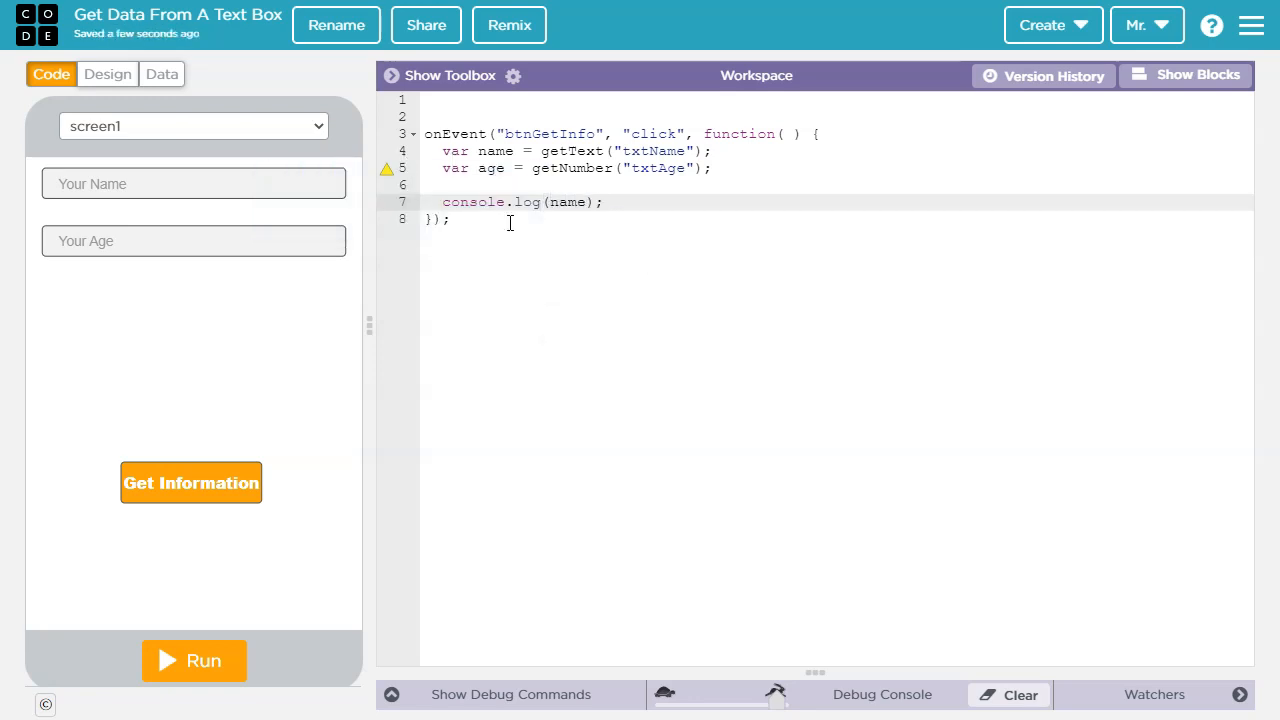
double_click(568, 202)
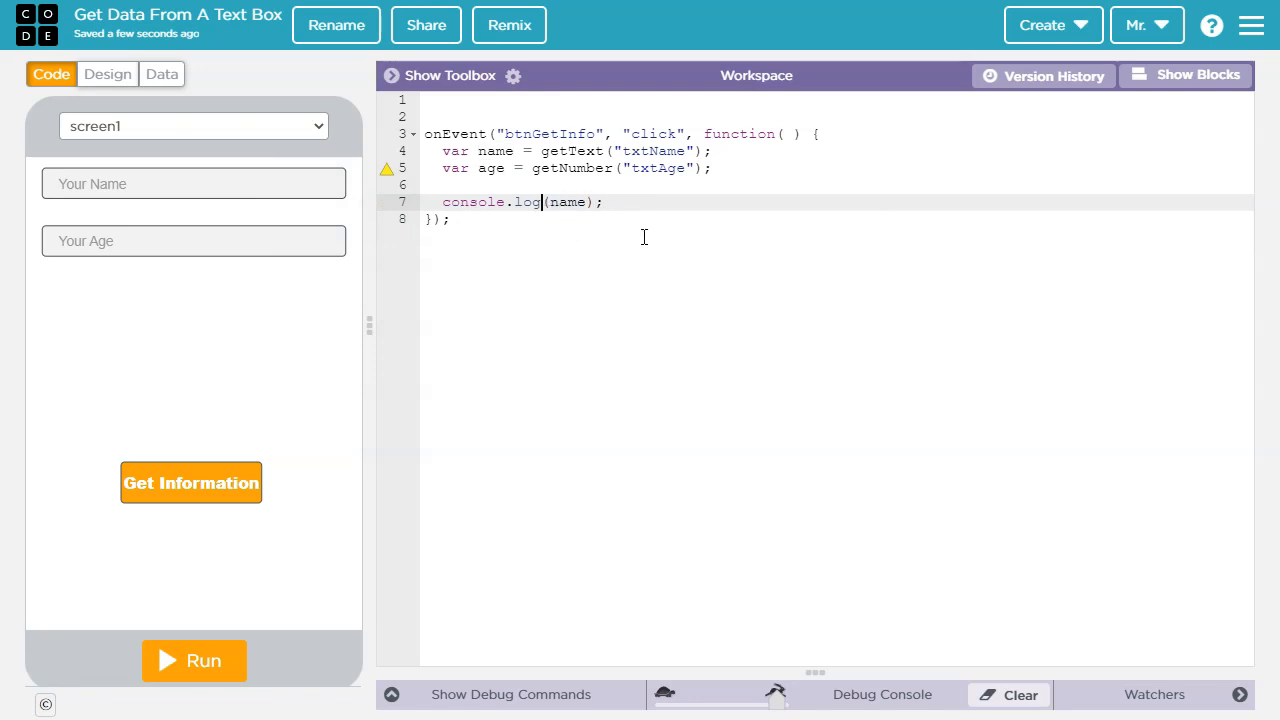
text(")
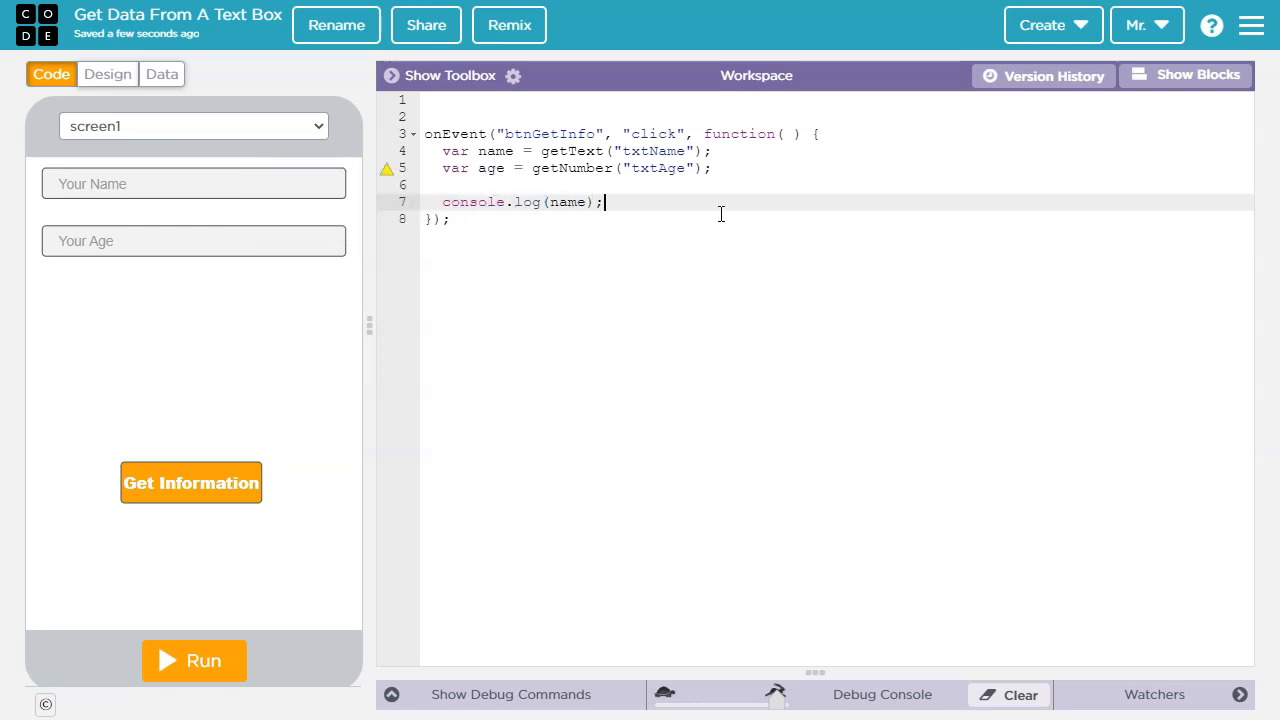
text(console.log(age)
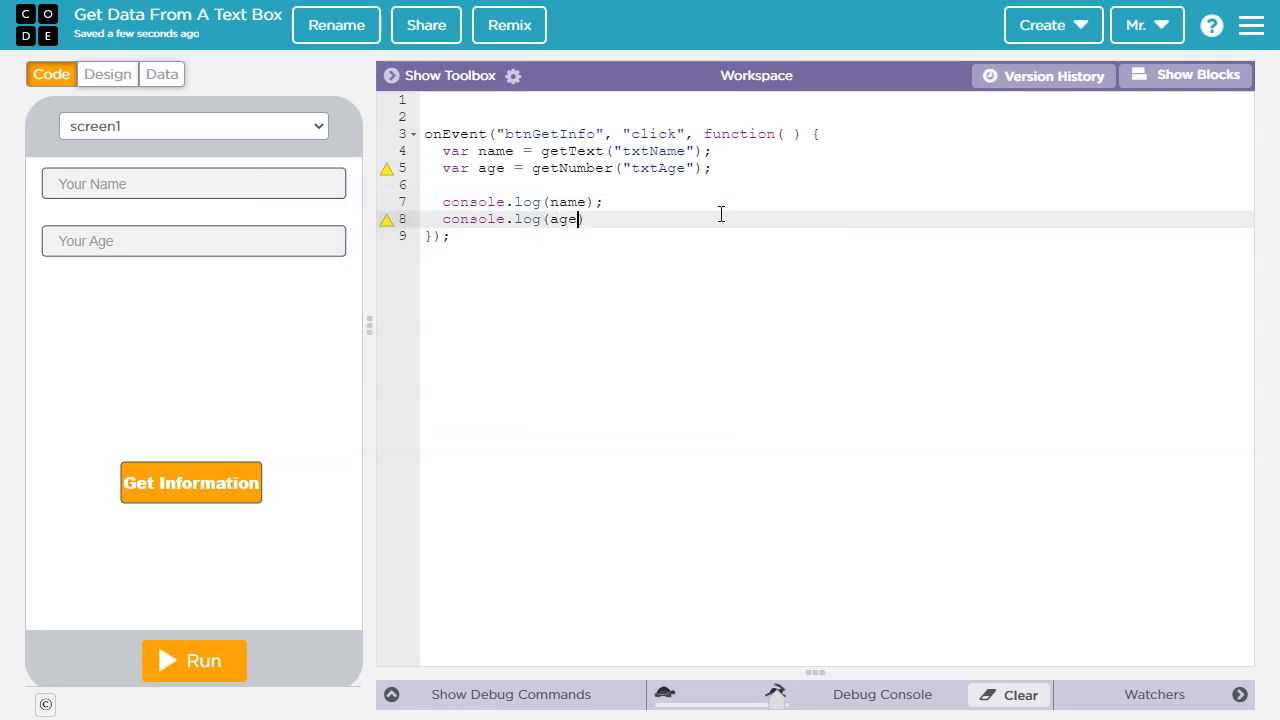
text();)
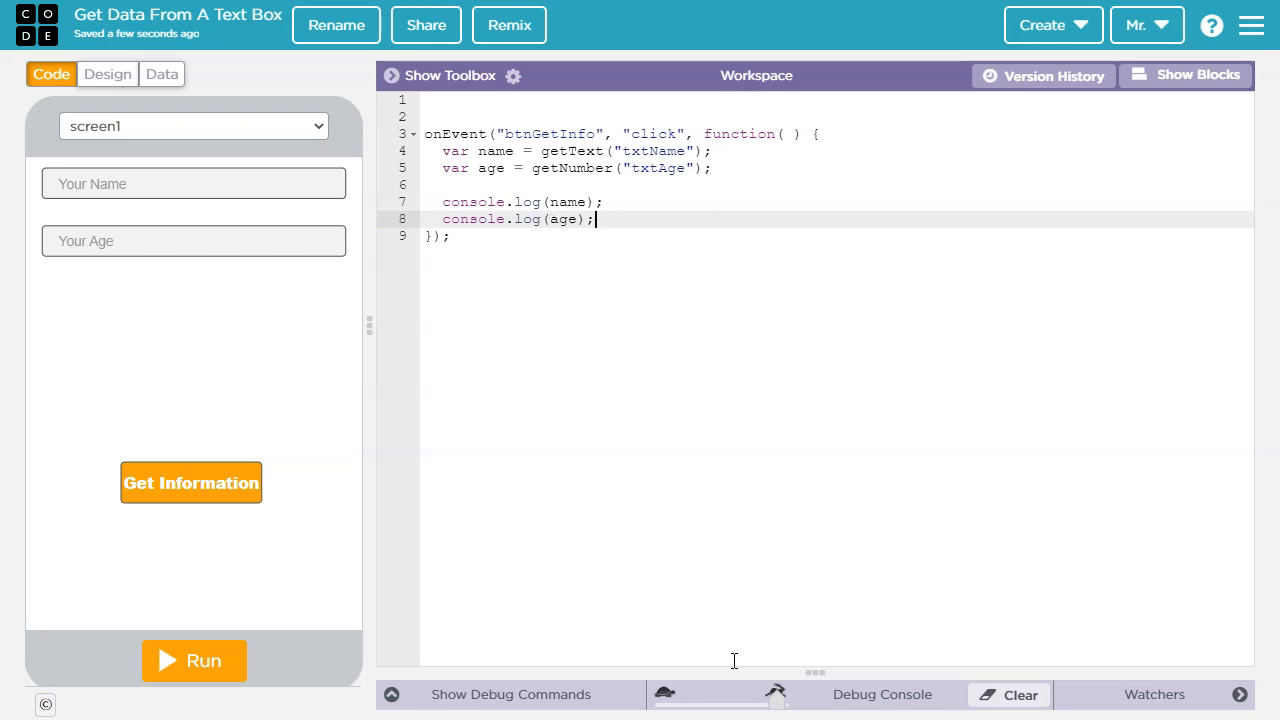
mouse_move(576, 318)
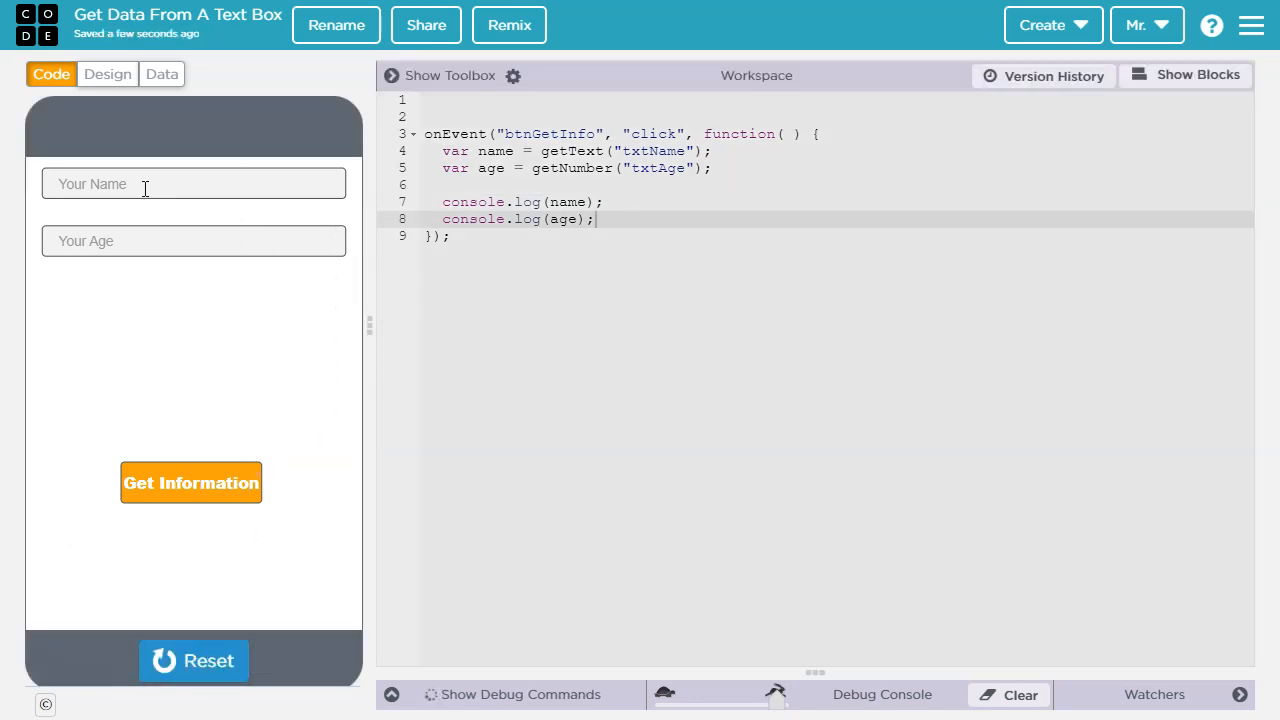
mouse_move(322, 312)
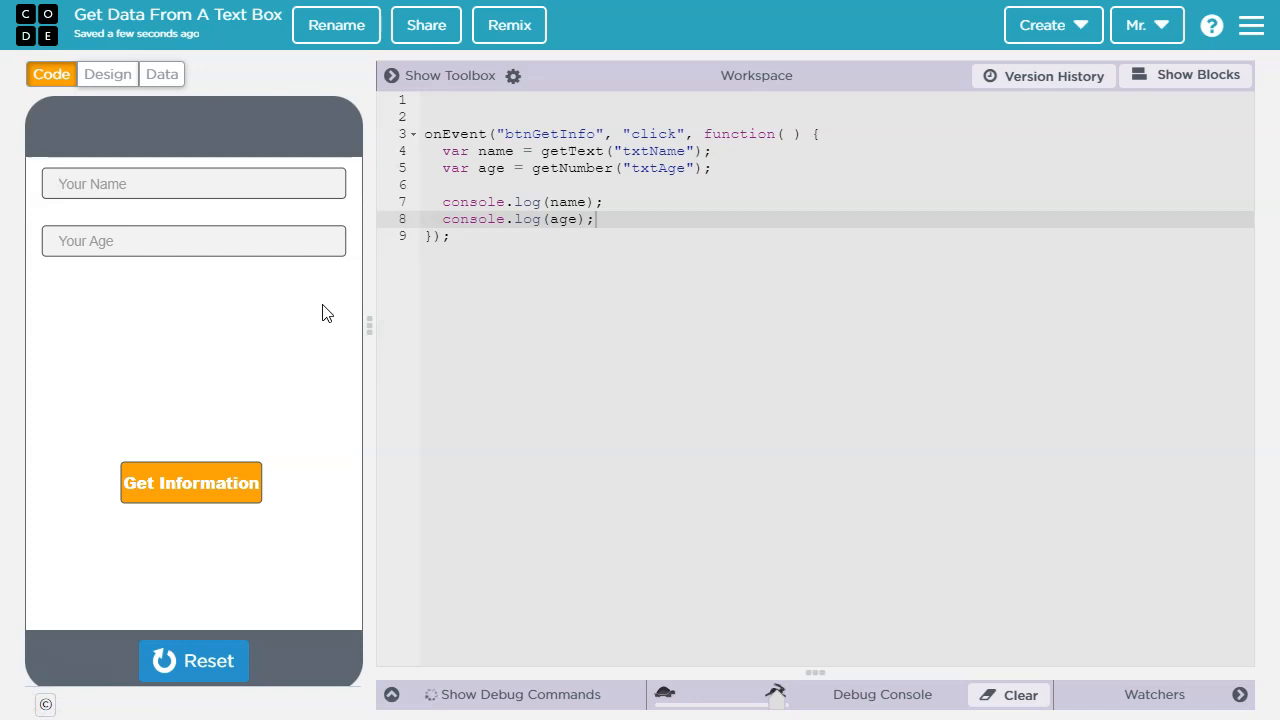
Run the app with John Smith and 23 entered and trigger Get Information to print both.
text(John Smith)
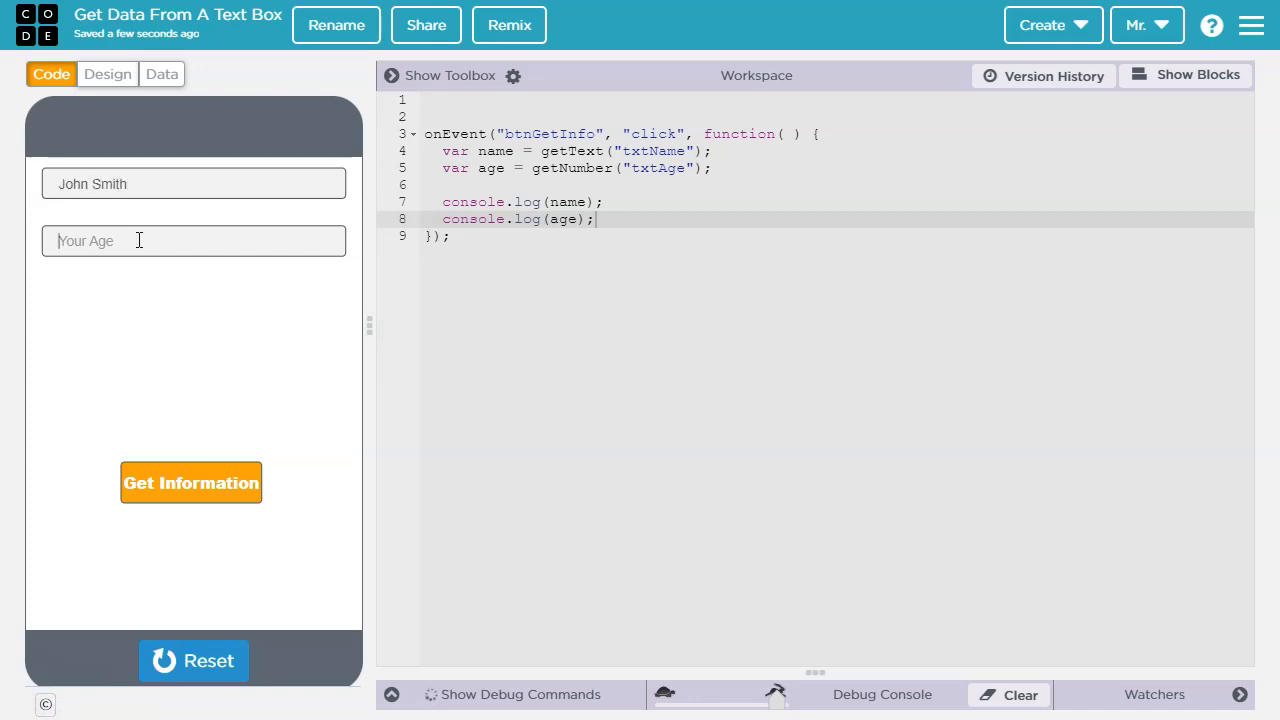
text(23)
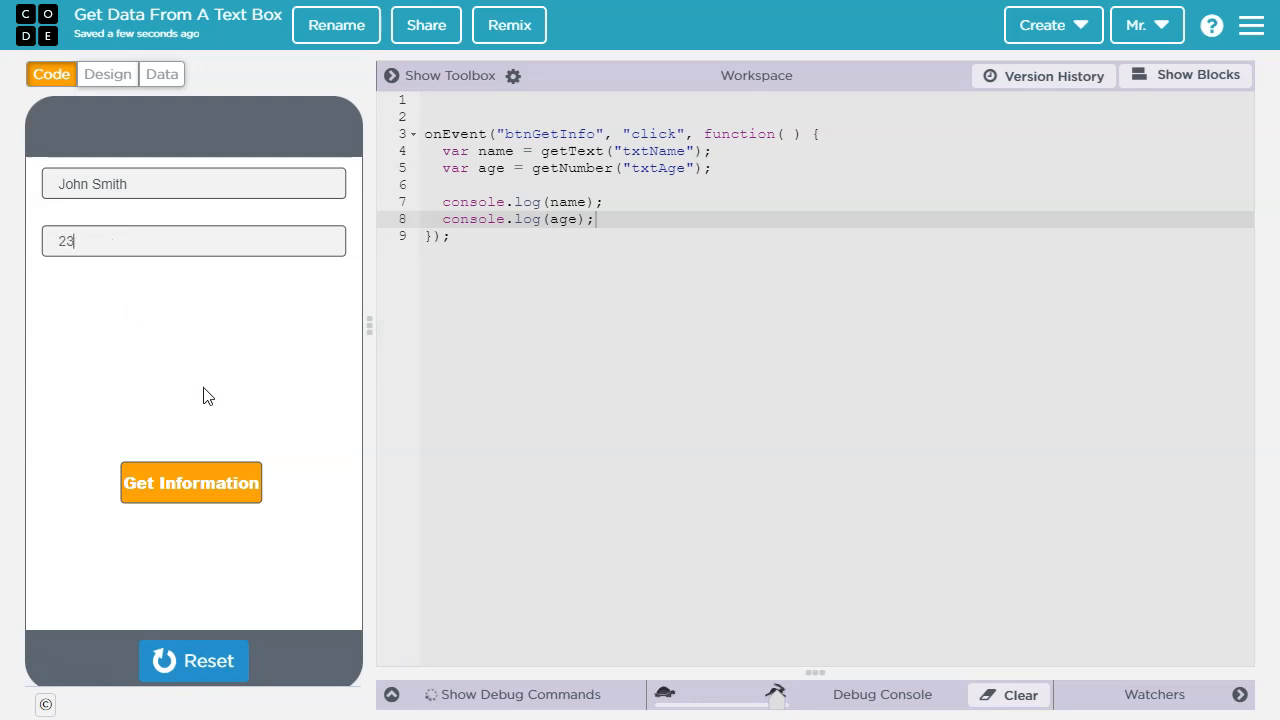
mouse_move(670, 160)
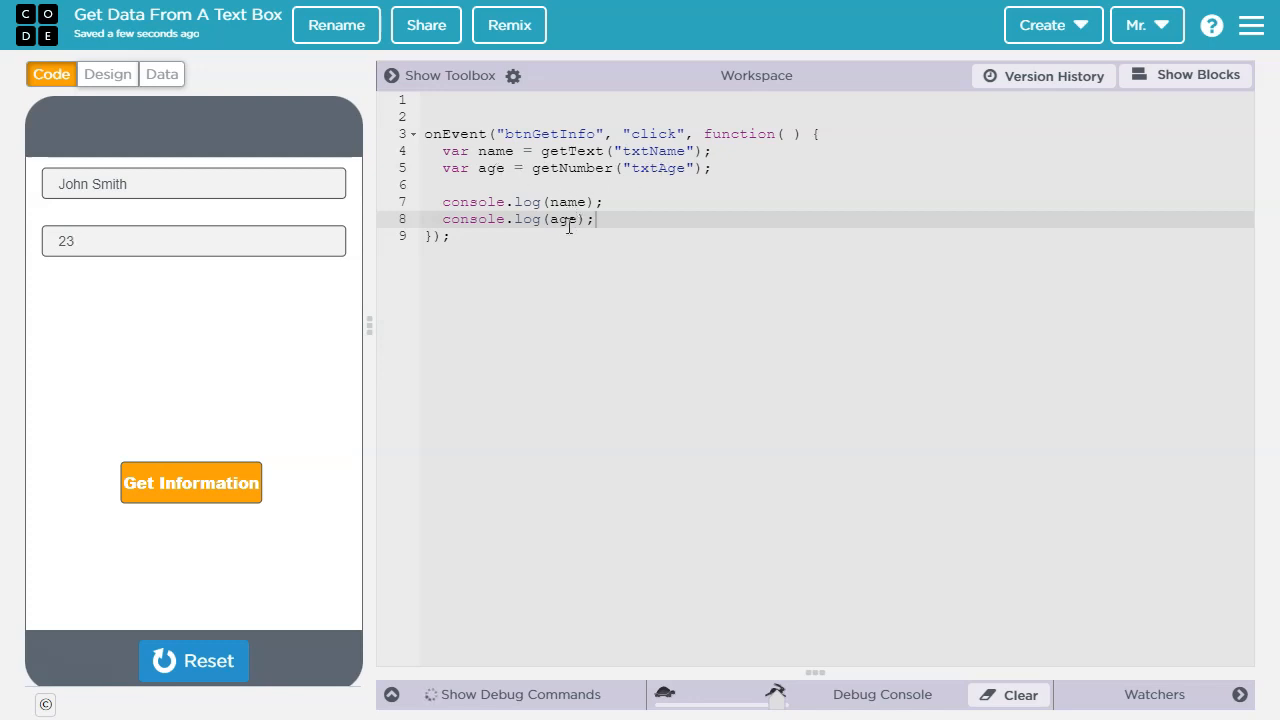
mouse_move(192, 482)
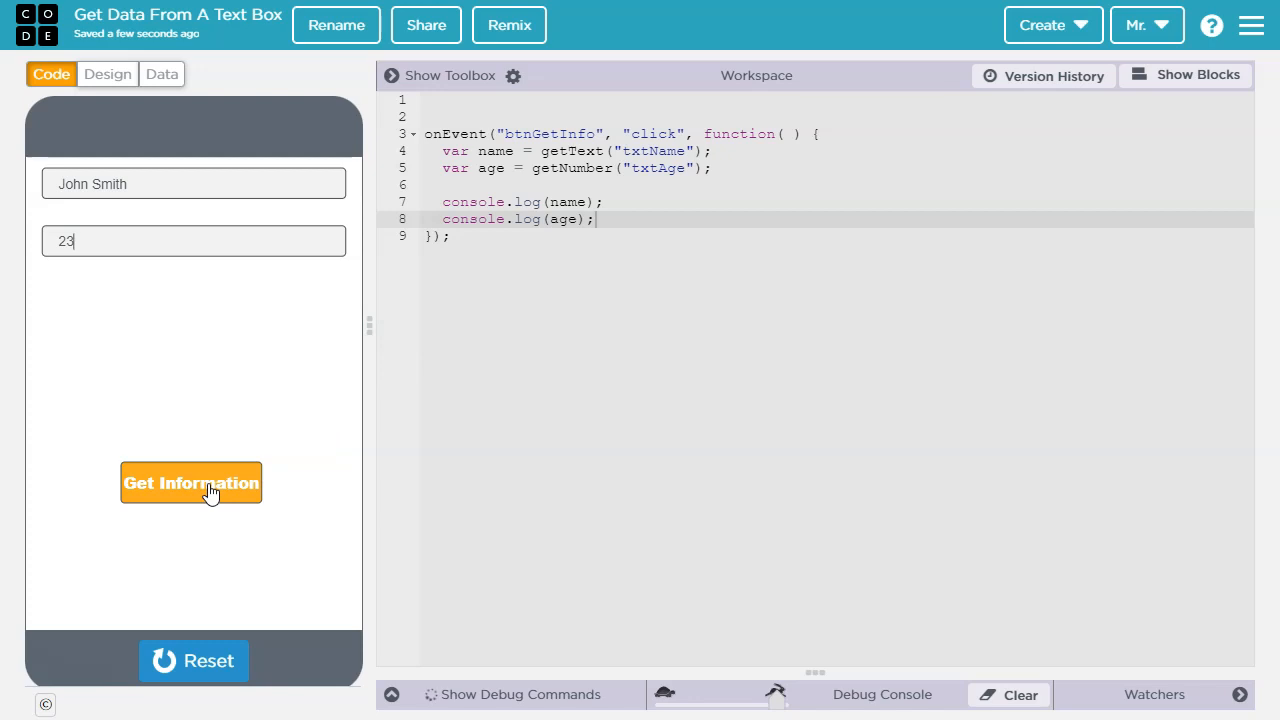
click(192, 482)
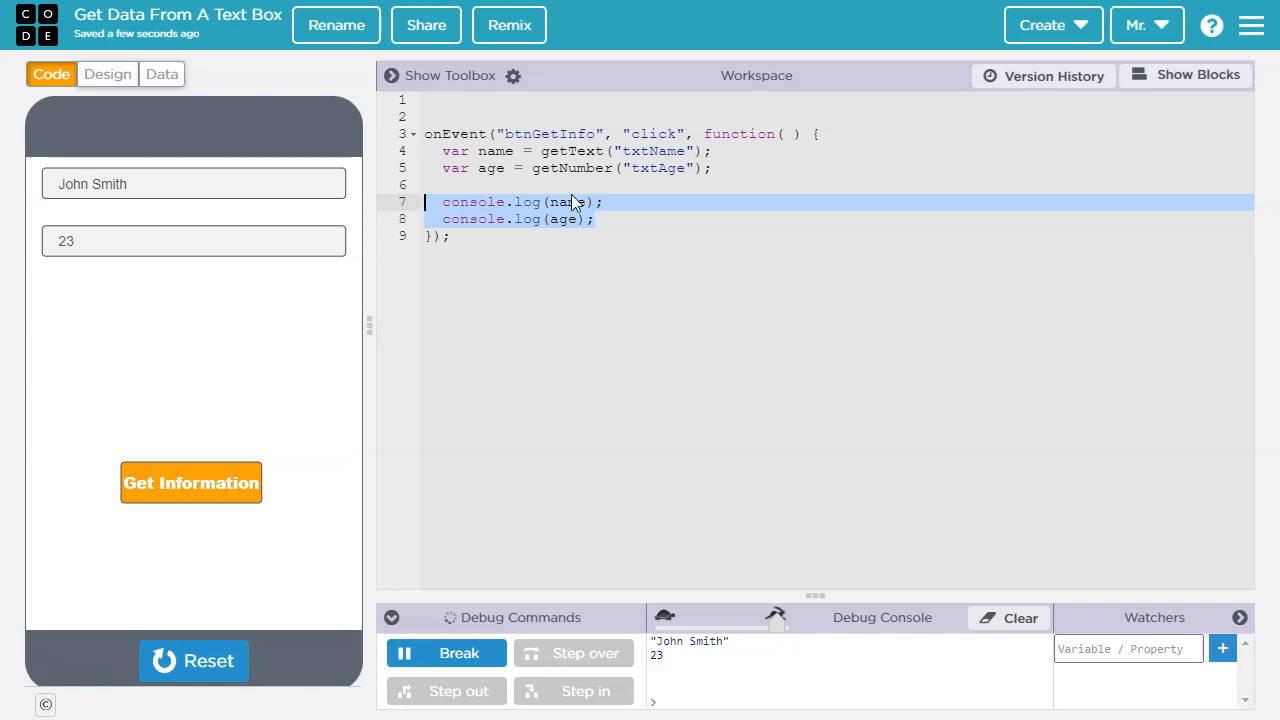
mouse_move(516, 210)
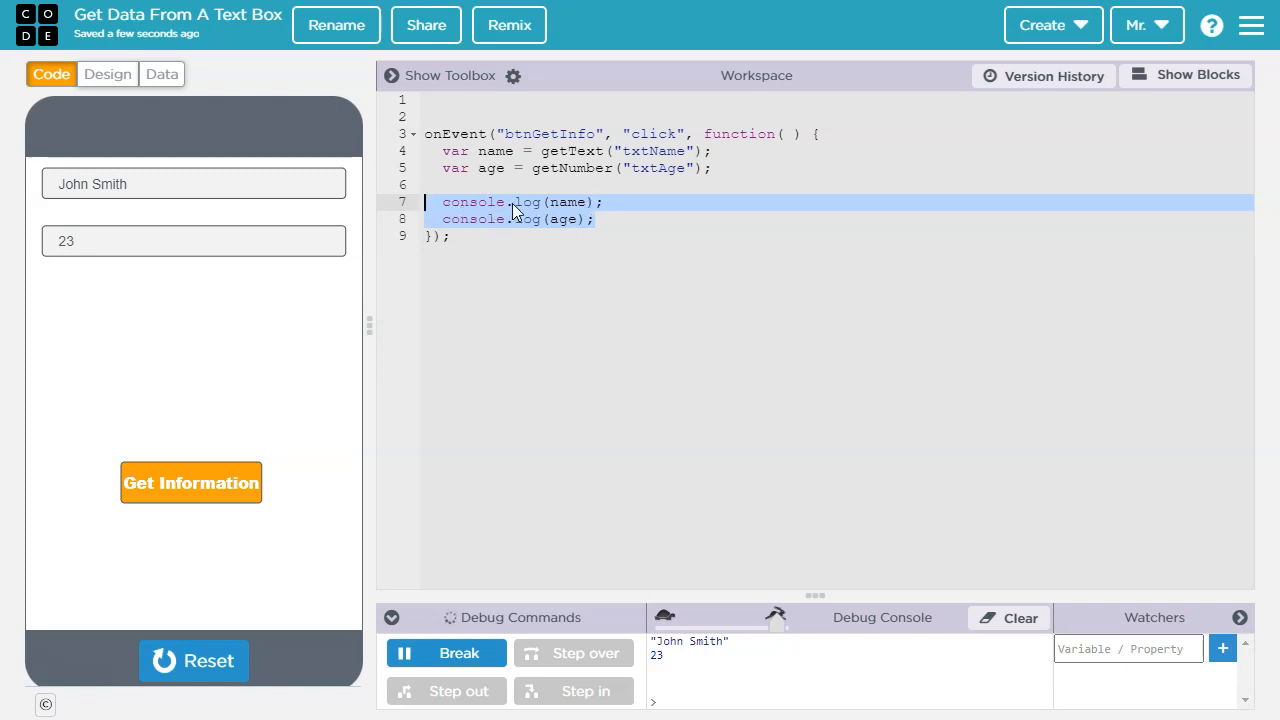